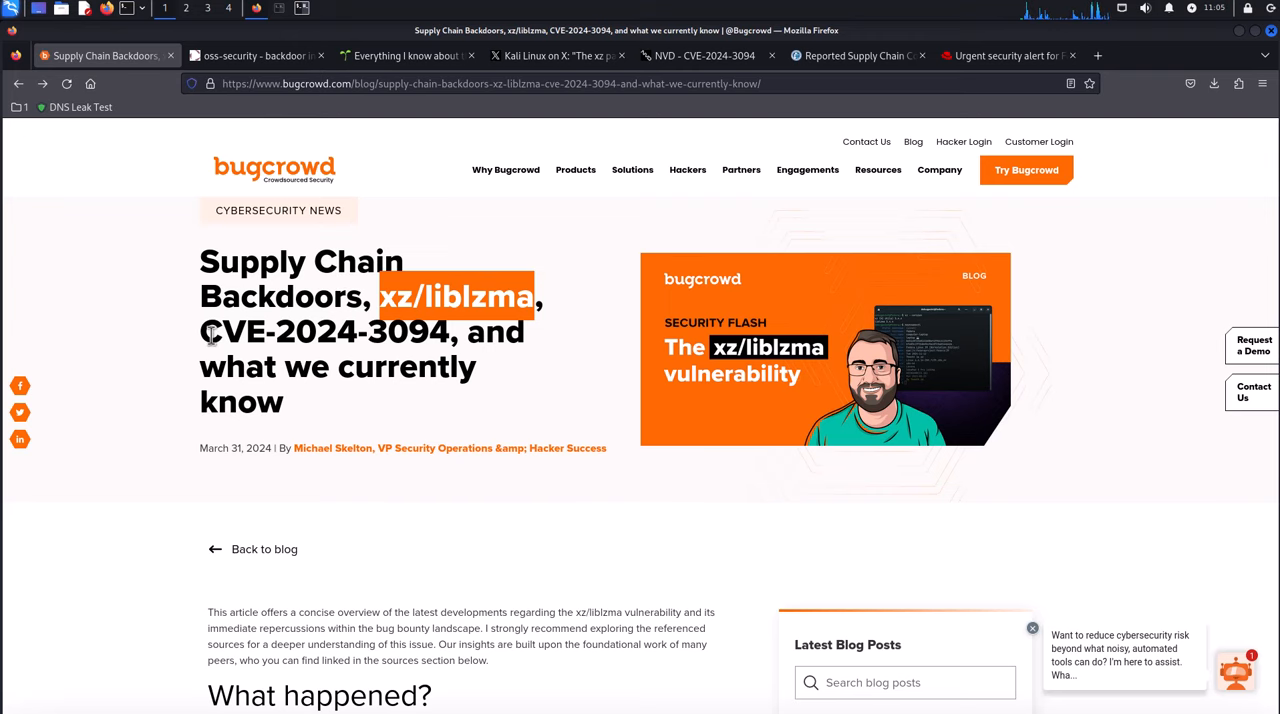
- Read the Bugcrowd xz/liblzma article down through its 'What happened?' discovery details, then move to the oss-security tab
{"action": "scroll", "scroll_direction": "down", "scroll_amount": 3}
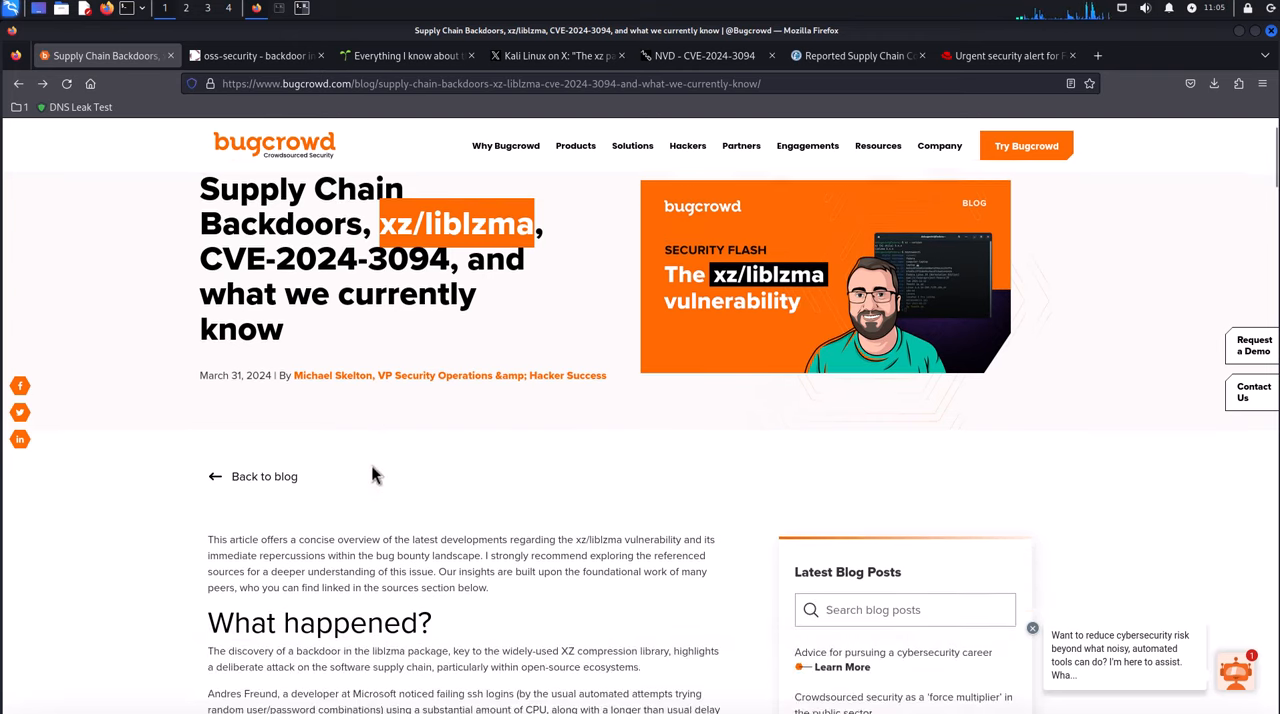
{"action": "scroll", "scroll_direction": "down", "scroll_amount": 3}
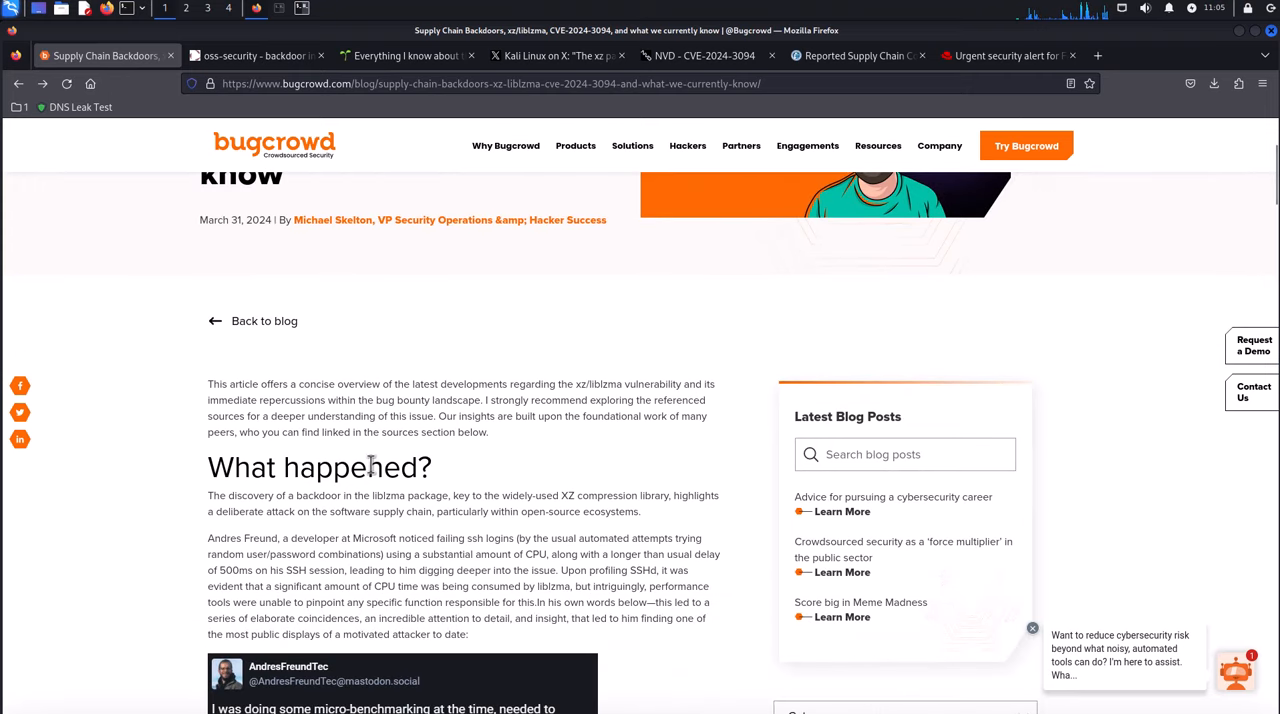
{"action": "triple_click", "coordinate": [320, 468]}
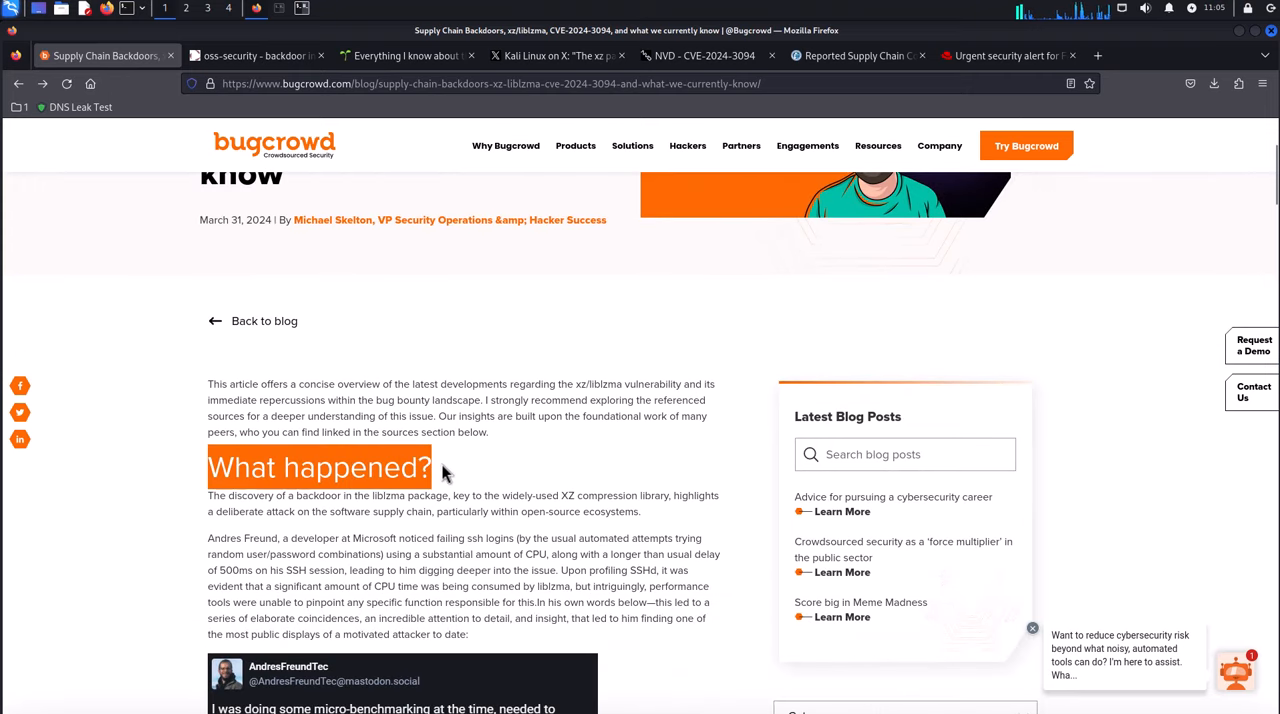
{"action": "scroll", "scroll_direction": "down", "scroll_amount": 3}
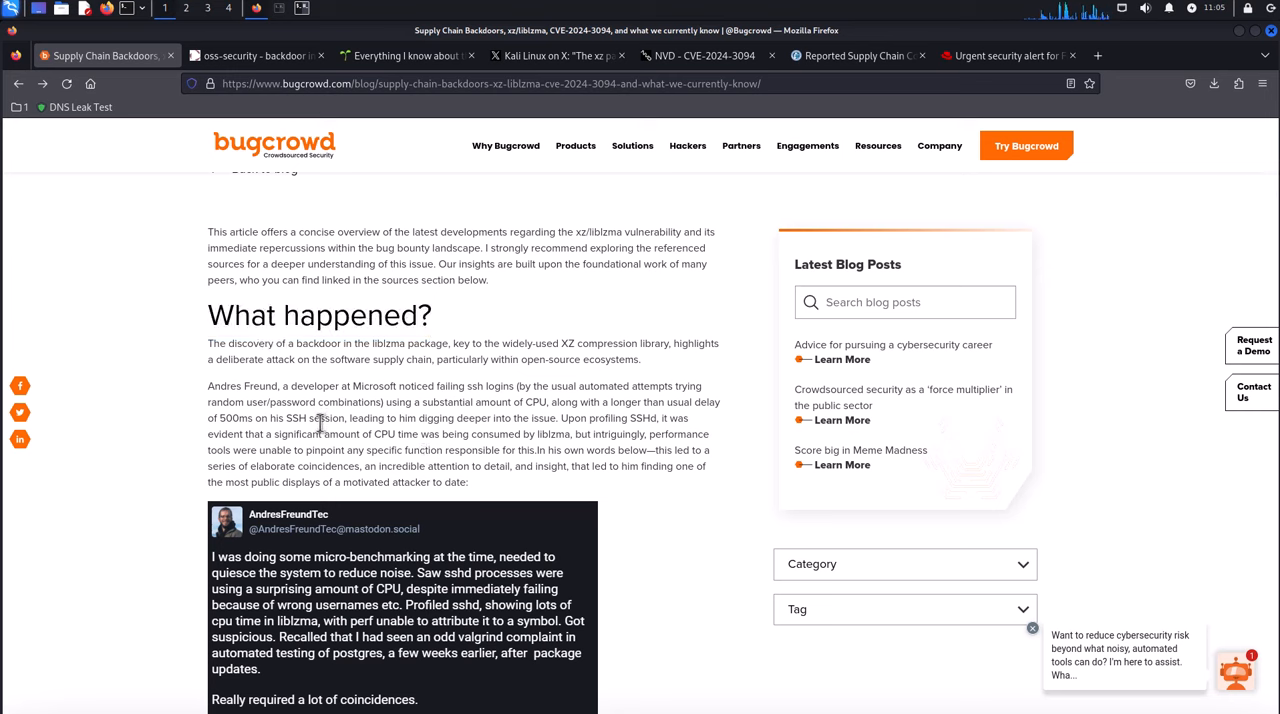
{"action": "mouse_move", "coordinate": [258, 512]}
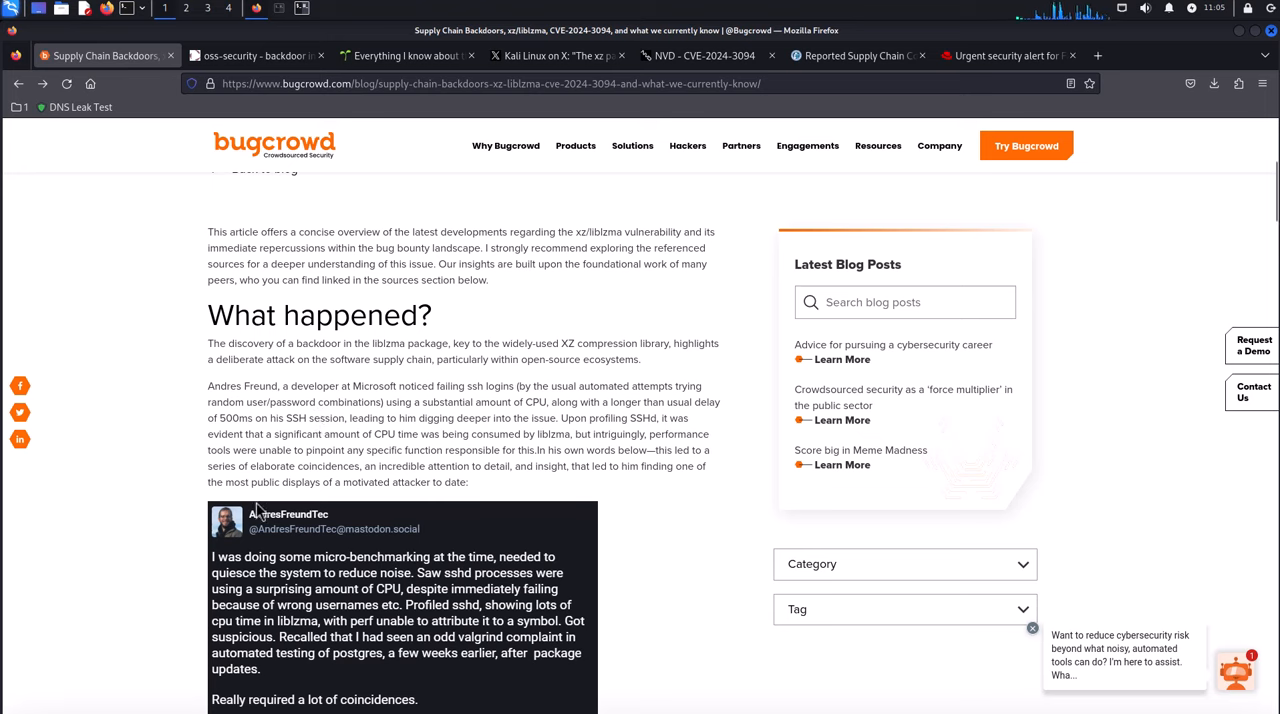
{"action": "mouse_move", "coordinate": [344, 398]}
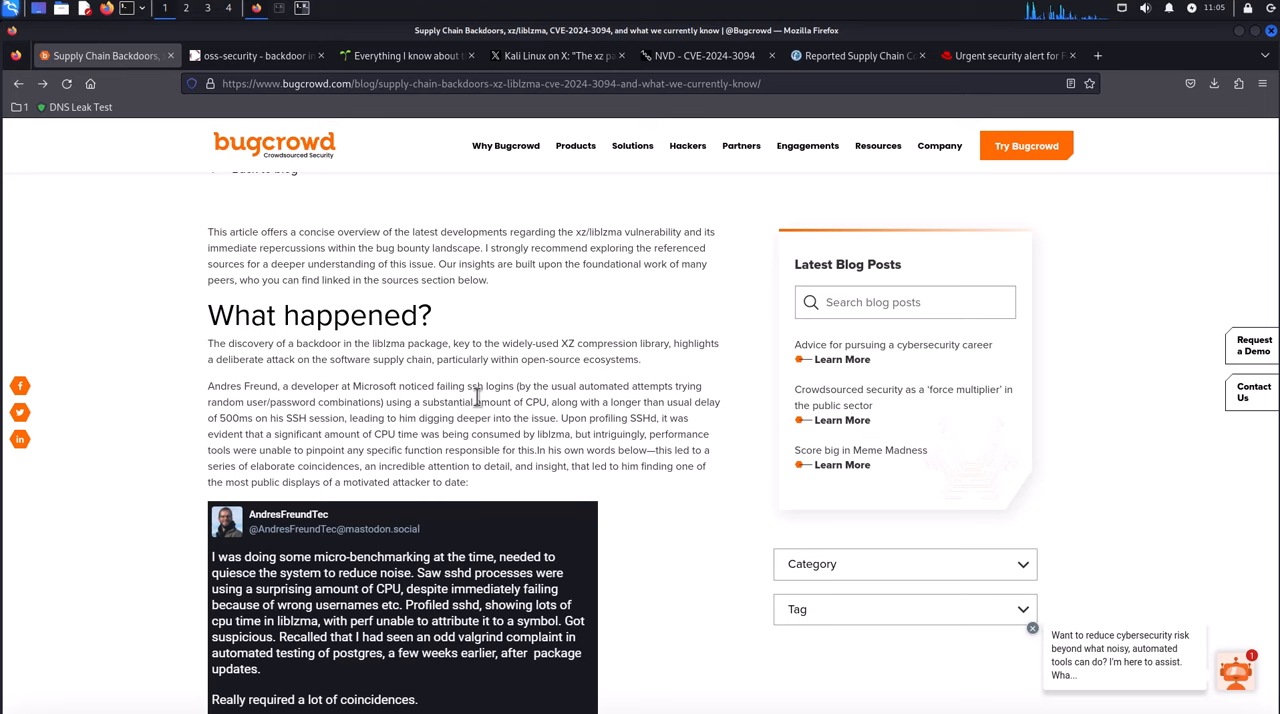
{"action": "double_click", "coordinate": [460, 386]}
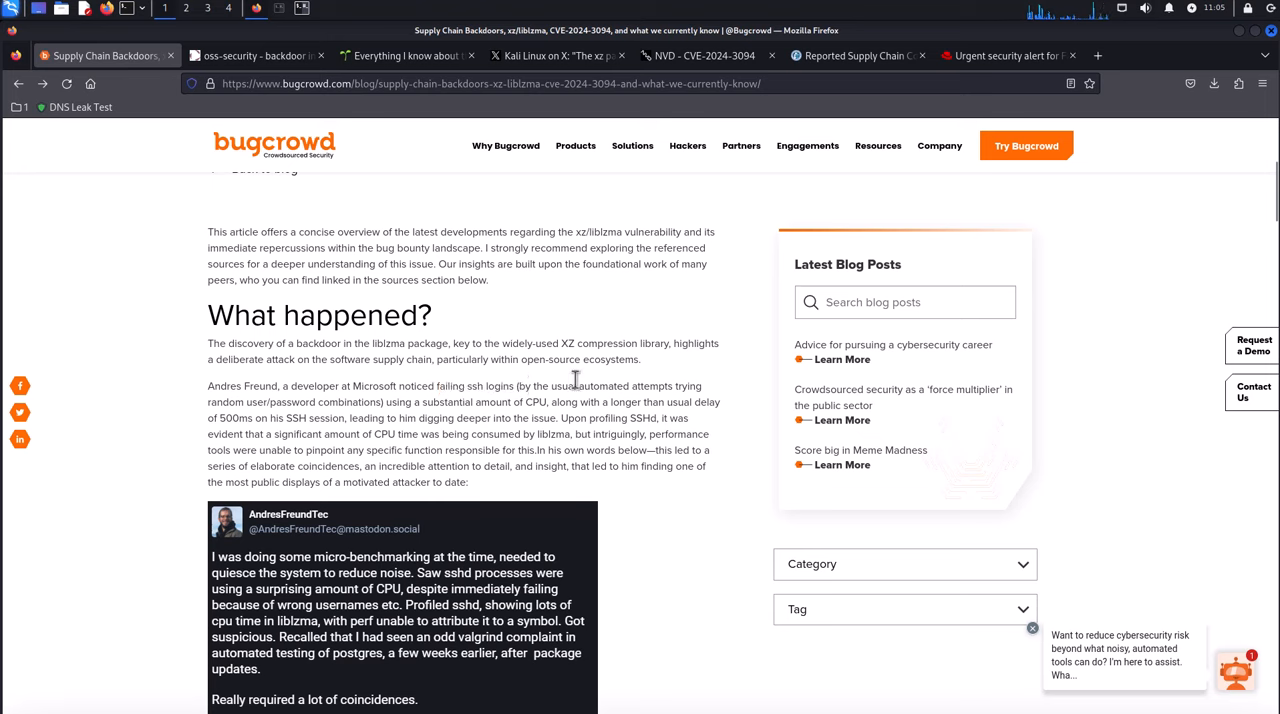
{"action": "mouse_move", "coordinate": [416, 414]}
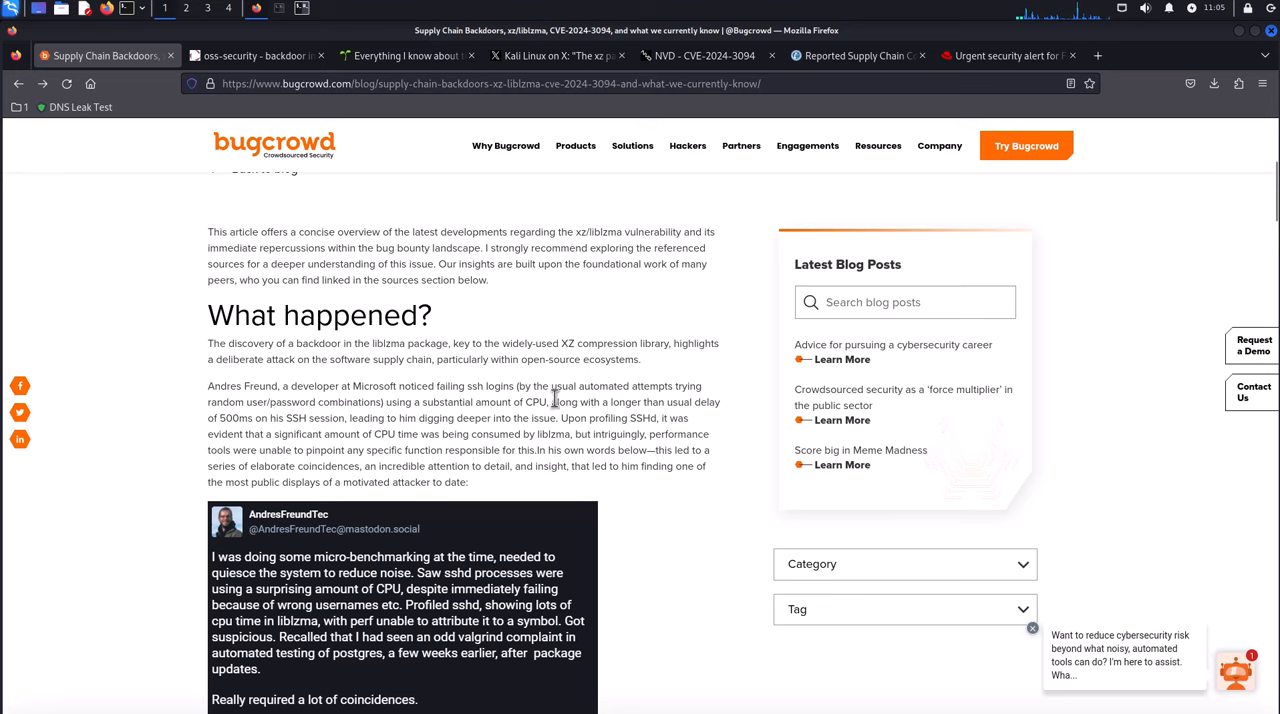
{"action": "left_click", "coordinate": [256, 56]}
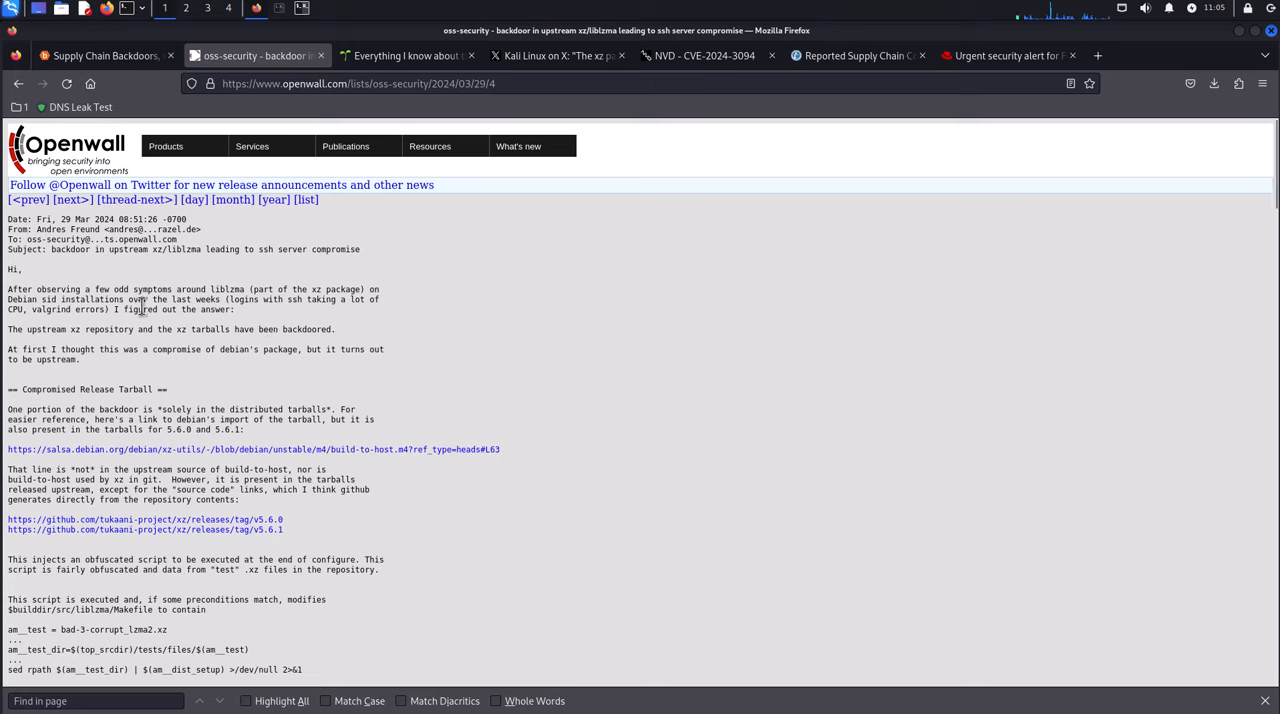
{"action": "mouse_move", "coordinate": [220, 304]}
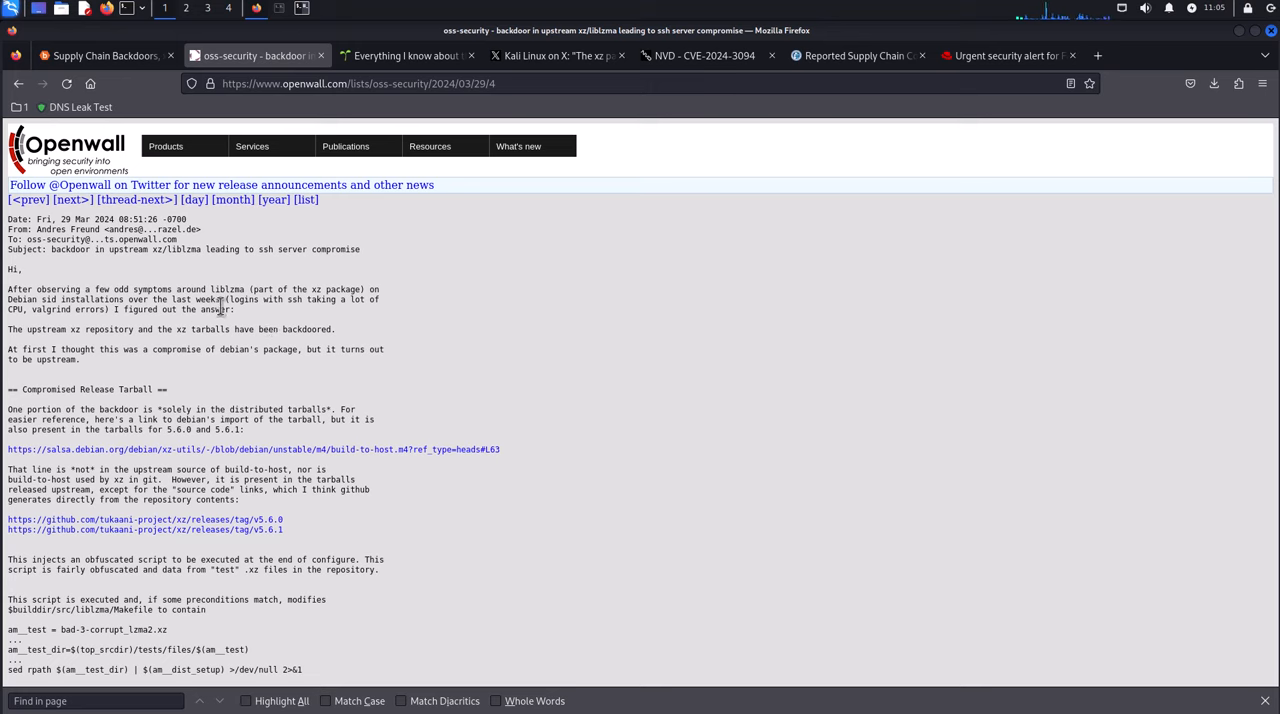
{"action": "mouse_move", "coordinate": [360, 324]}
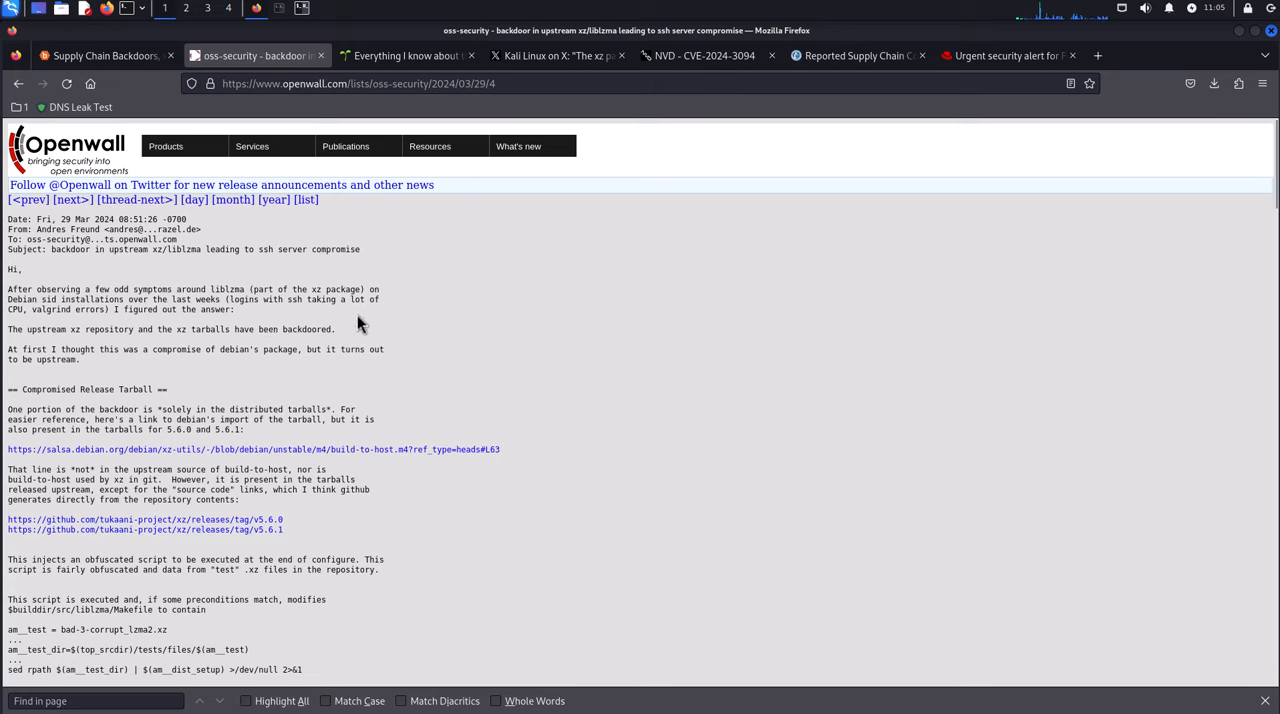
- Read Andres Freund's oss-security post into the Compromised Release Tarball section, highlighting 'debian's'
{"action": "scroll", "scroll_direction": "down", "scroll_amount": 3}
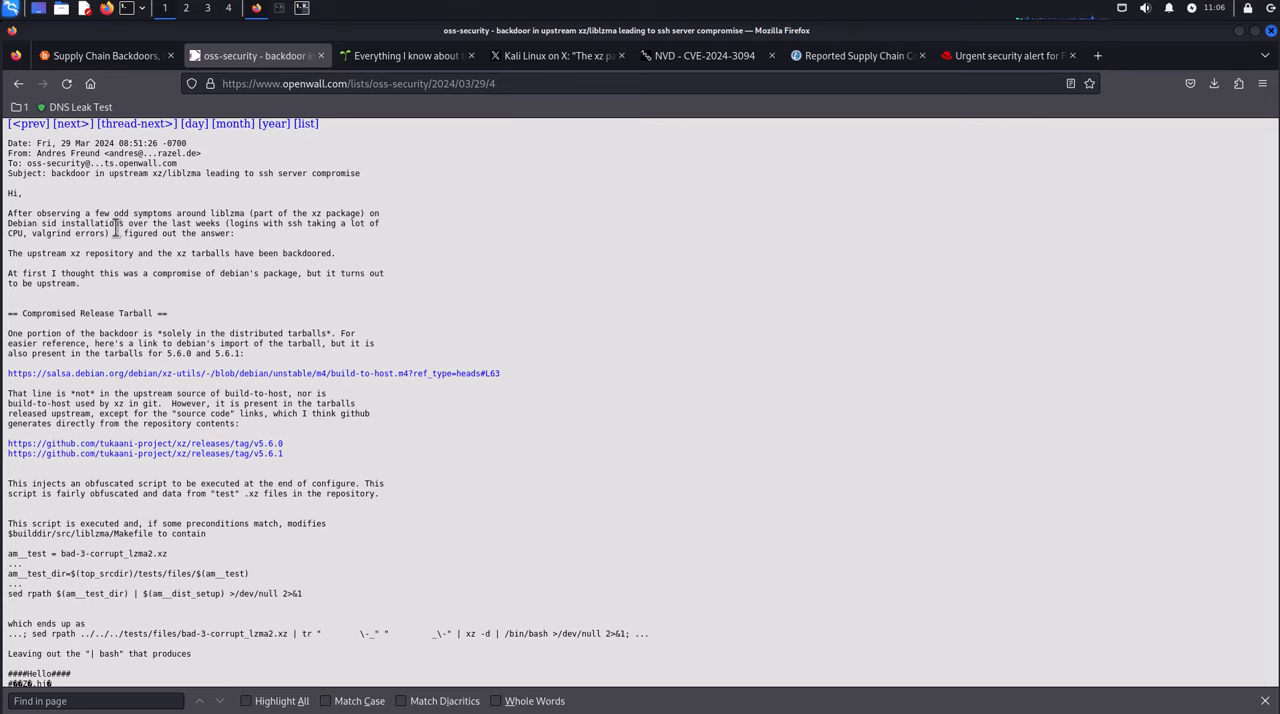
{"action": "scroll", "scroll_direction": "down", "scroll_amount": 3}
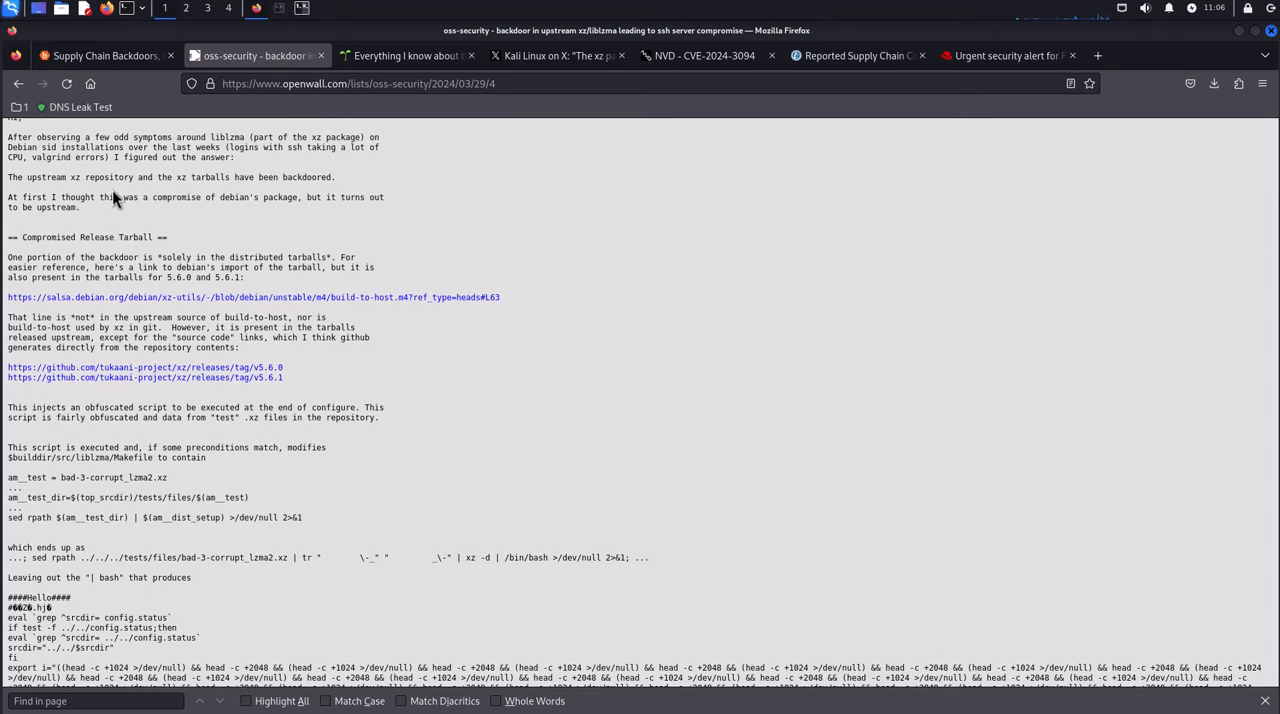
{"action": "double_click", "coordinate": [236, 196]}
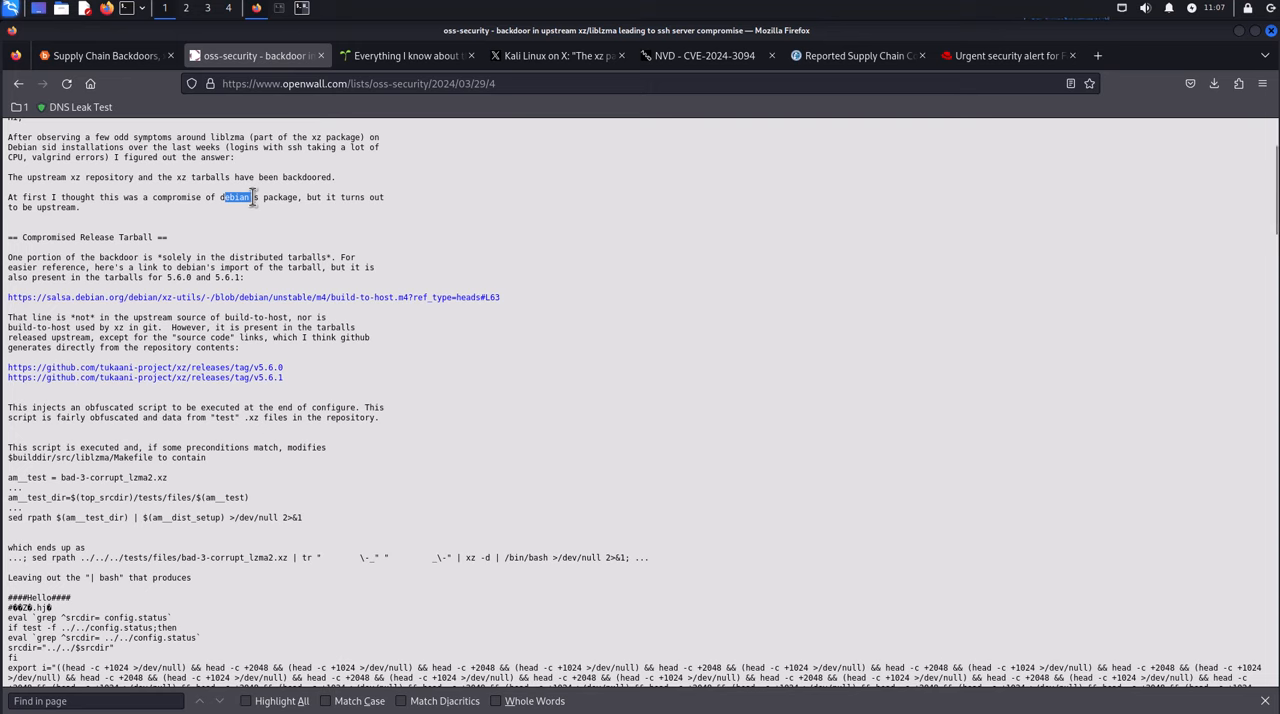
{"action": "mouse_move", "coordinate": [368, 410]}
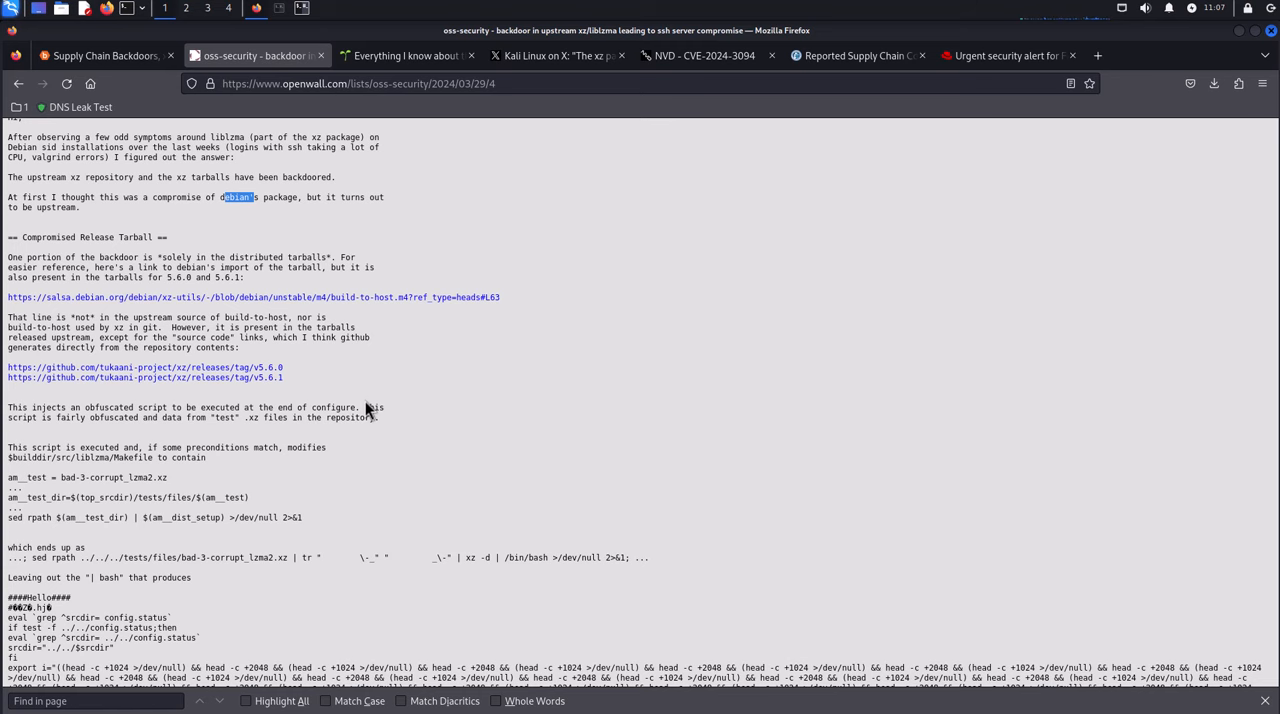
- Read past the Compromised Repository heading and continue down to the Affected Systems section
{"action": "scroll", "scroll_direction": "down", "scroll_amount": 3}
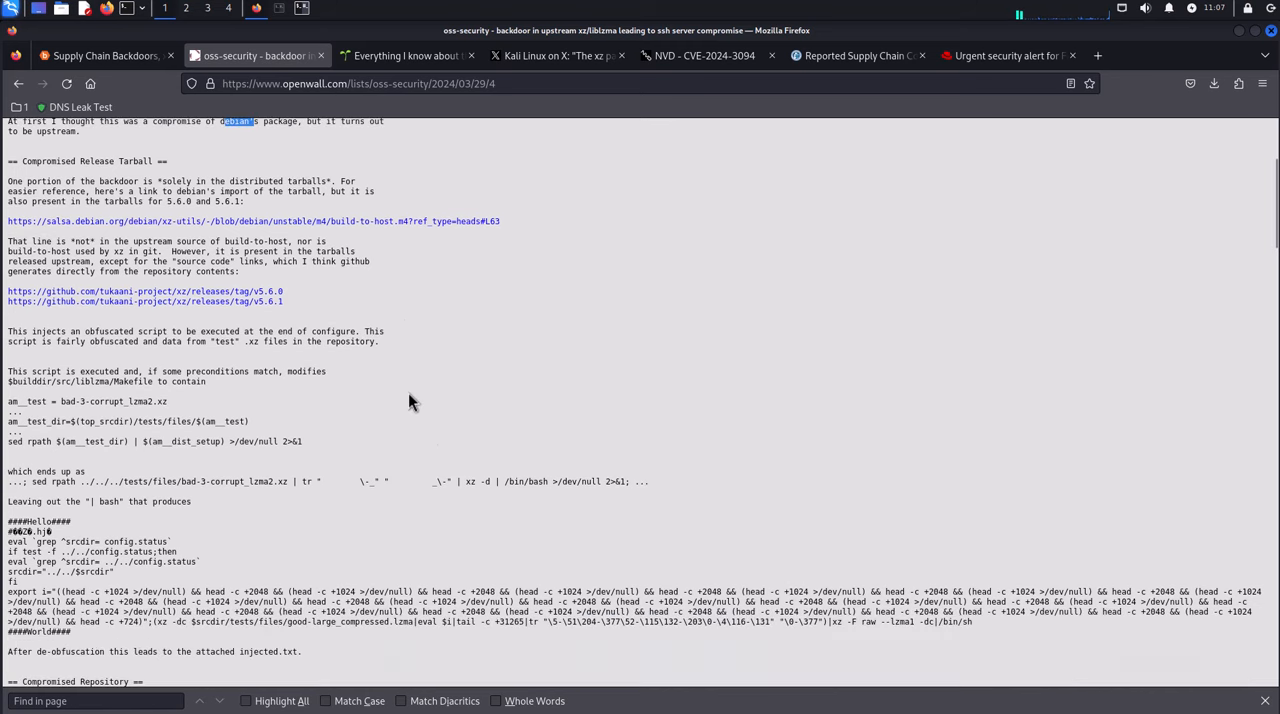
{"action": "scroll", "scroll_direction": "down", "scroll_amount": 3}
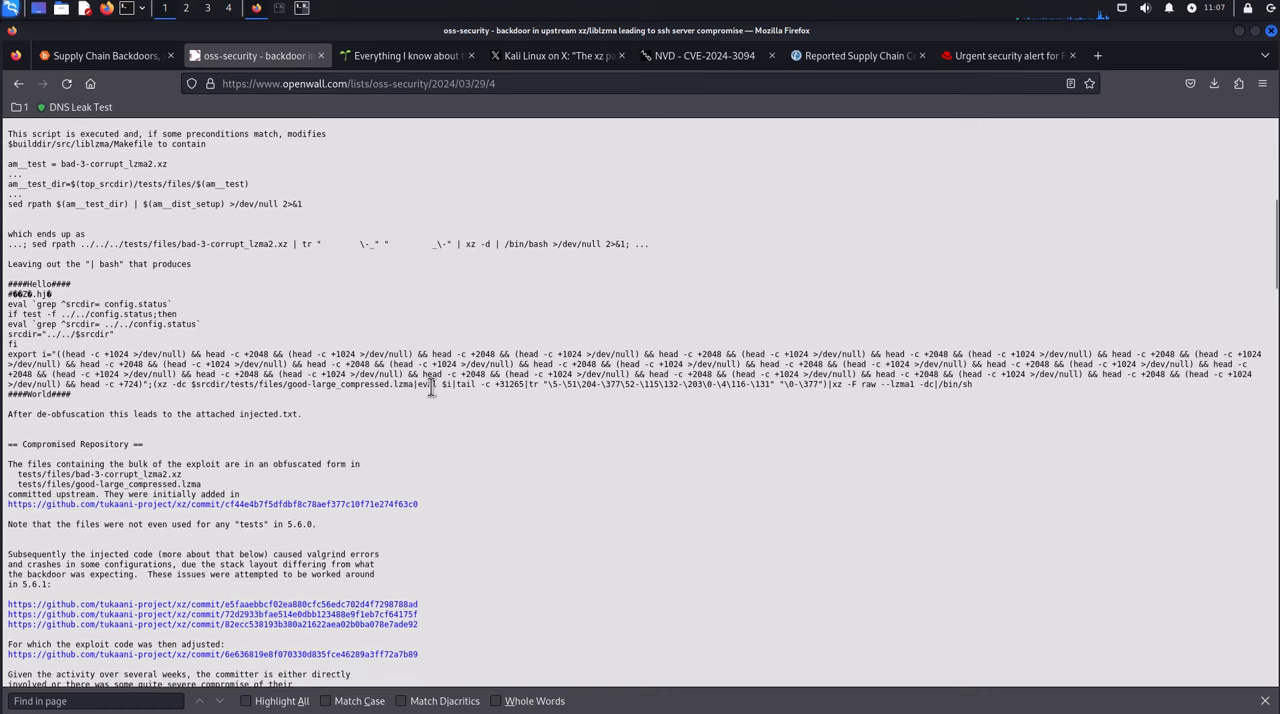
{"action": "scroll", "scroll_direction": "down", "scroll_amount": 3}
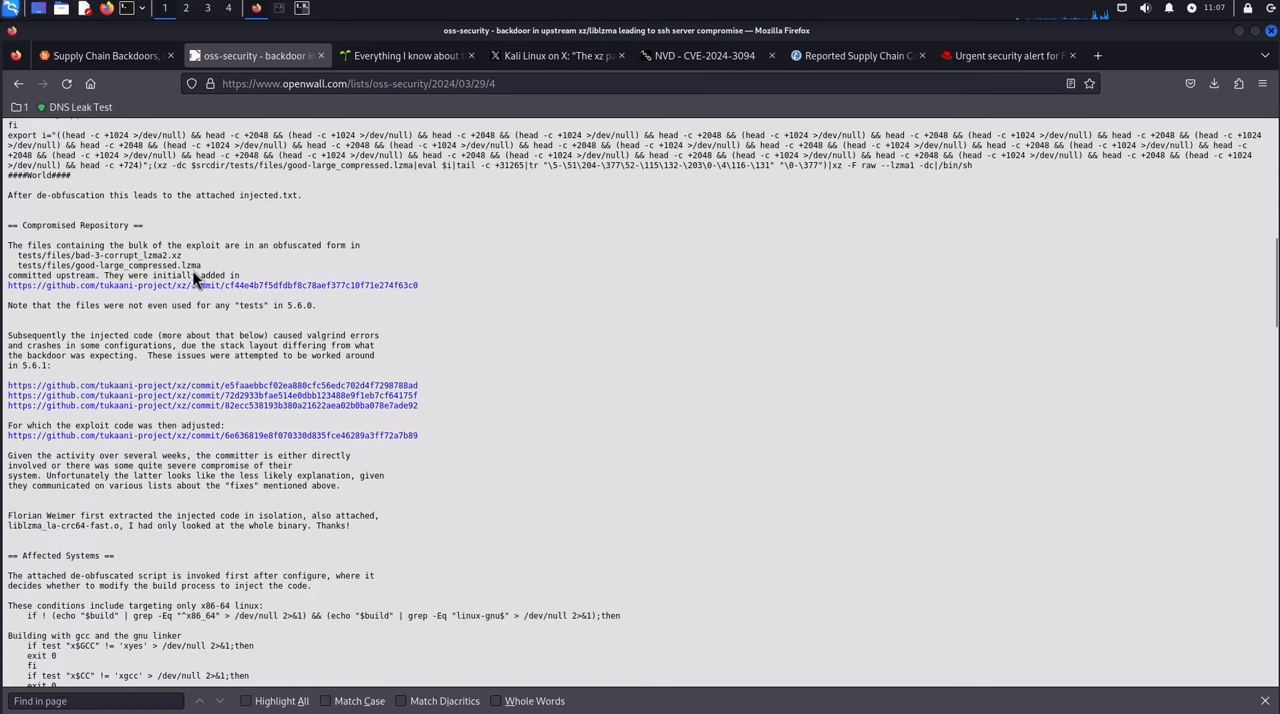
{"action": "double_click", "coordinate": [76, 224]}
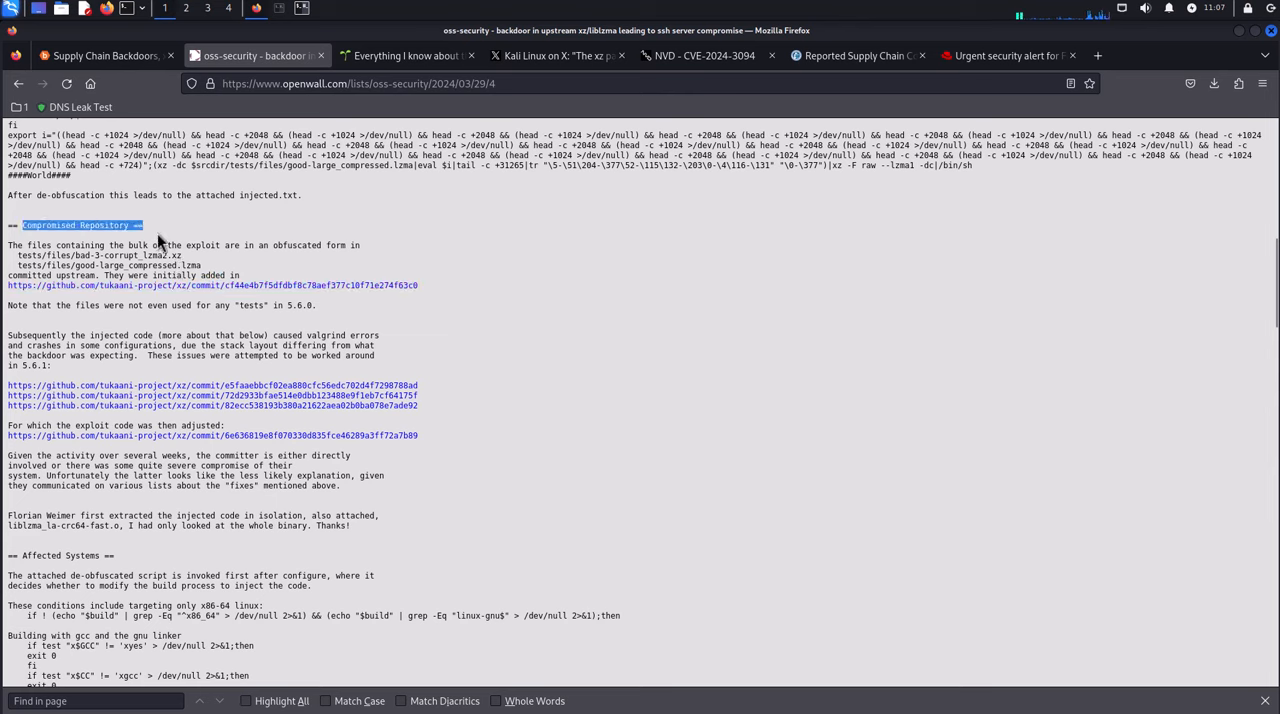
{"action": "mouse_move", "coordinate": [234, 242]}
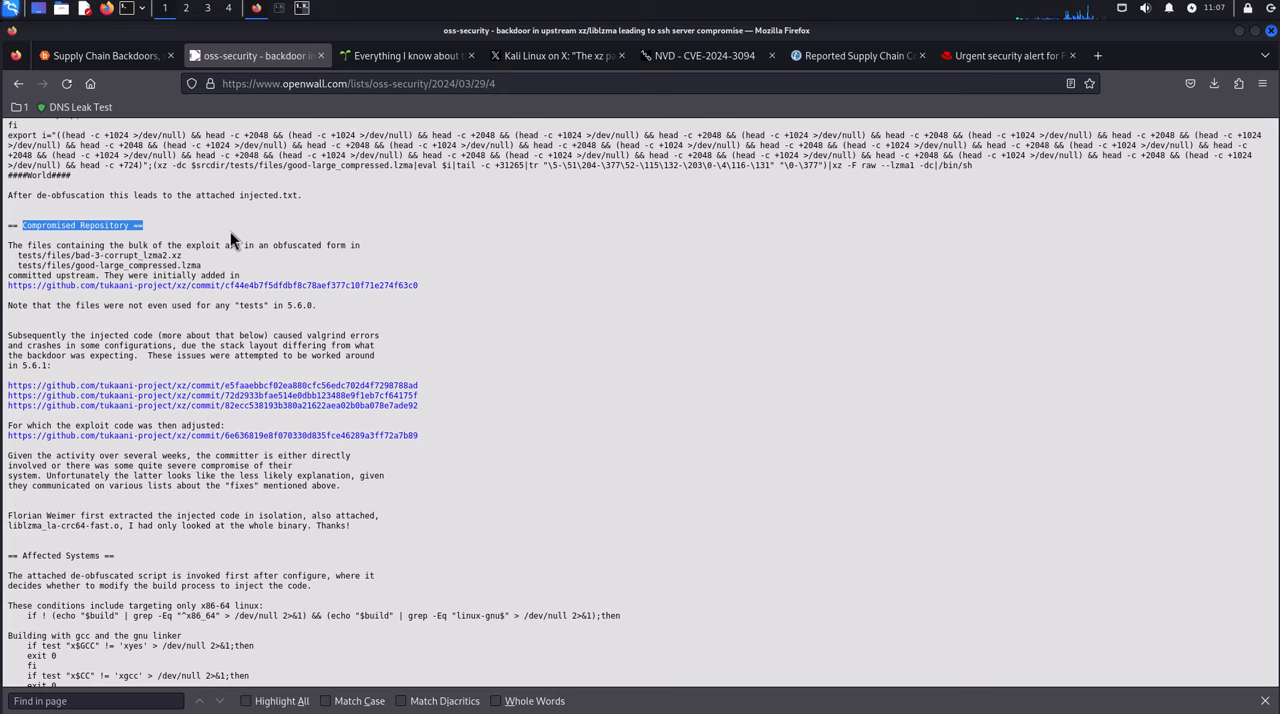
{"action": "scroll", "scroll_direction": "down", "scroll_amount": 3}
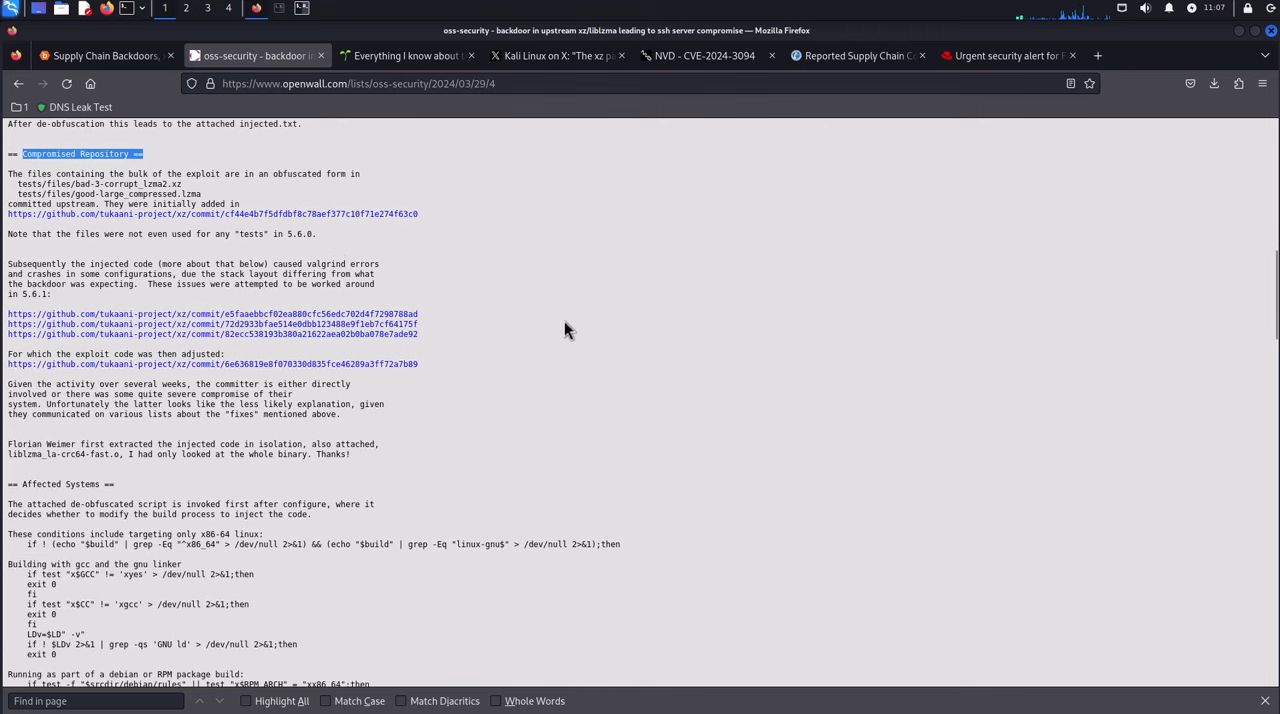
{"action": "scroll", "scroll_direction": "down", "scroll_amount": 3}
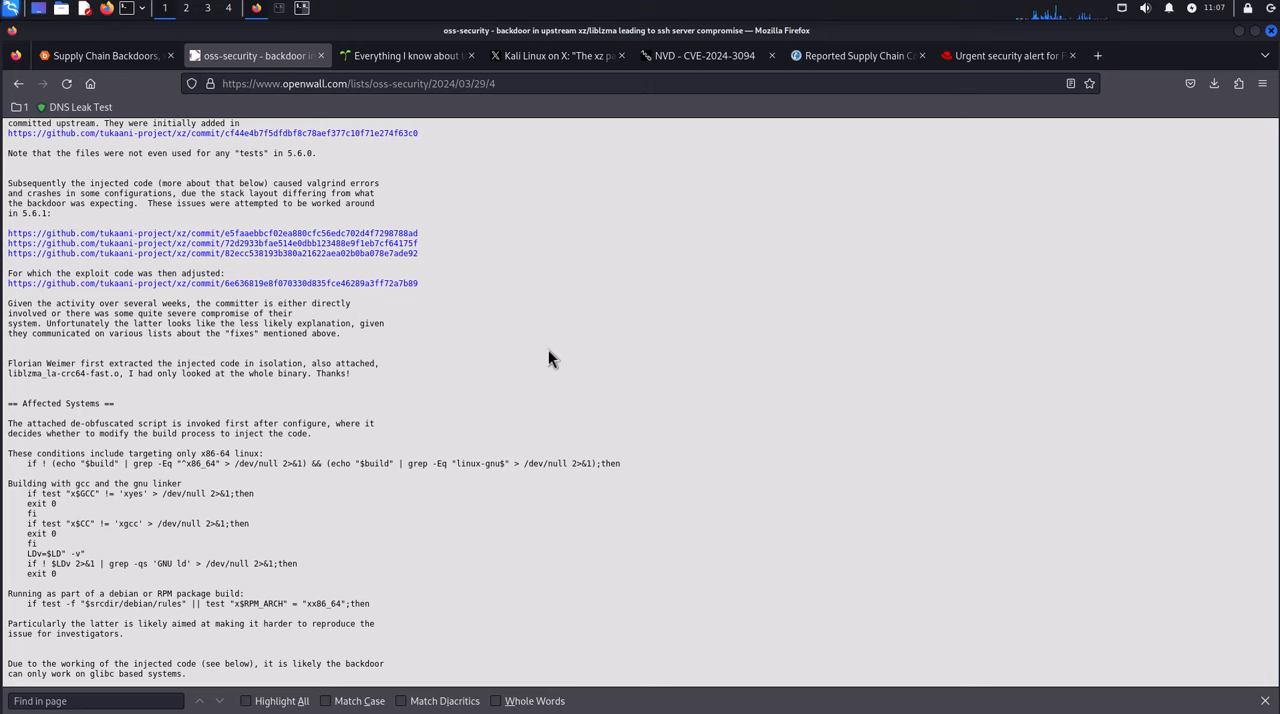
{"action": "mouse_move", "coordinate": [272, 460]}
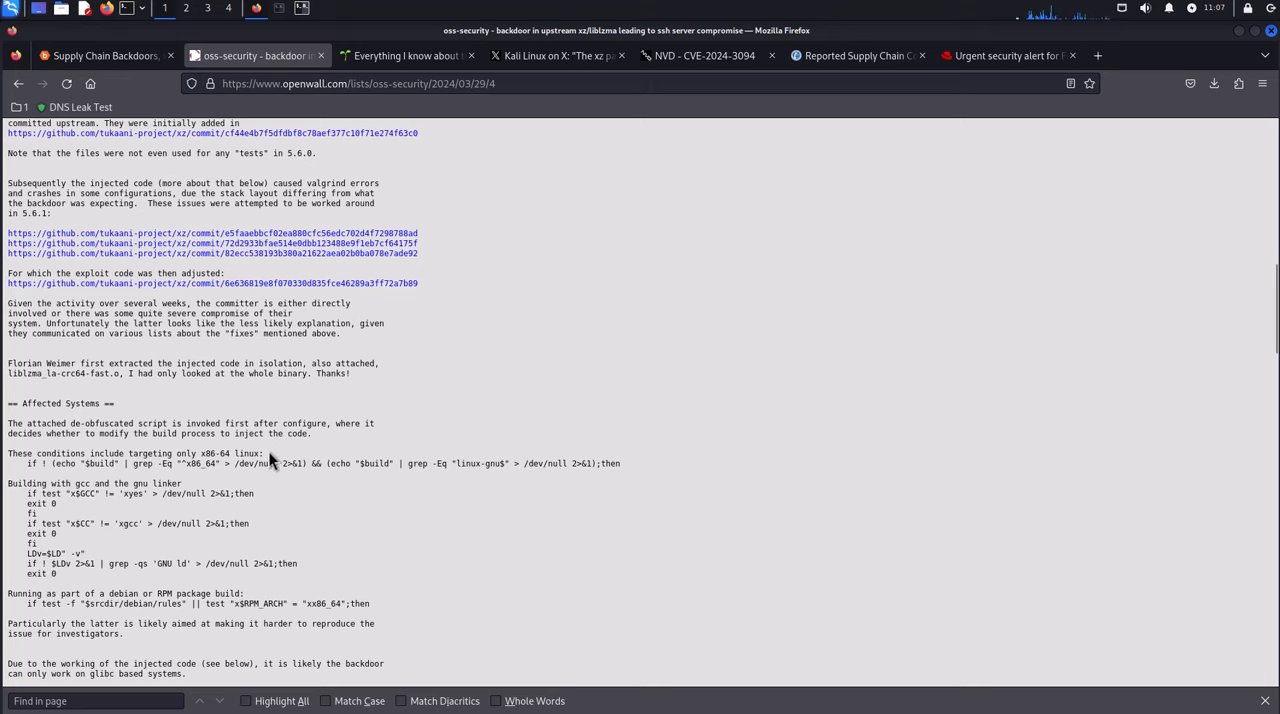
- Highlight the x86-64 Linux and gcc/GNU linker build conditions in Affected Systems, then clear the selection
{"action": "triple_click", "coordinate": [136, 452]}
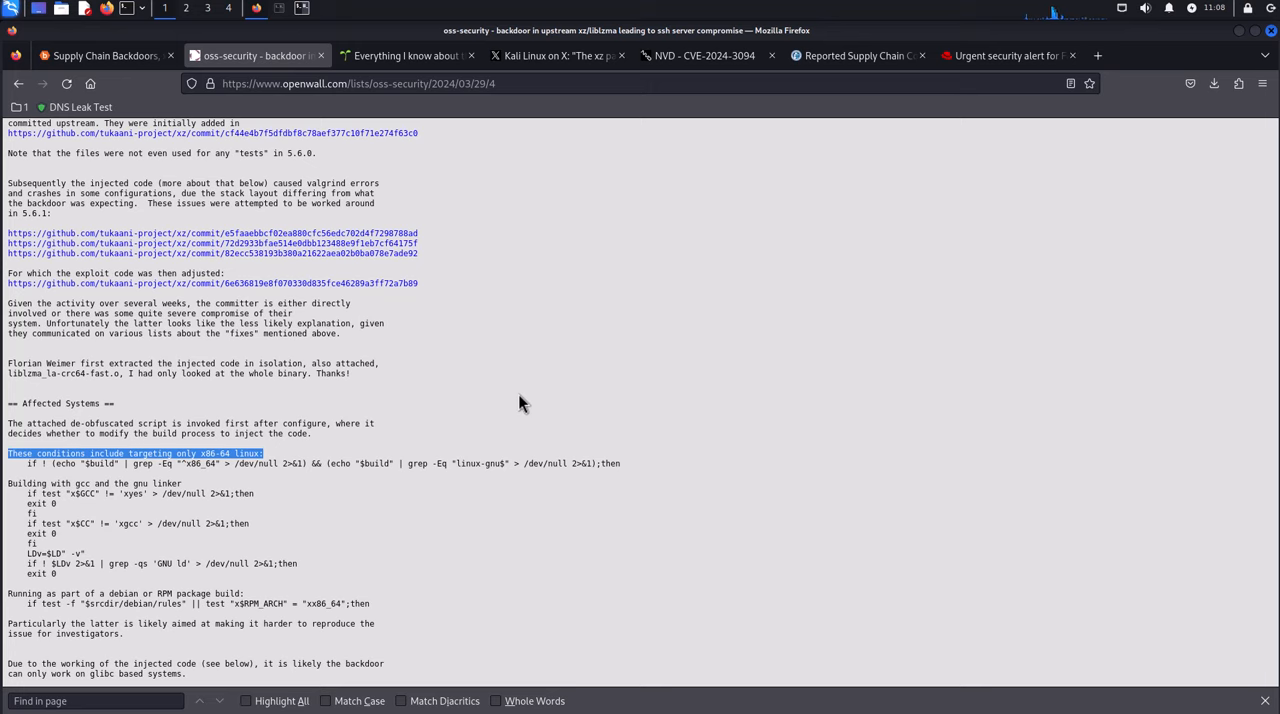
{"action": "mouse_move", "coordinate": [502, 418]}
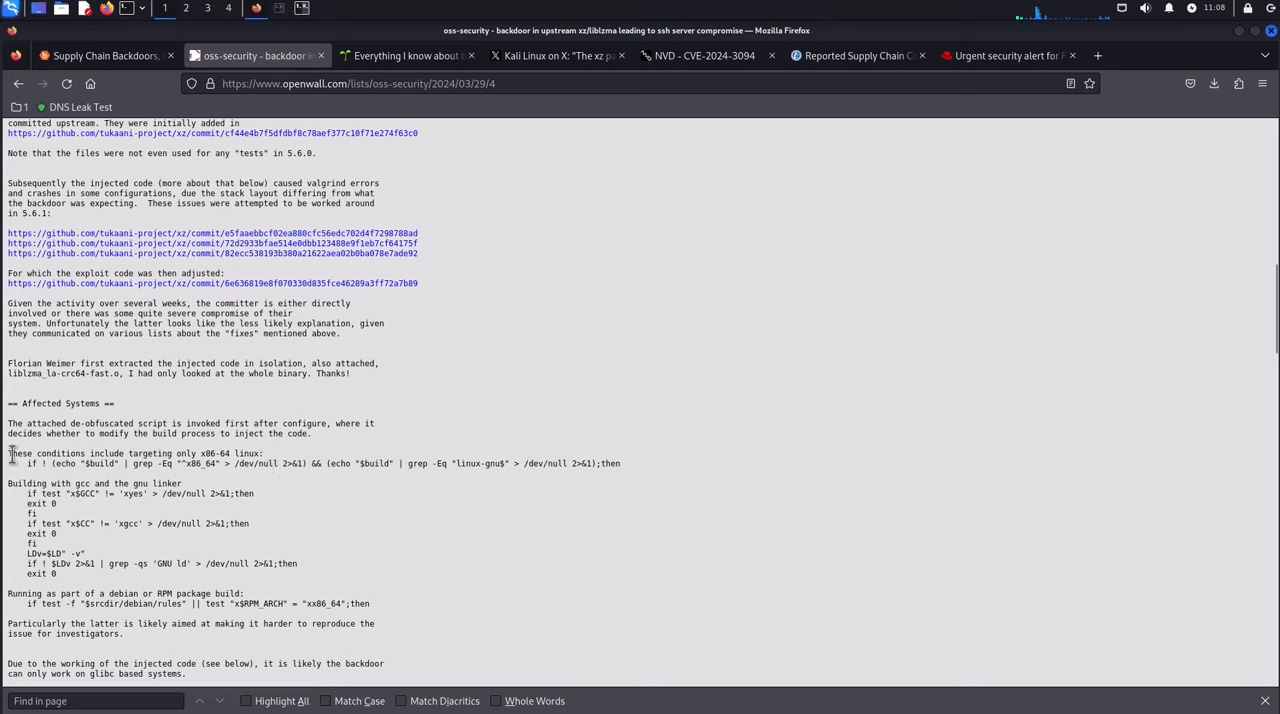
{"action": "mouse_move", "coordinate": [156, 448]}
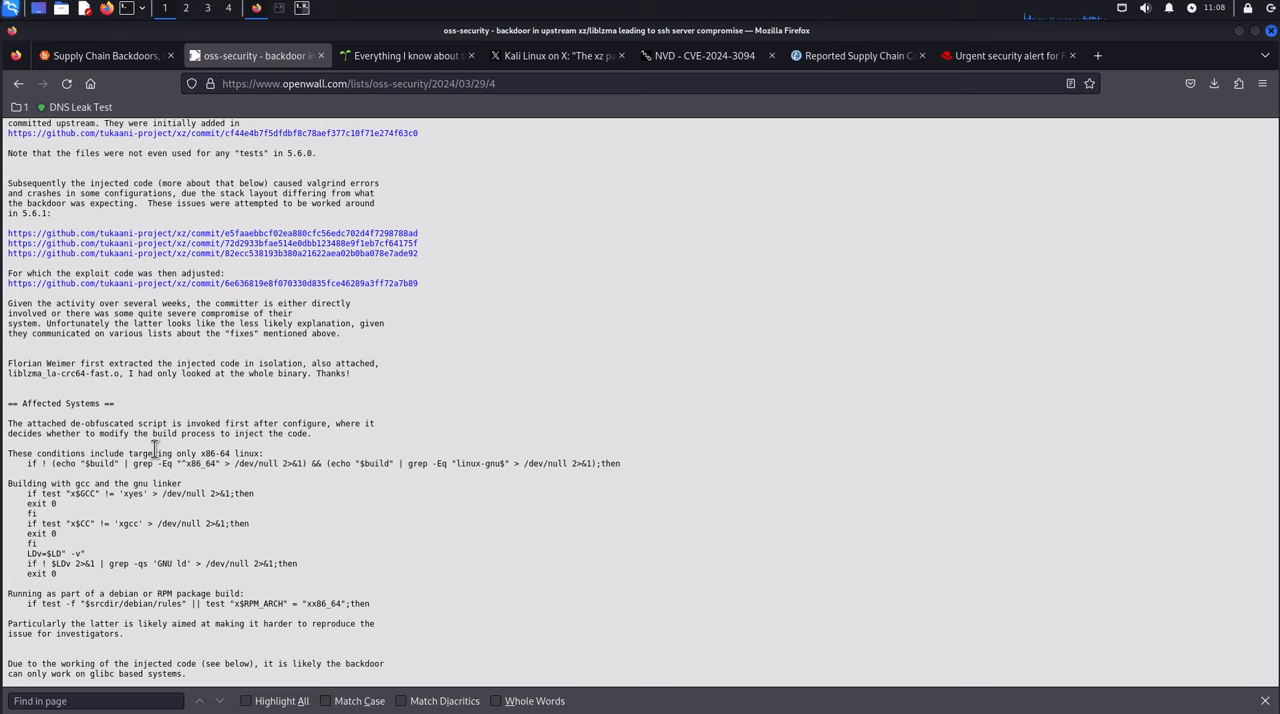
{"action": "left_click_drag", "start_coordinate": [8, 484], "coordinate": [196, 492]}
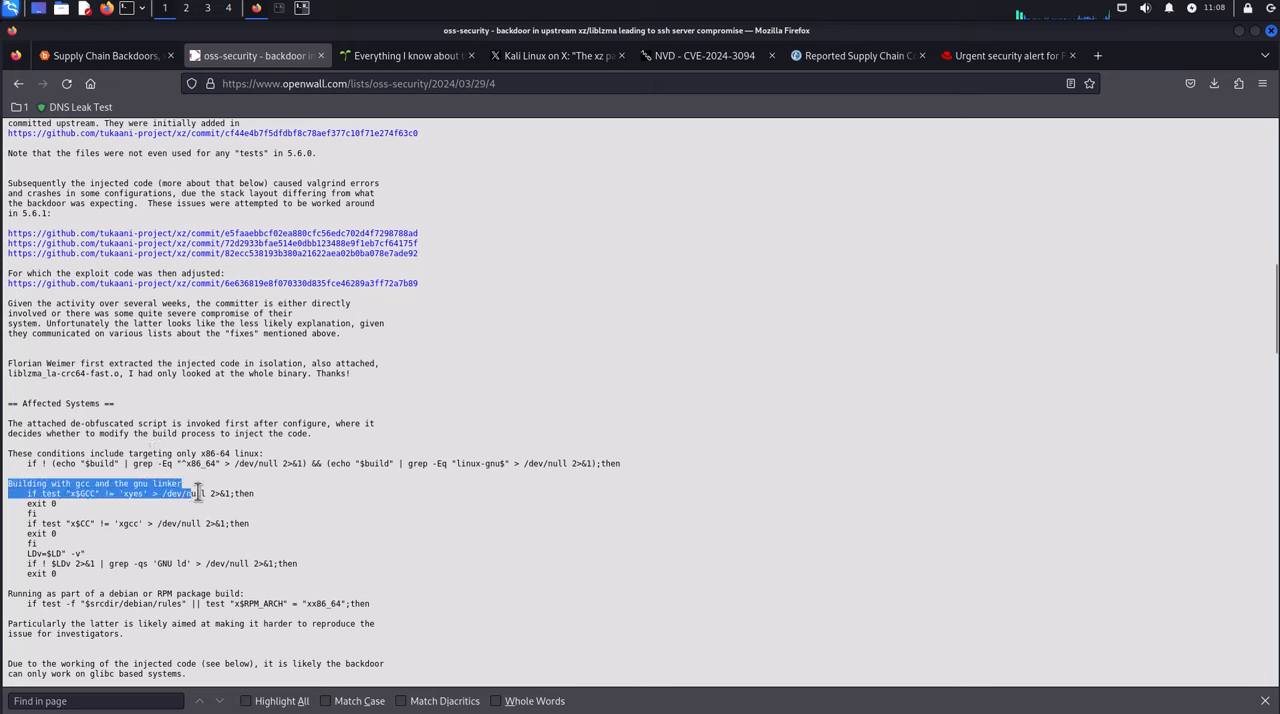
{"action": "left_click_drag", "start_coordinate": [184, 492], "coordinate": [290, 564]}
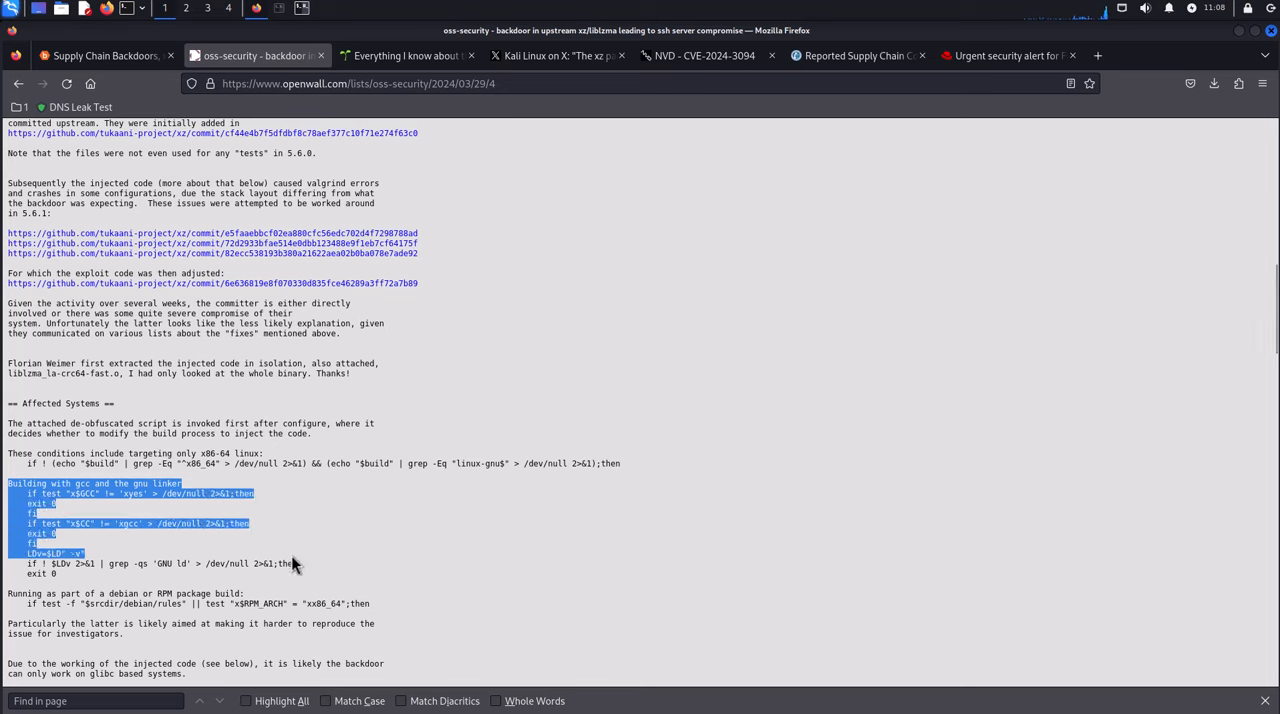
{"action": "mouse_move", "coordinate": [296, 552]}
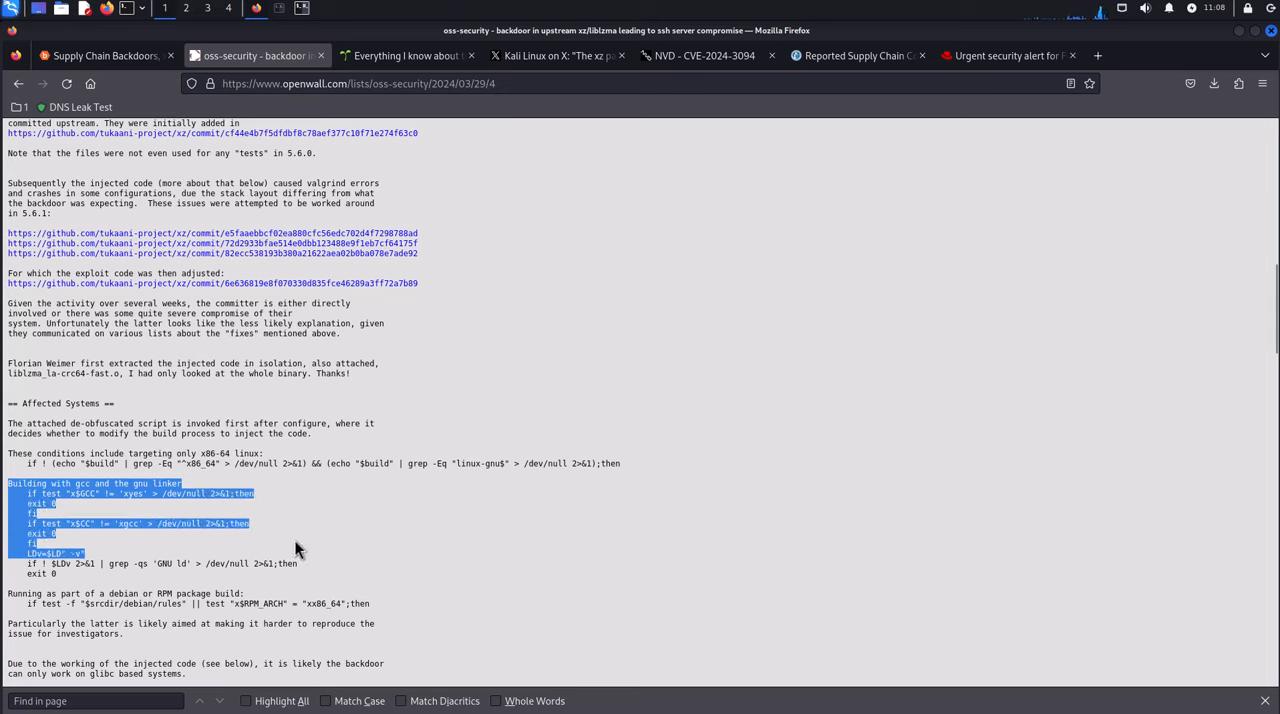
{"action": "left_click", "coordinate": [528, 240]}
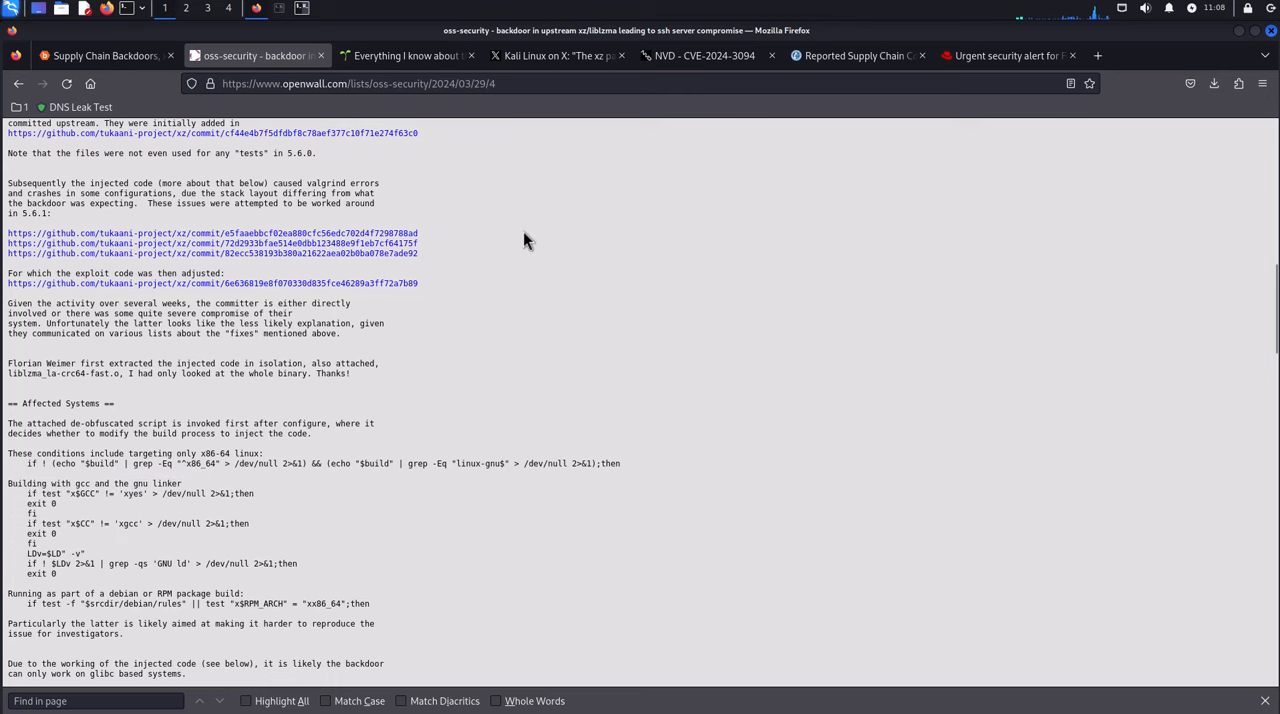
{"action": "mouse_move", "coordinate": [398, 84]}
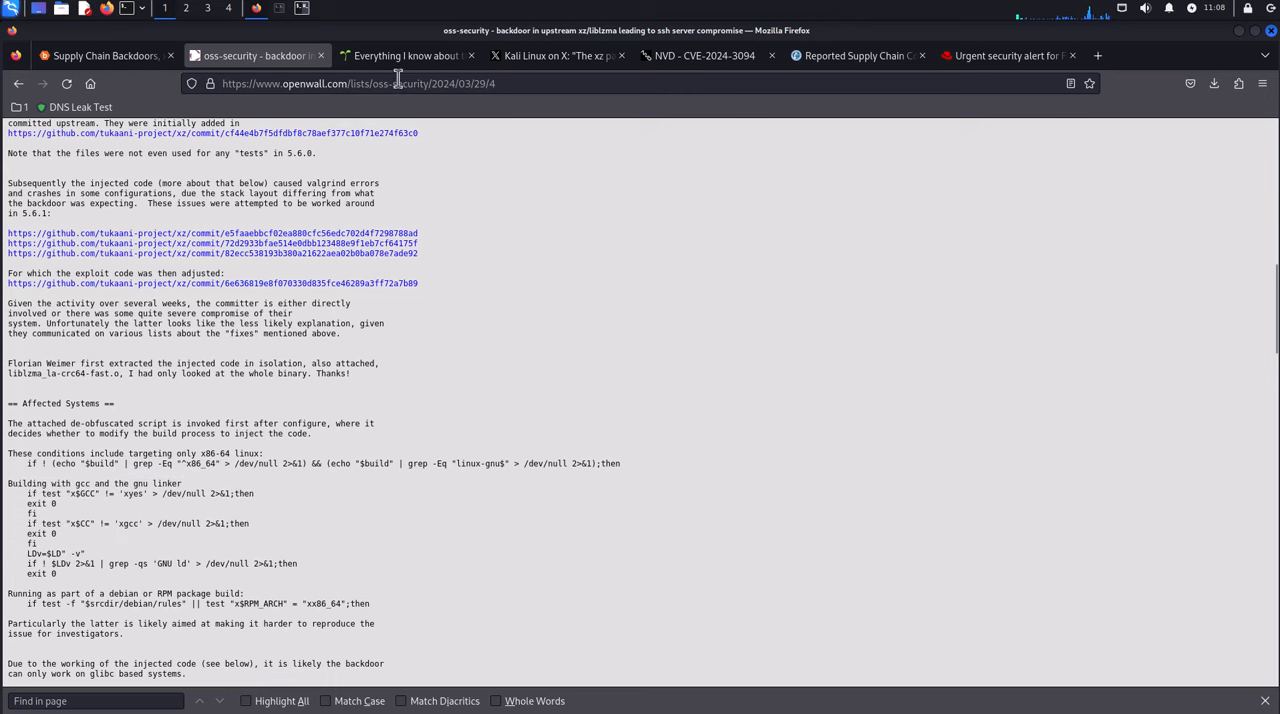
- Compare Bugcrowd's Timeline of Events with Evan Boehs' notes and view the CVE-2024-3094 timeline graphic full size
{"action": "left_click", "coordinate": [404, 56]}
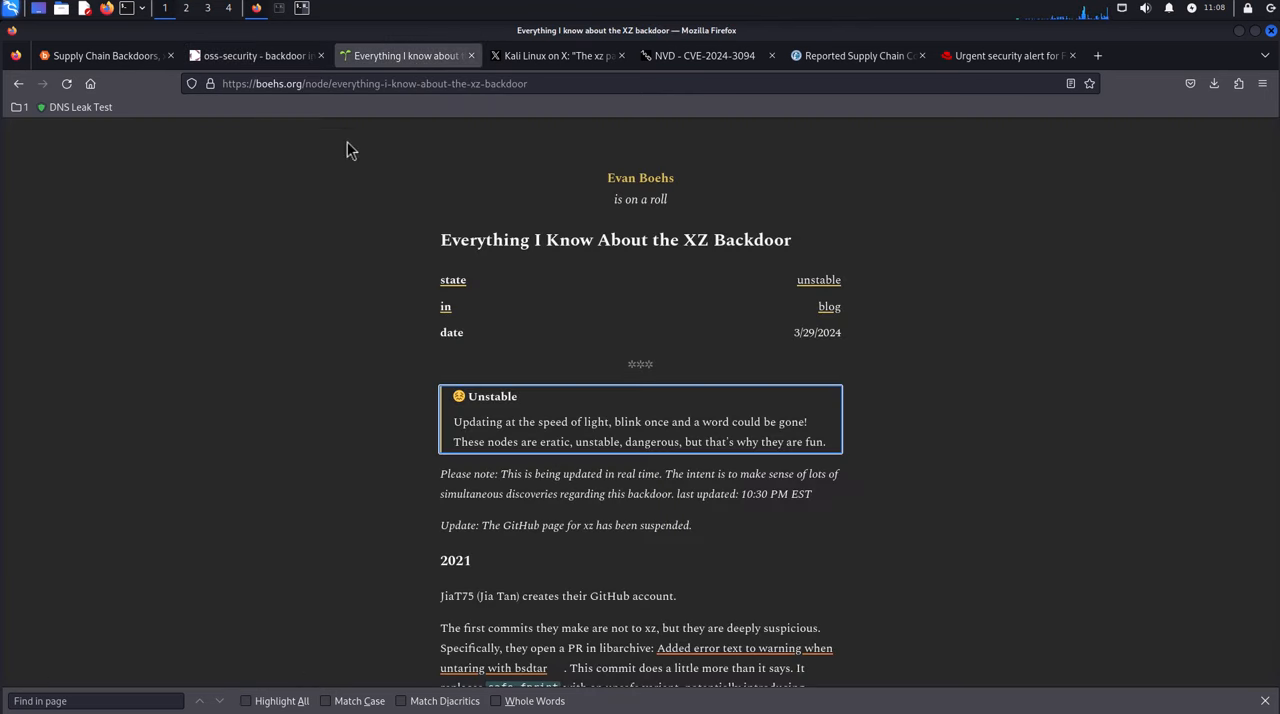
{"action": "left_click", "coordinate": [100, 56]}
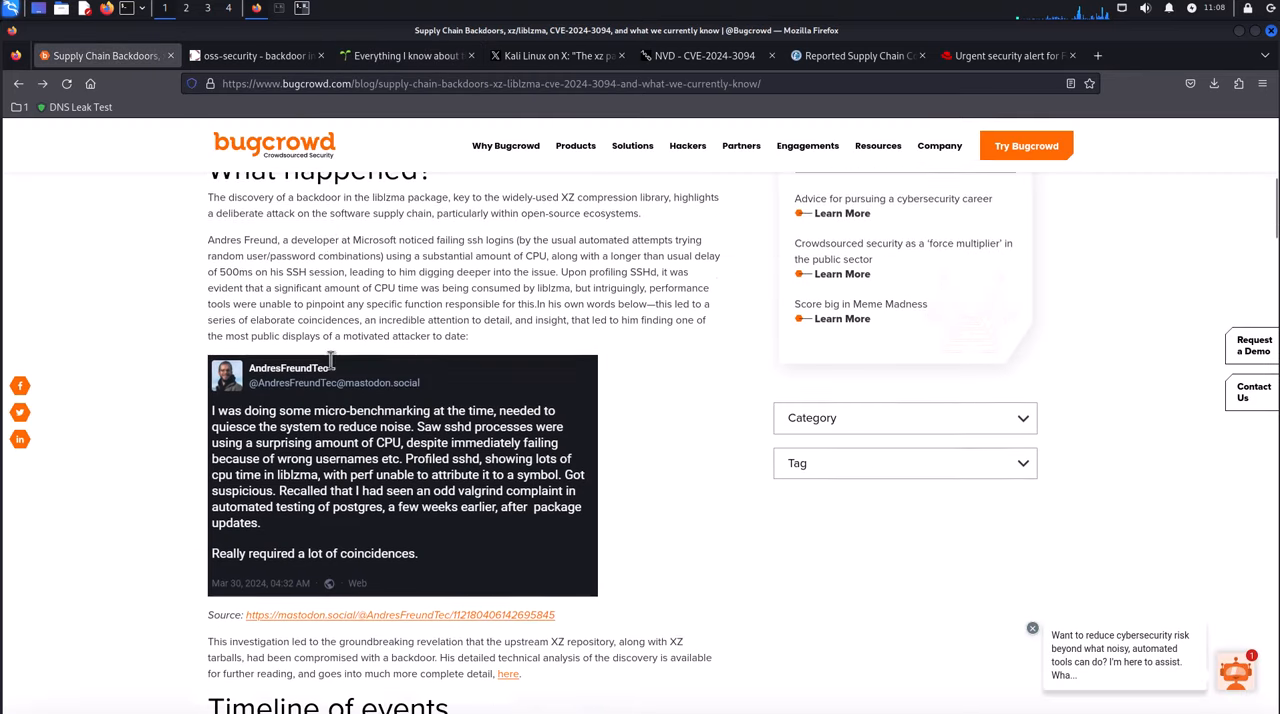
{"action": "scroll", "scroll_direction": "down", "scroll_amount": 3}
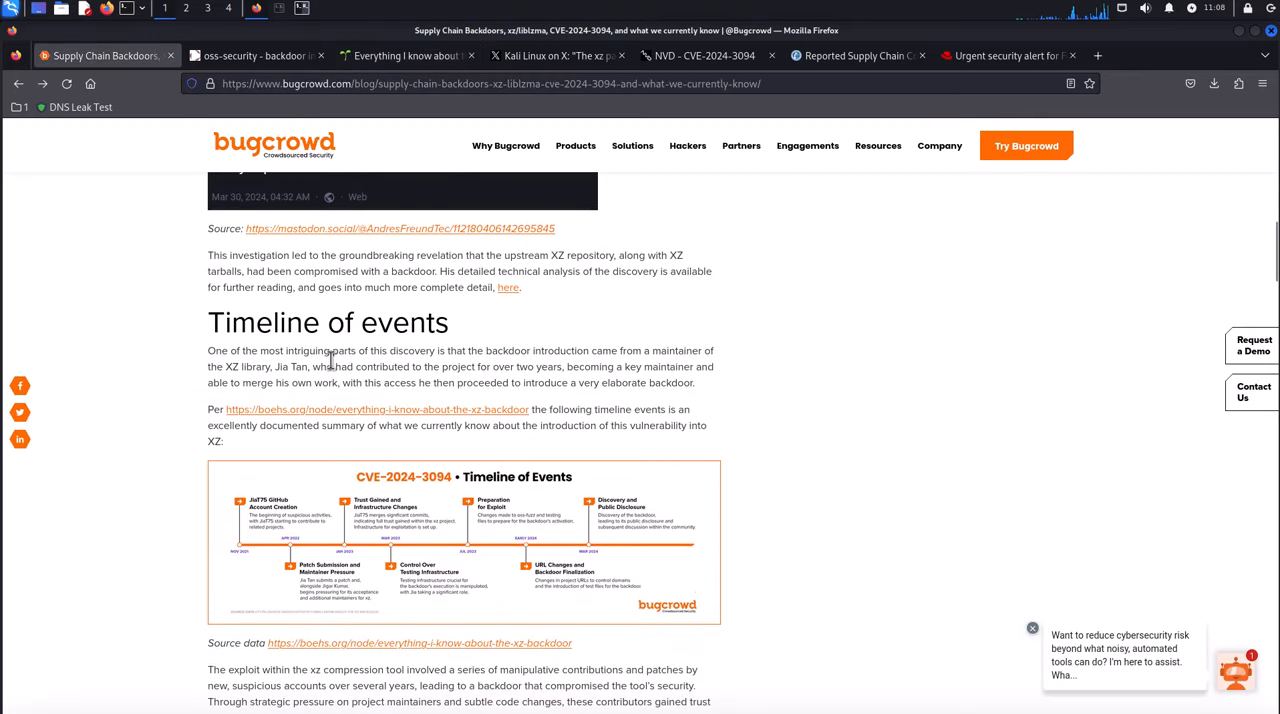
{"action": "scroll", "scroll_direction": "down", "scroll_amount": 3}
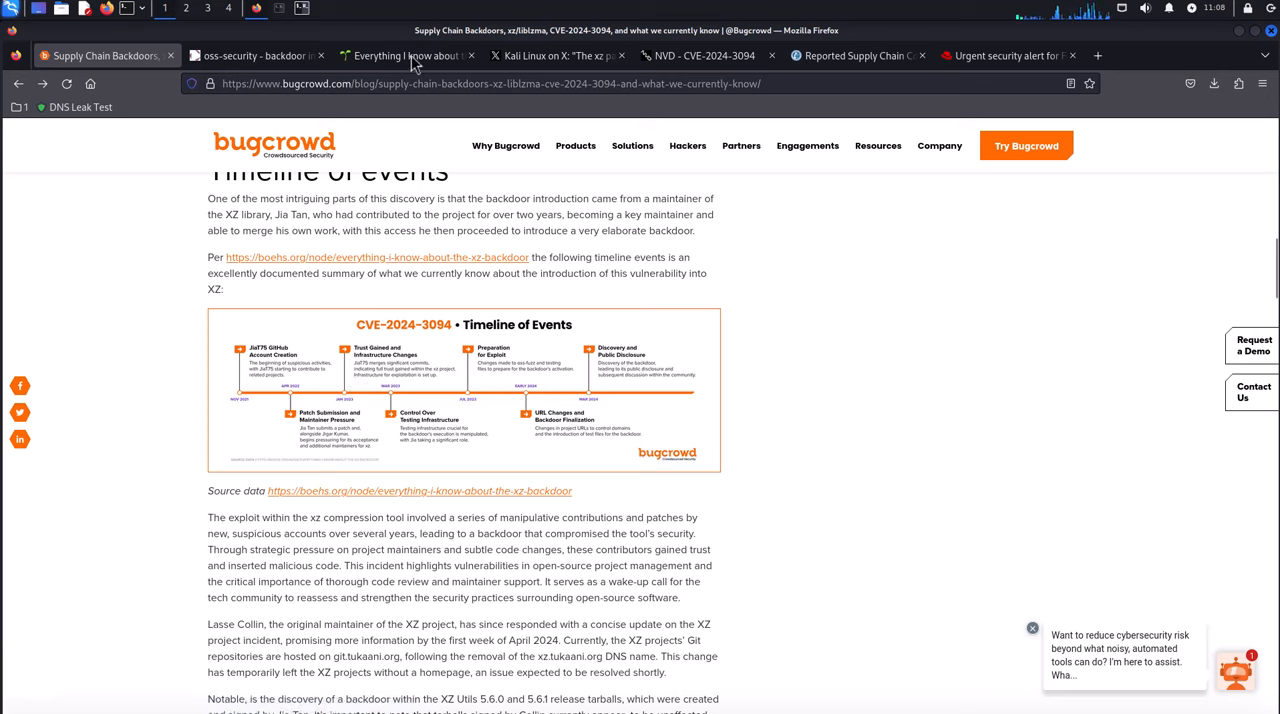
{"action": "left_click", "coordinate": [404, 56]}
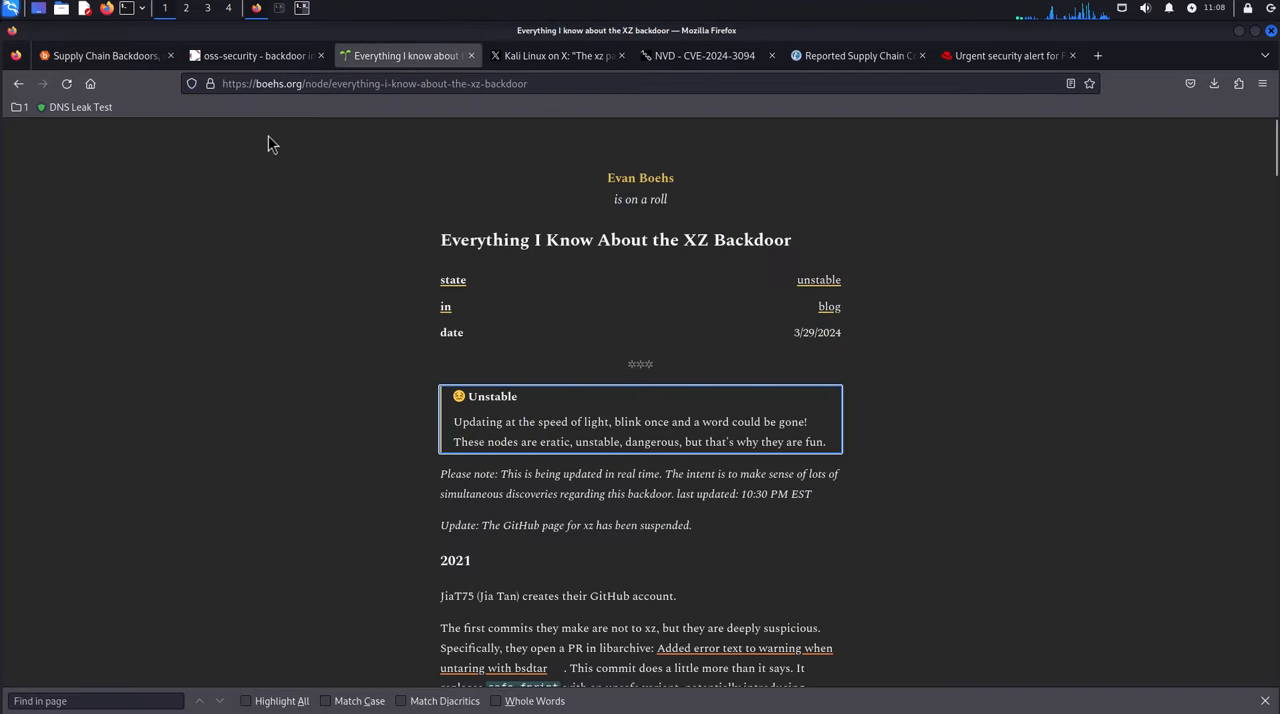
{"action": "left_click", "coordinate": [100, 56]}
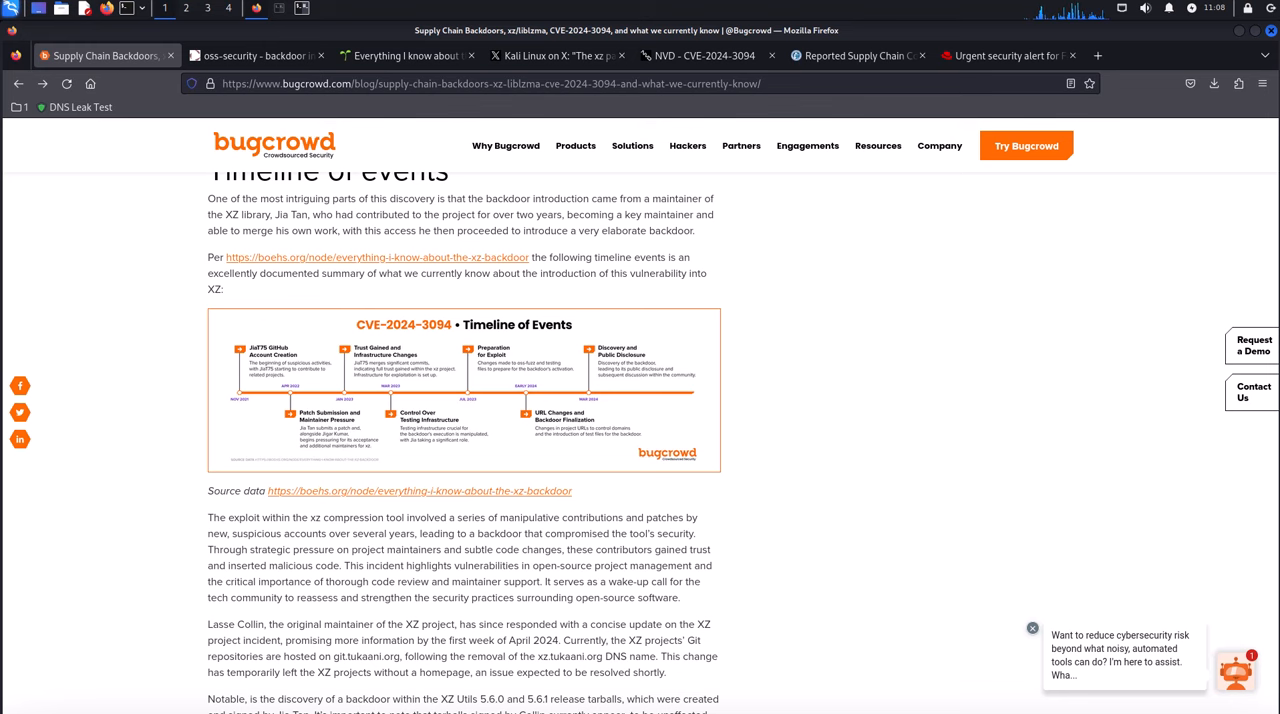
{"action": "left_click", "coordinate": [464, 390]}
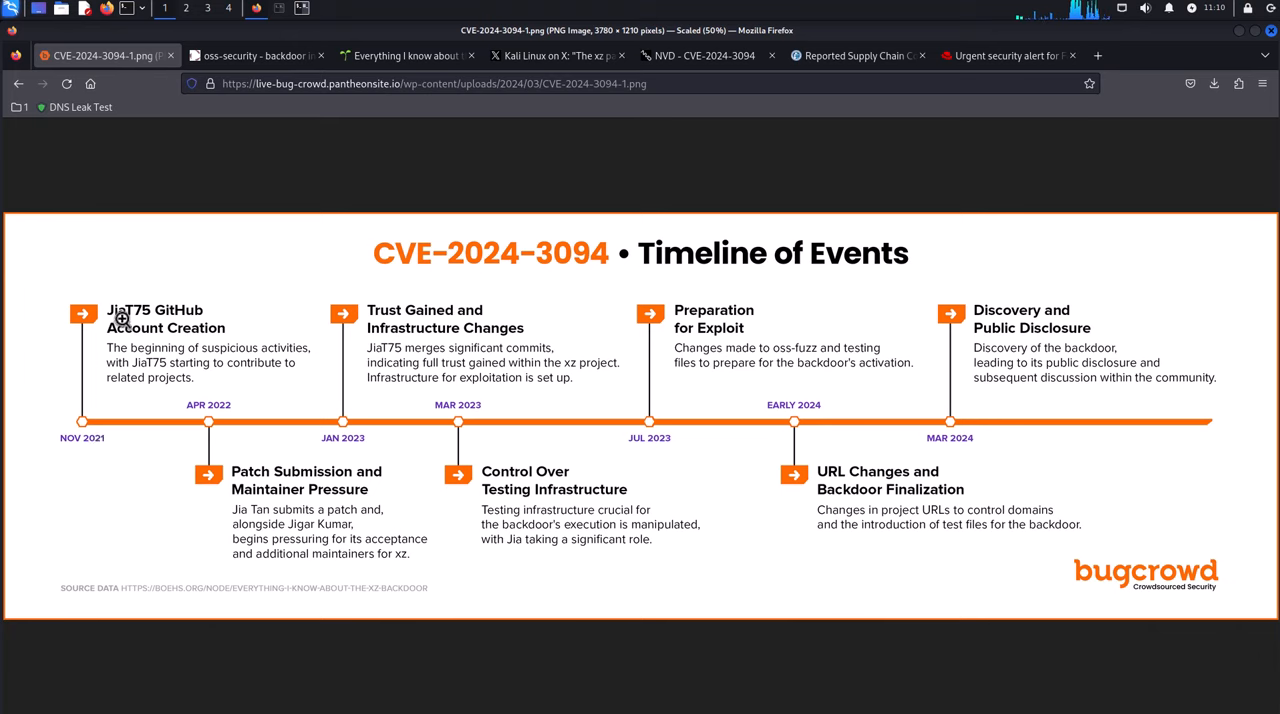
{"action": "mouse_move", "coordinate": [152, 320]}
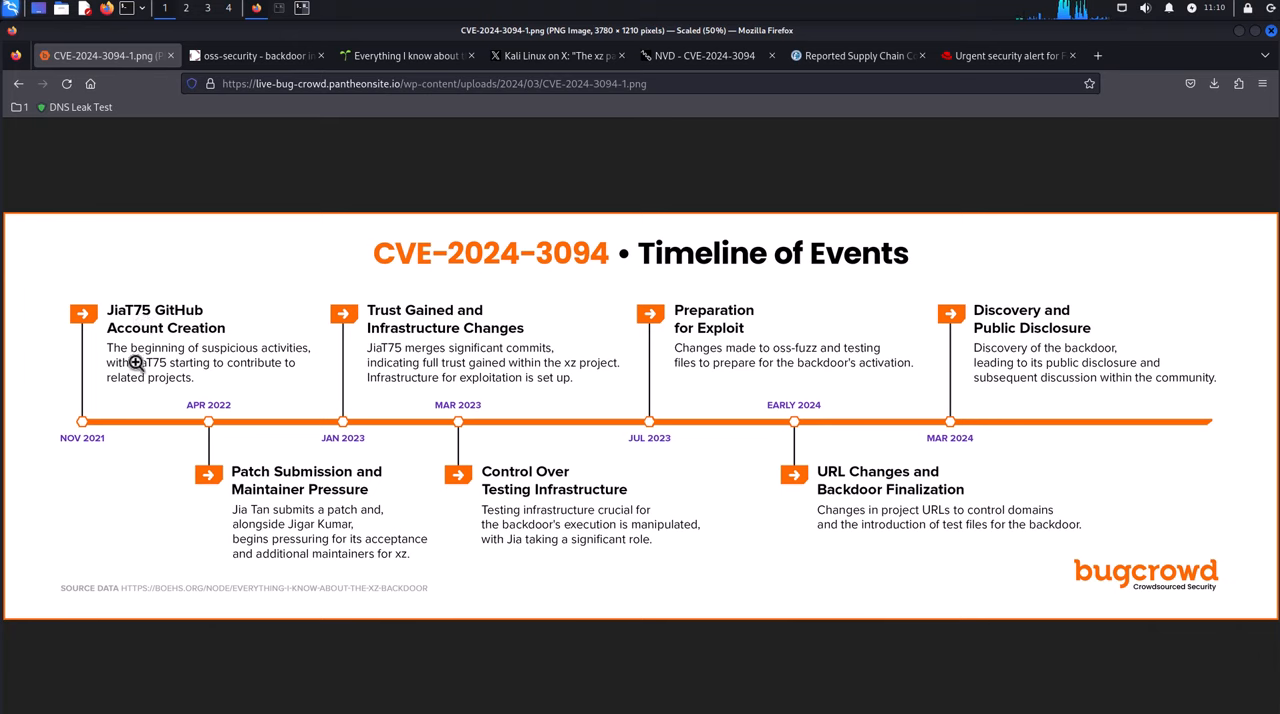
{"action": "mouse_move", "coordinate": [256, 496]}
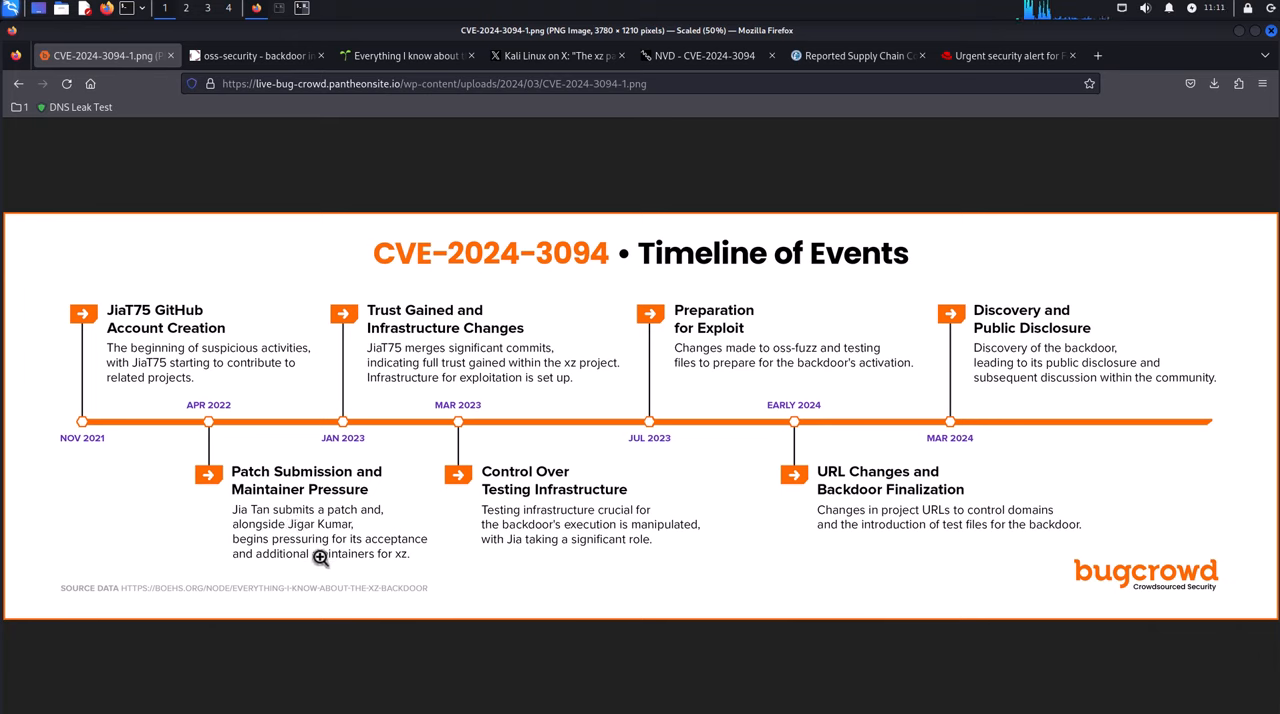
{"action": "mouse_move", "coordinate": [400, 342]}
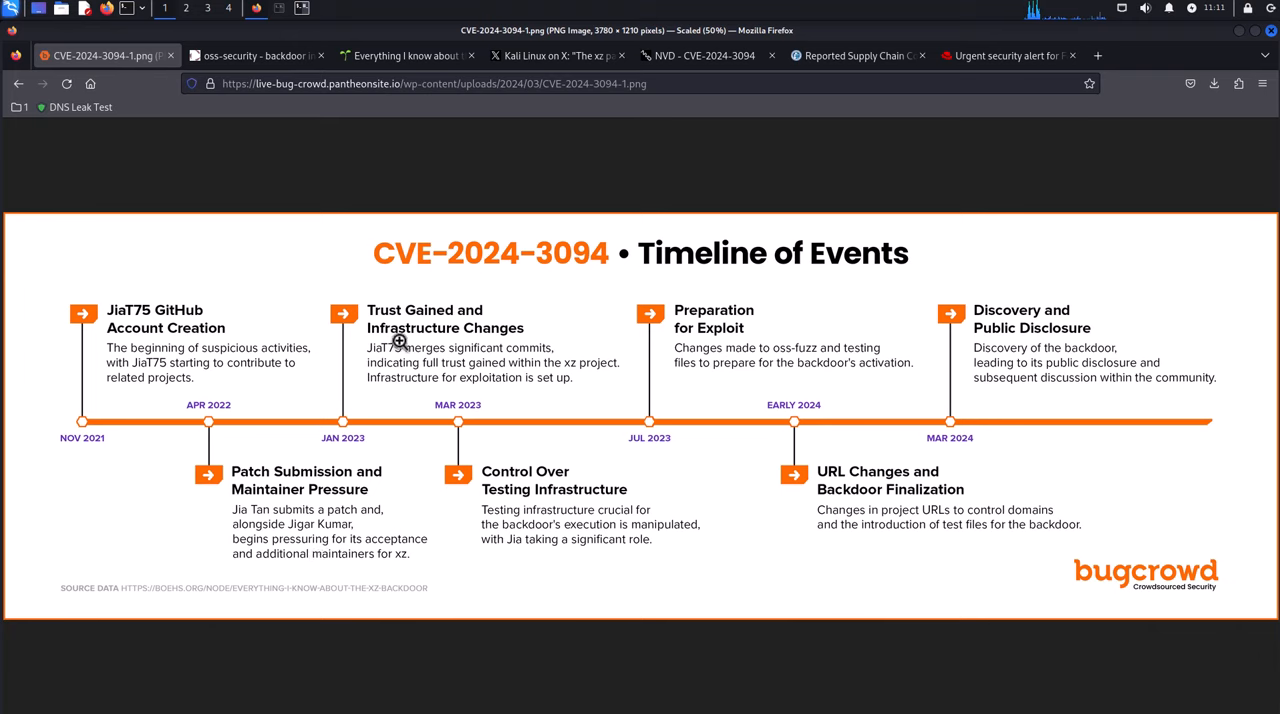
{"action": "mouse_move", "coordinate": [552, 524]}
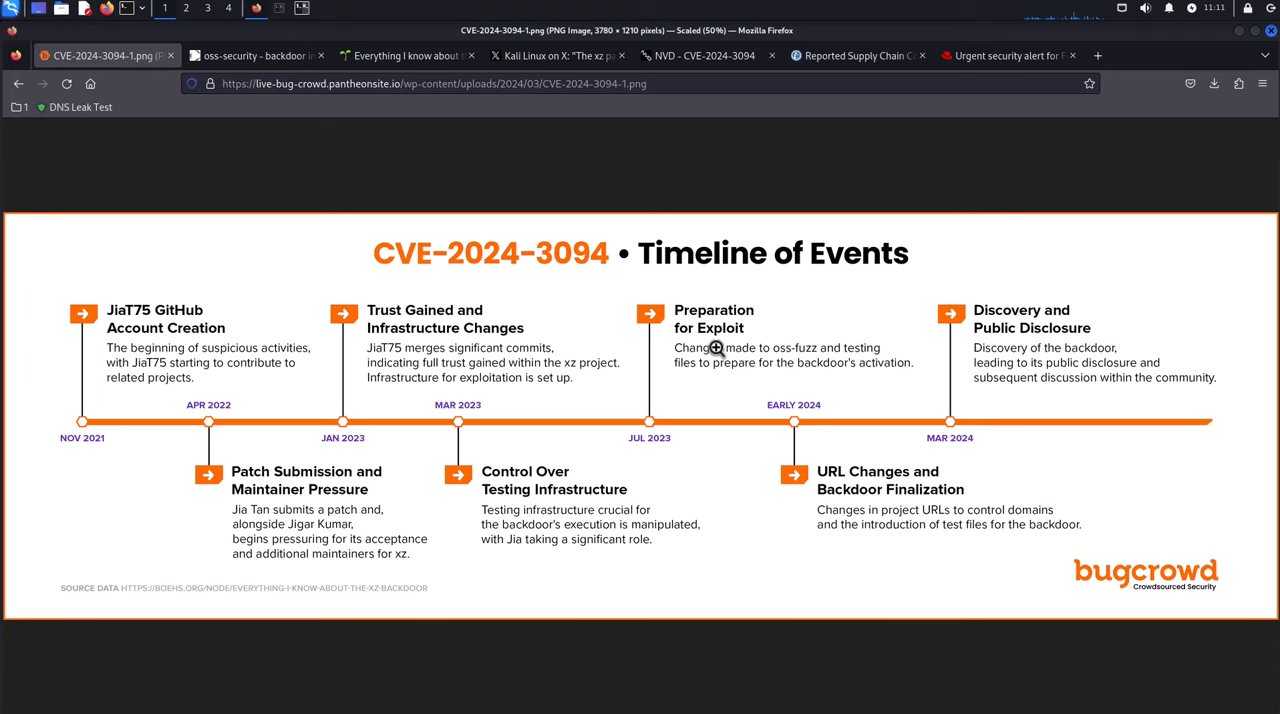
{"action": "mouse_move", "coordinate": [840, 516]}
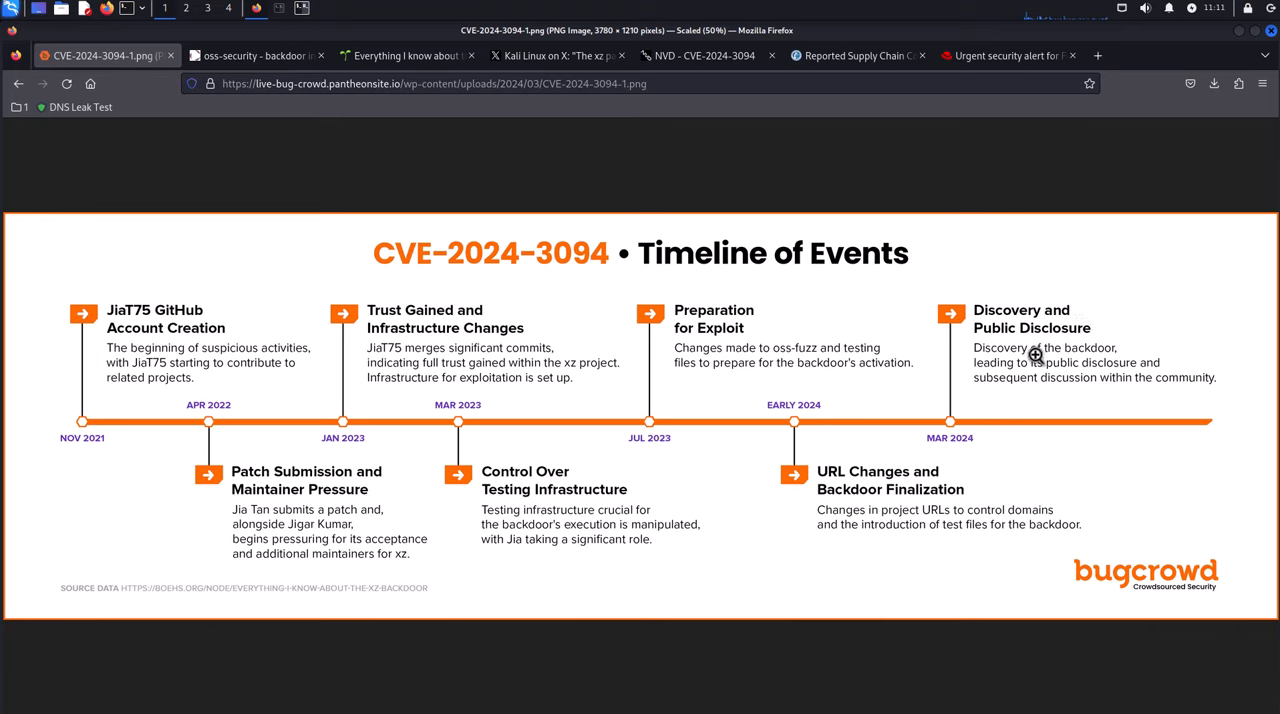
{"action": "mouse_move", "coordinate": [1032, 352]}
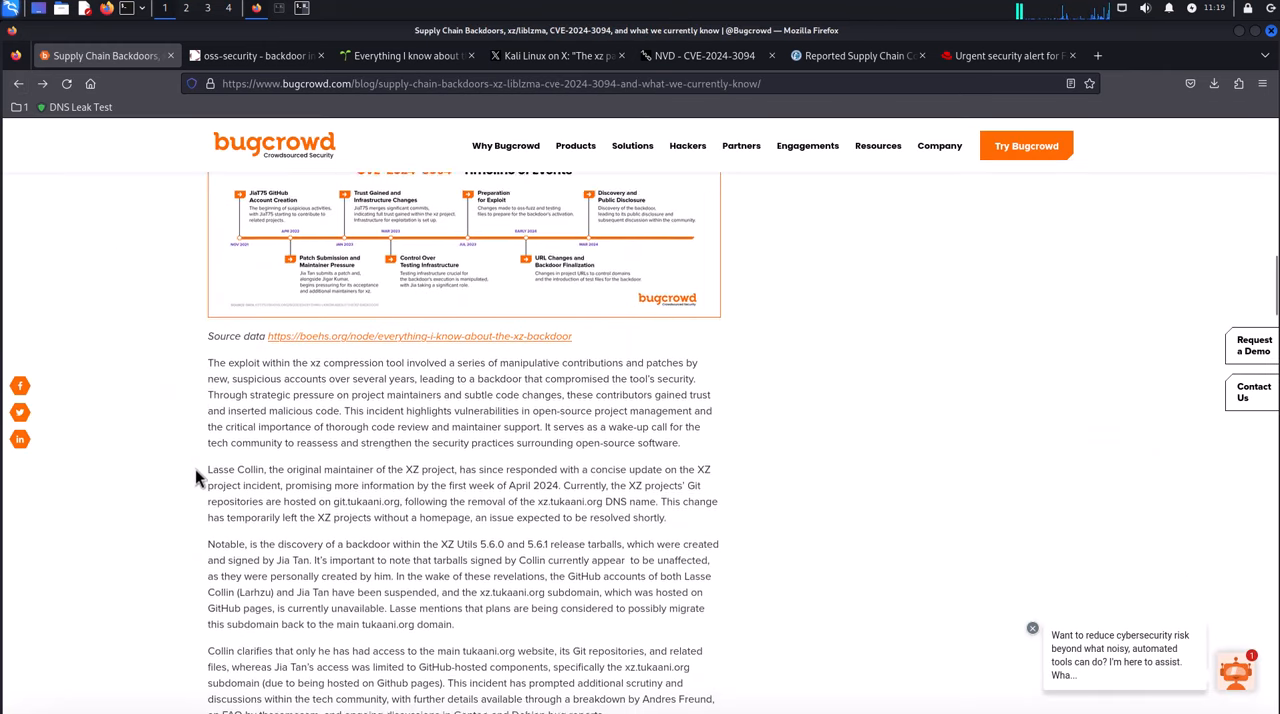
- Read the Bugcrowd article down to 'Who appears immediately affected by this?' on Linux and Kali users
{"action": "scroll", "scroll_direction": "down", "scroll_amount": 3}
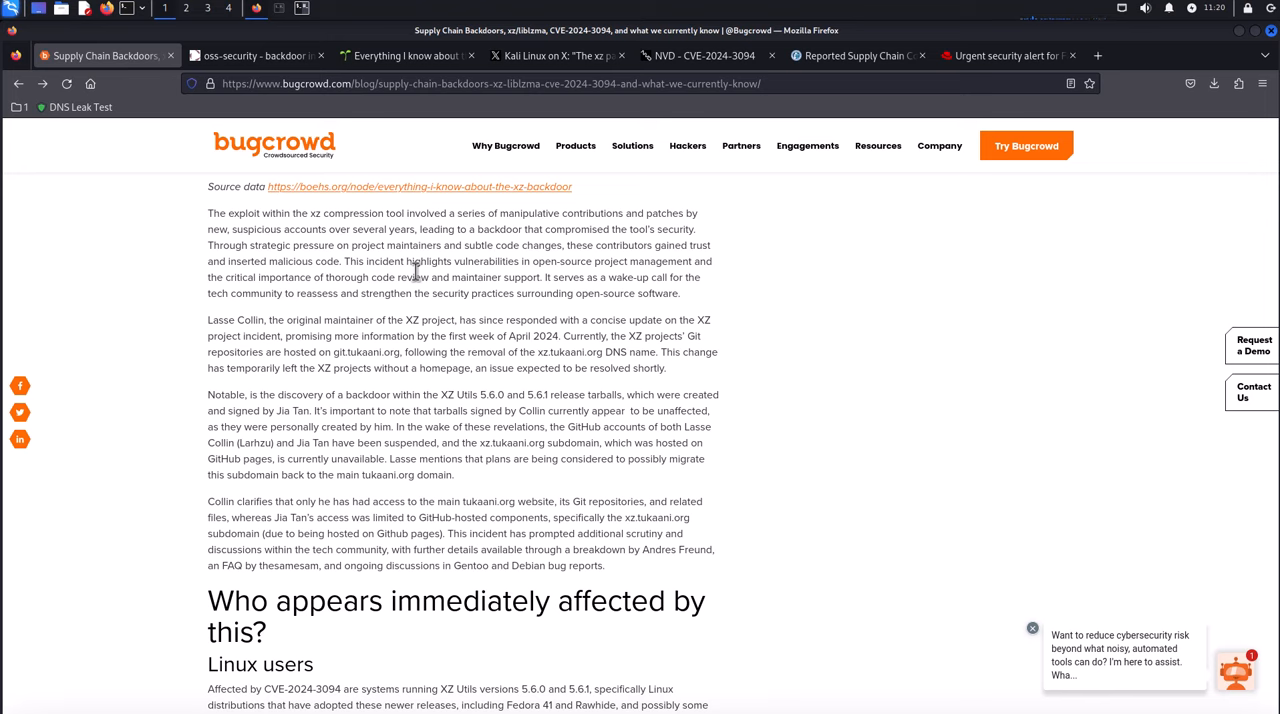
{"action": "mouse_move", "coordinate": [376, 324]}
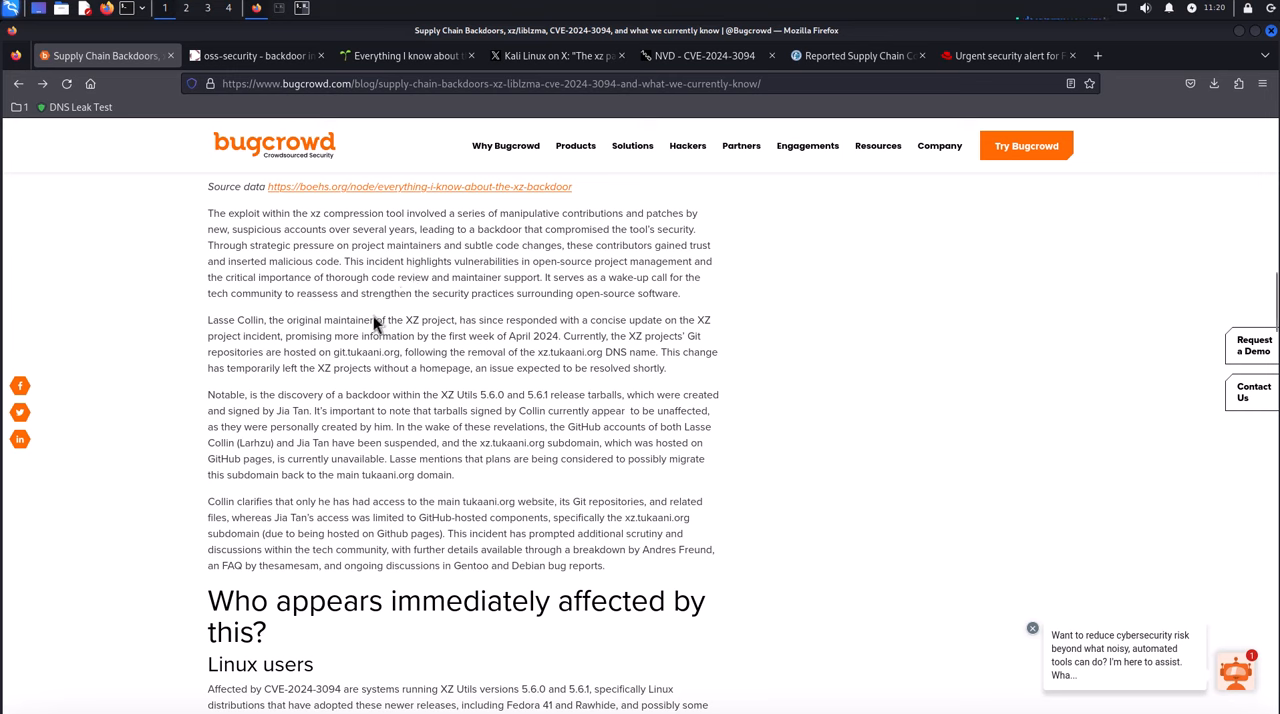
{"action": "mouse_move", "coordinate": [526, 380]}
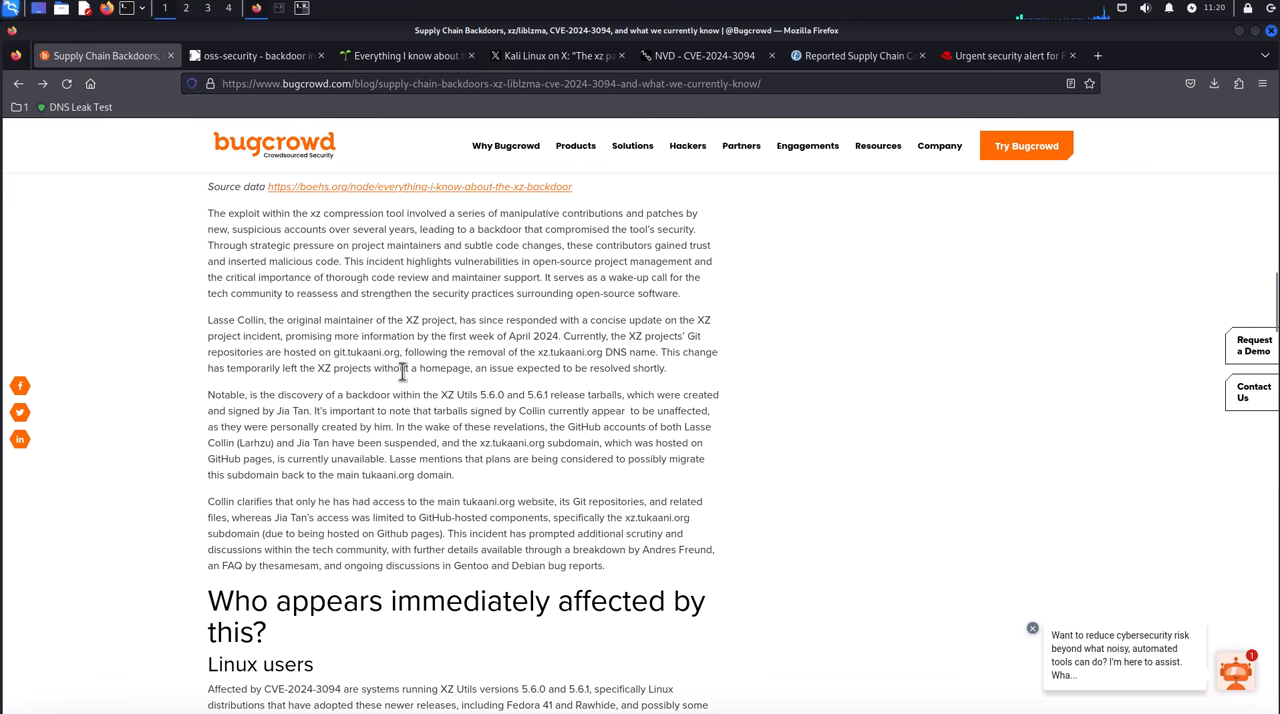
{"action": "scroll", "scroll_direction": "down", "scroll_amount": 3}
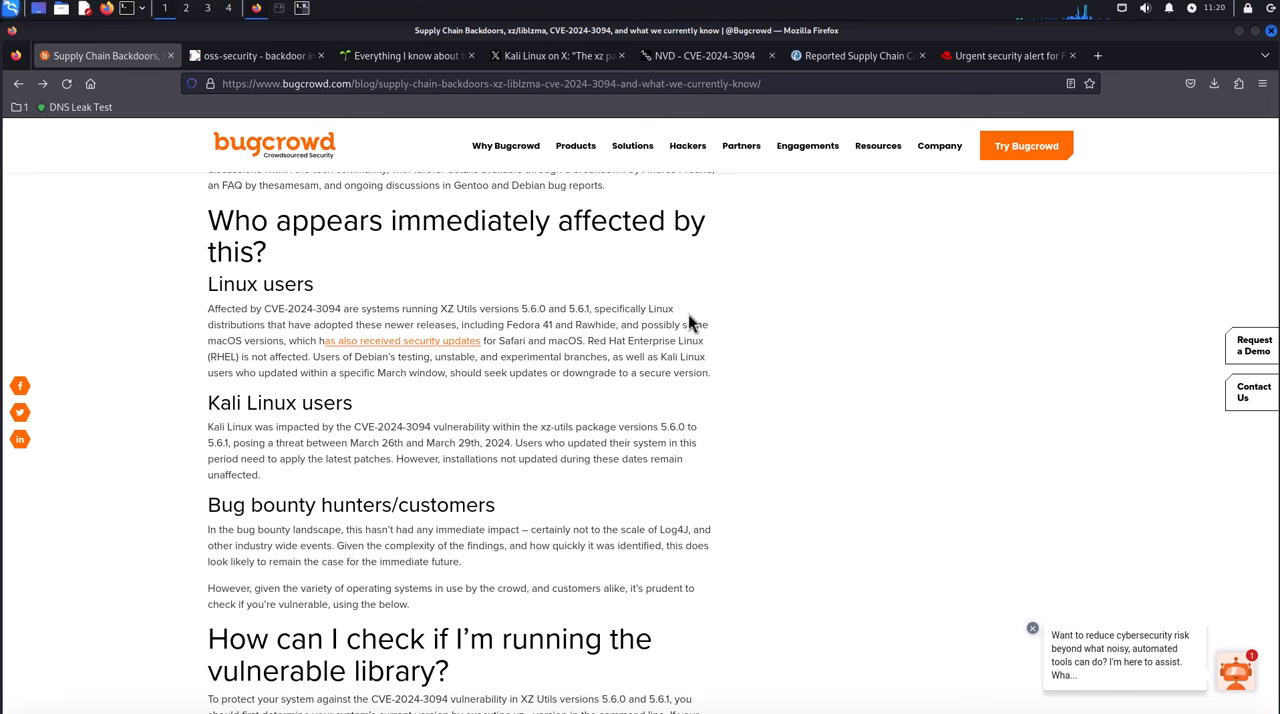
{"action": "mouse_move", "coordinate": [204, 308]}
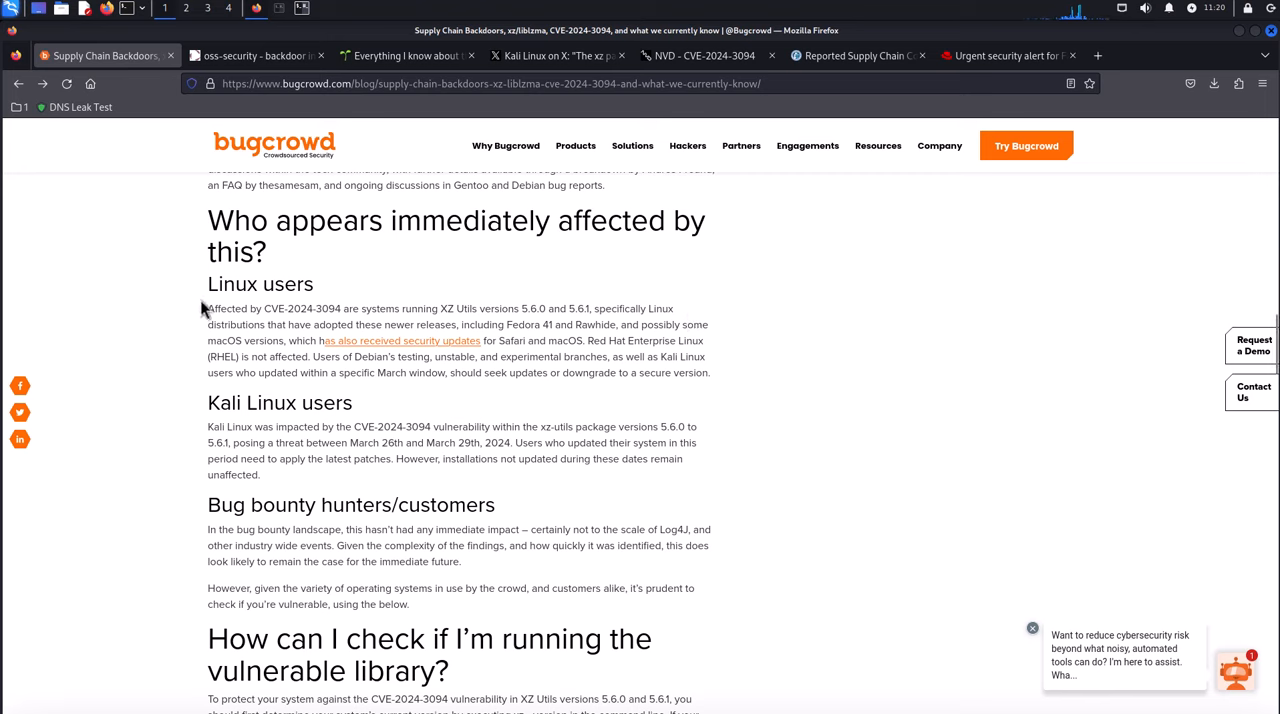
{"action": "double_click", "coordinate": [260, 284]}
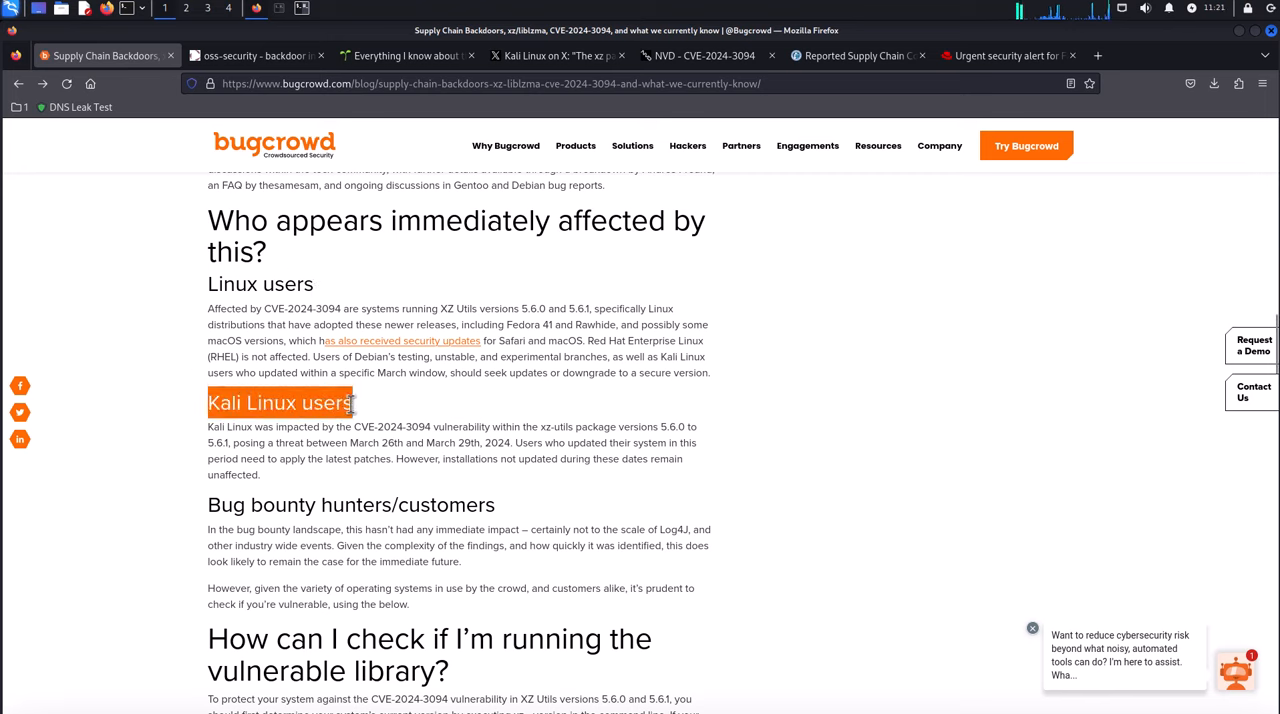
{"action": "mouse_move", "coordinate": [358, 410]}
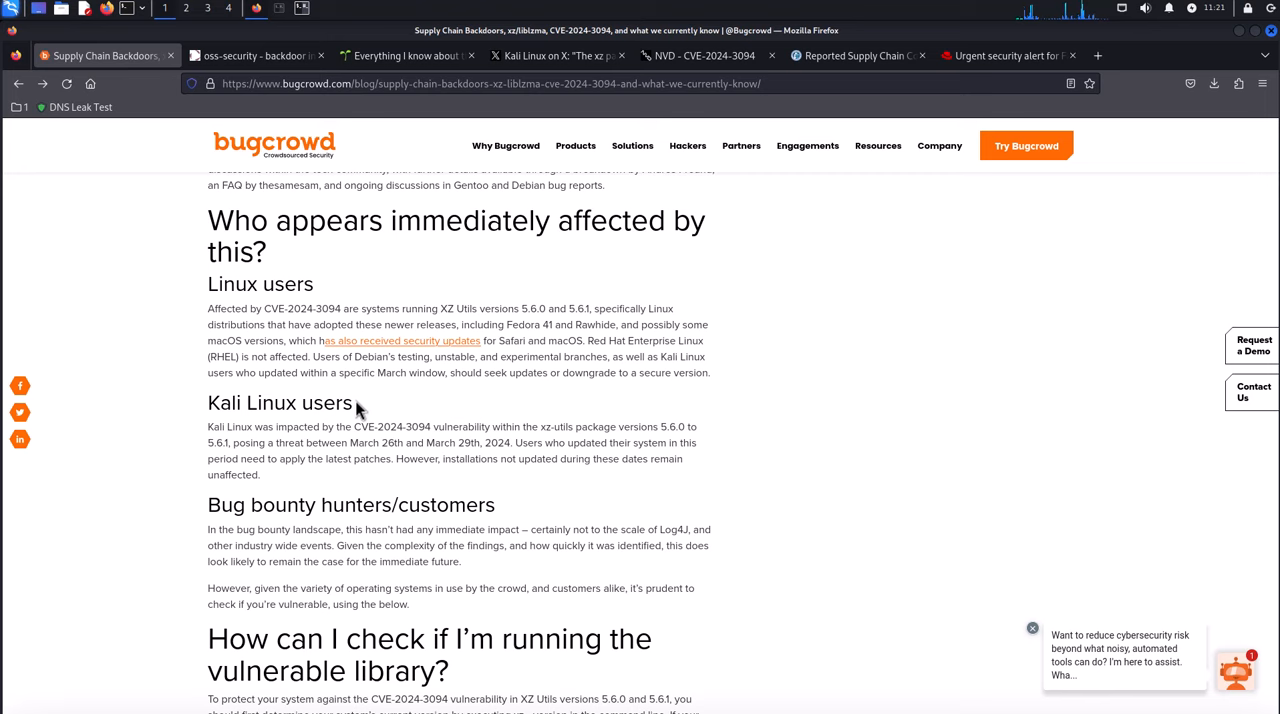
{"action": "mouse_move", "coordinate": [436, 448]}
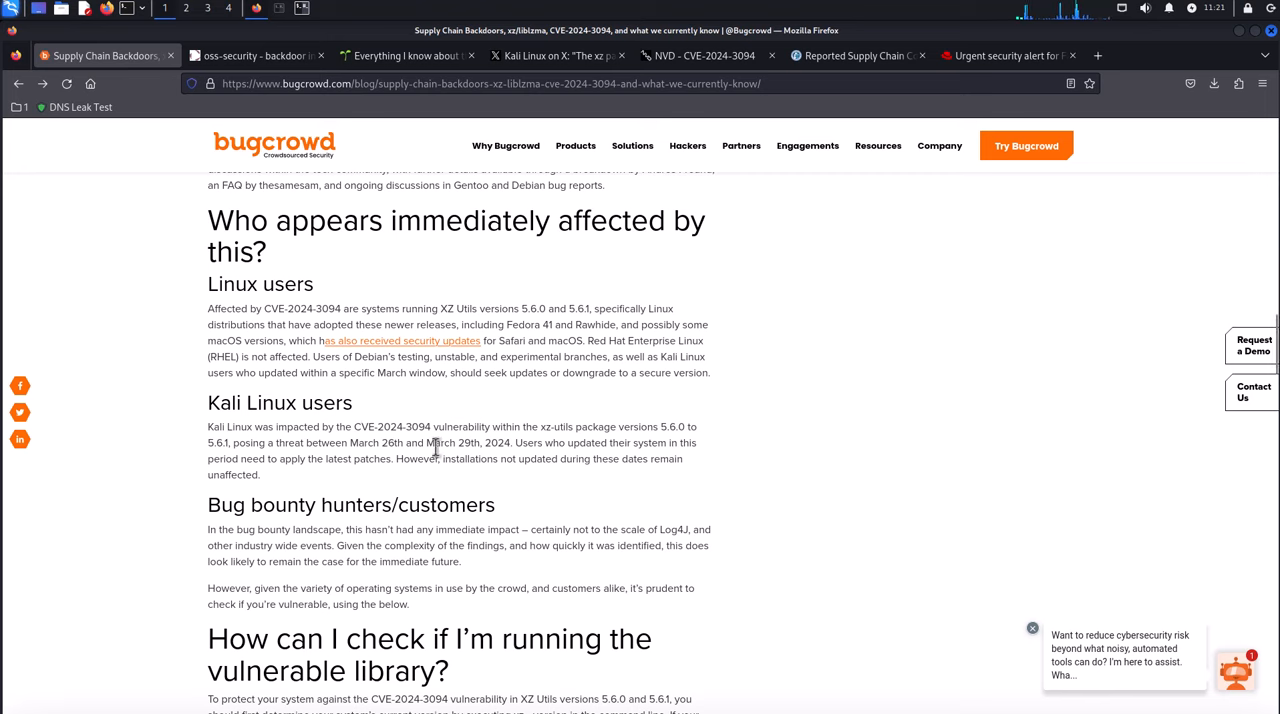
{"action": "mouse_move", "coordinate": [450, 446]}
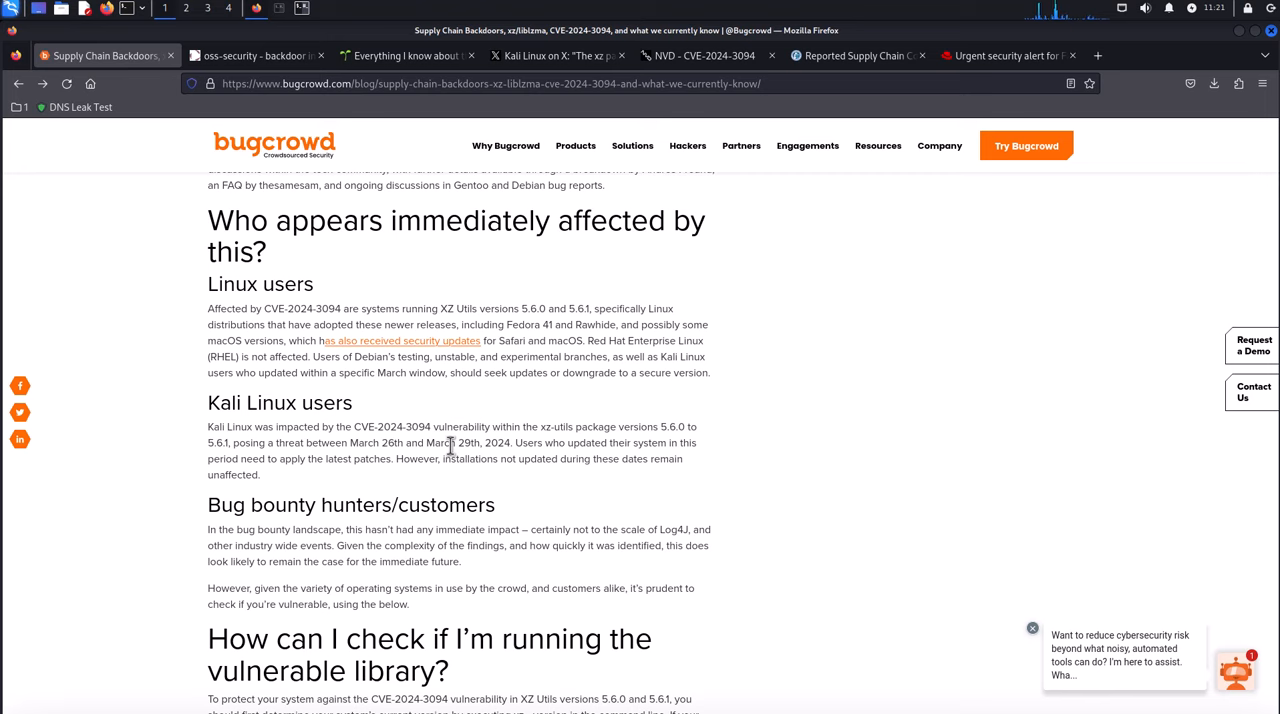
{"action": "mouse_move", "coordinate": [716, 8]}
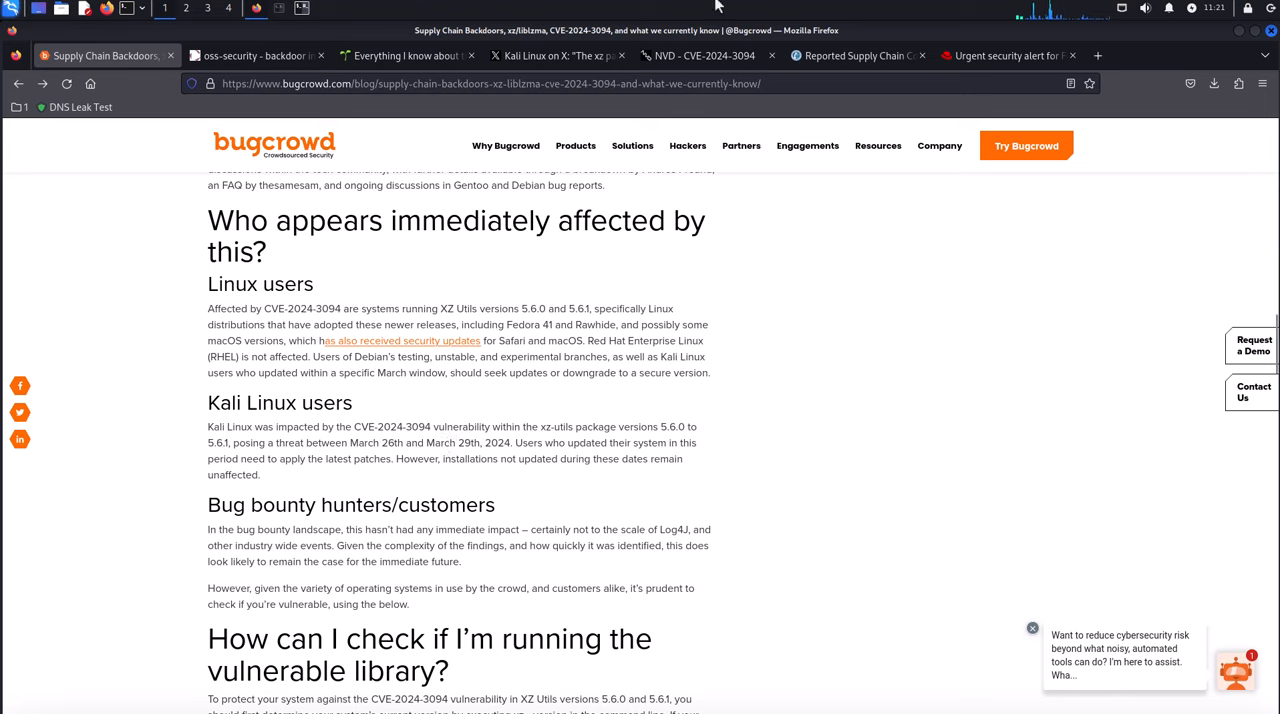
- View Kali Linux's post on affected xz versions, then the NVD entry for CVE-2024-3094
{"action": "left_click", "coordinate": [556, 56]}
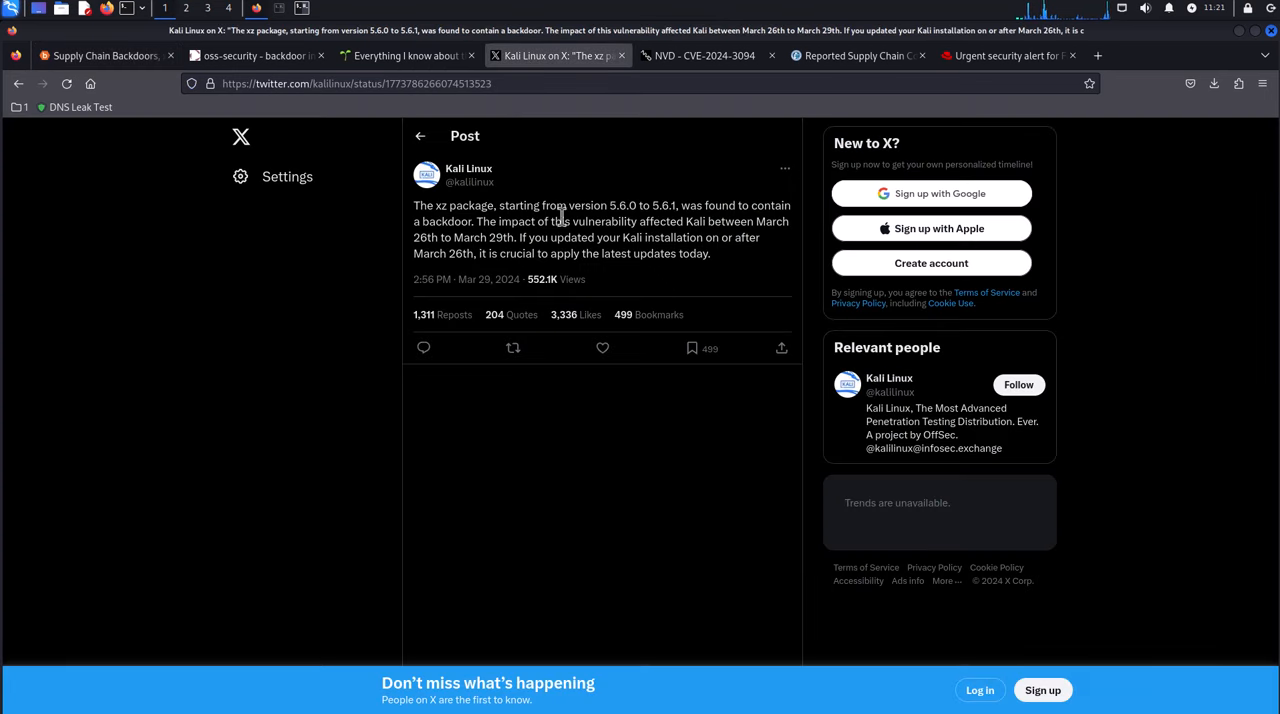
{"action": "mouse_move", "coordinate": [520, 248]}
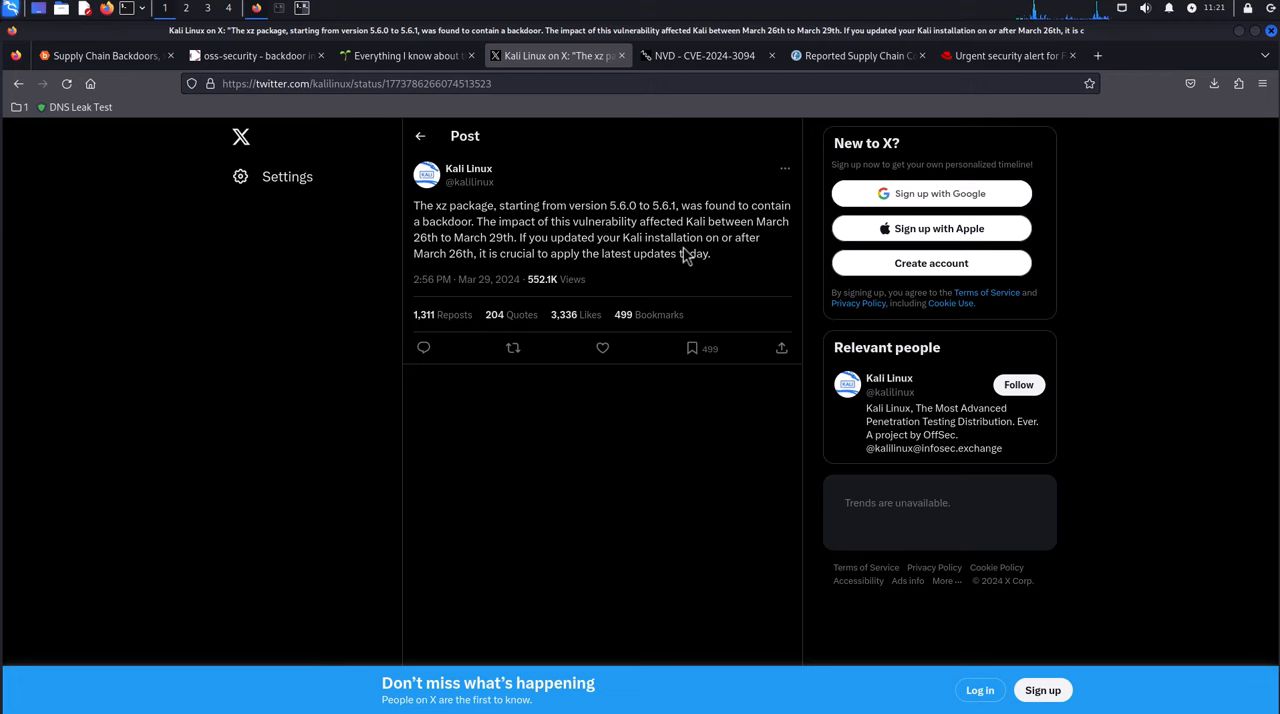
{"action": "mouse_move", "coordinate": [596, 258]}
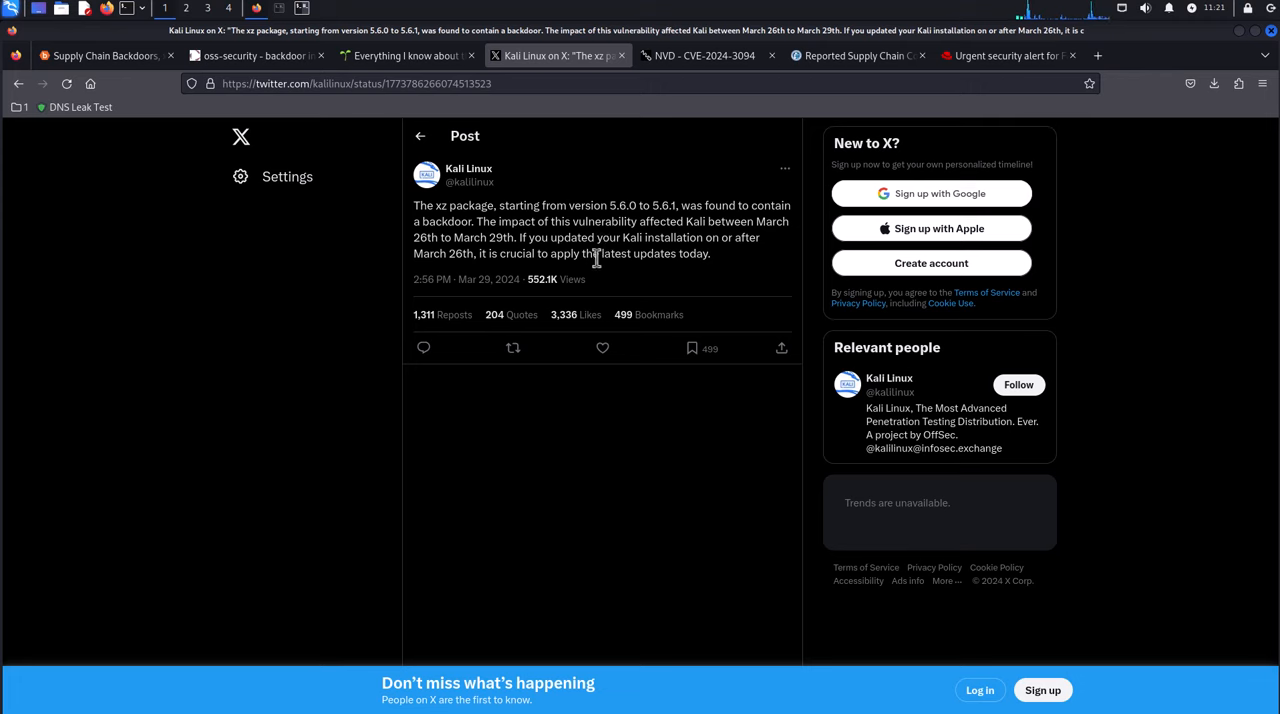
{"action": "mouse_move", "coordinate": [580, 242]}
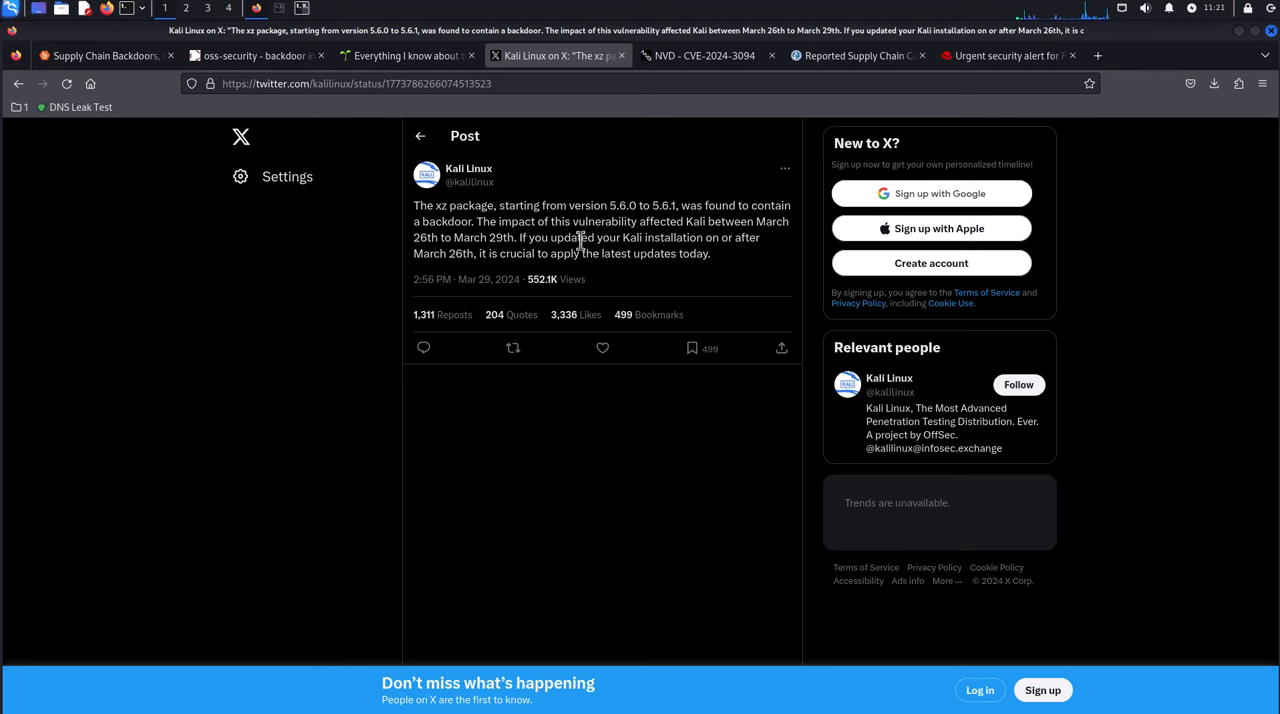
{"action": "mouse_move", "coordinate": [504, 276]}
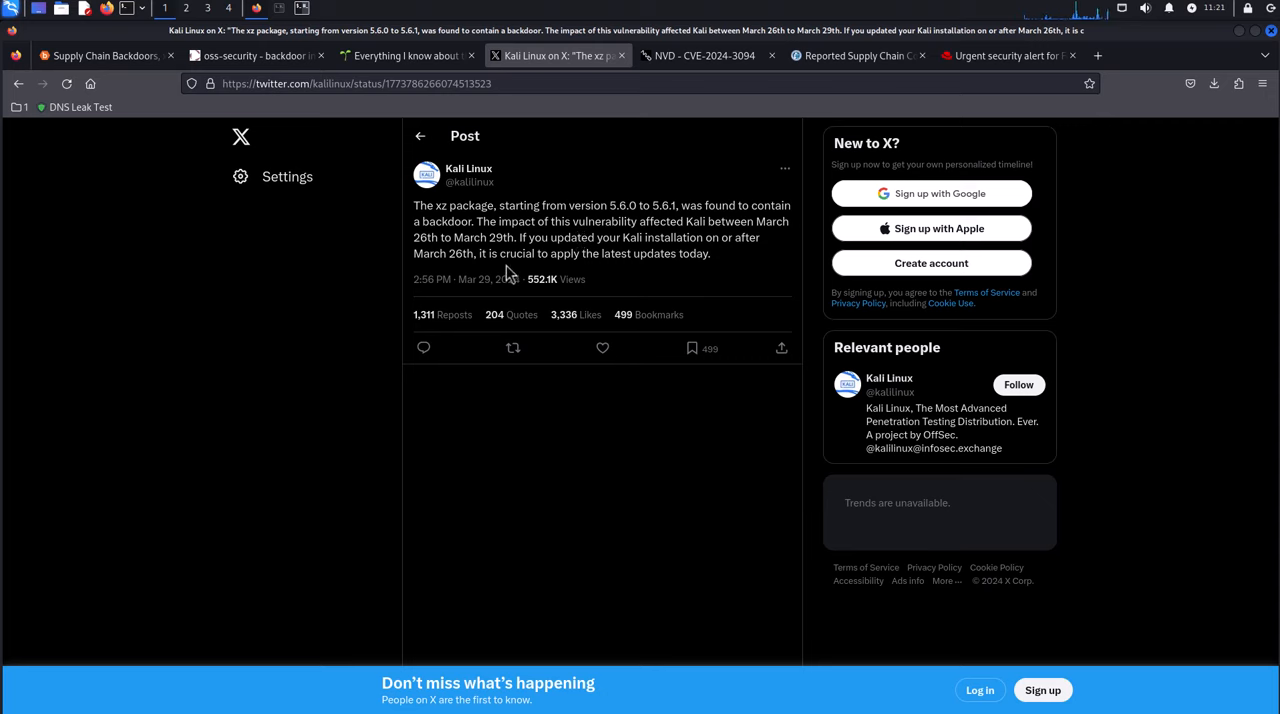
{"action": "mouse_move", "coordinate": [612, 102]}
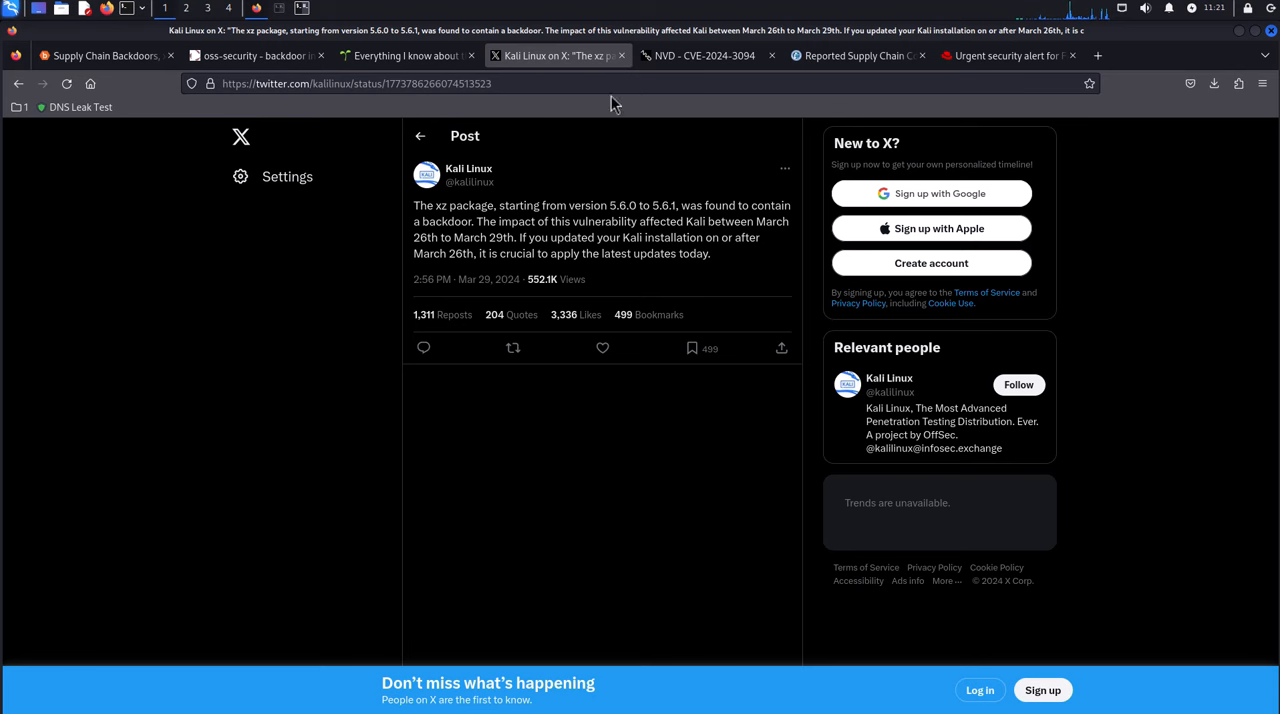
{"action": "left_click", "coordinate": [704, 56]}
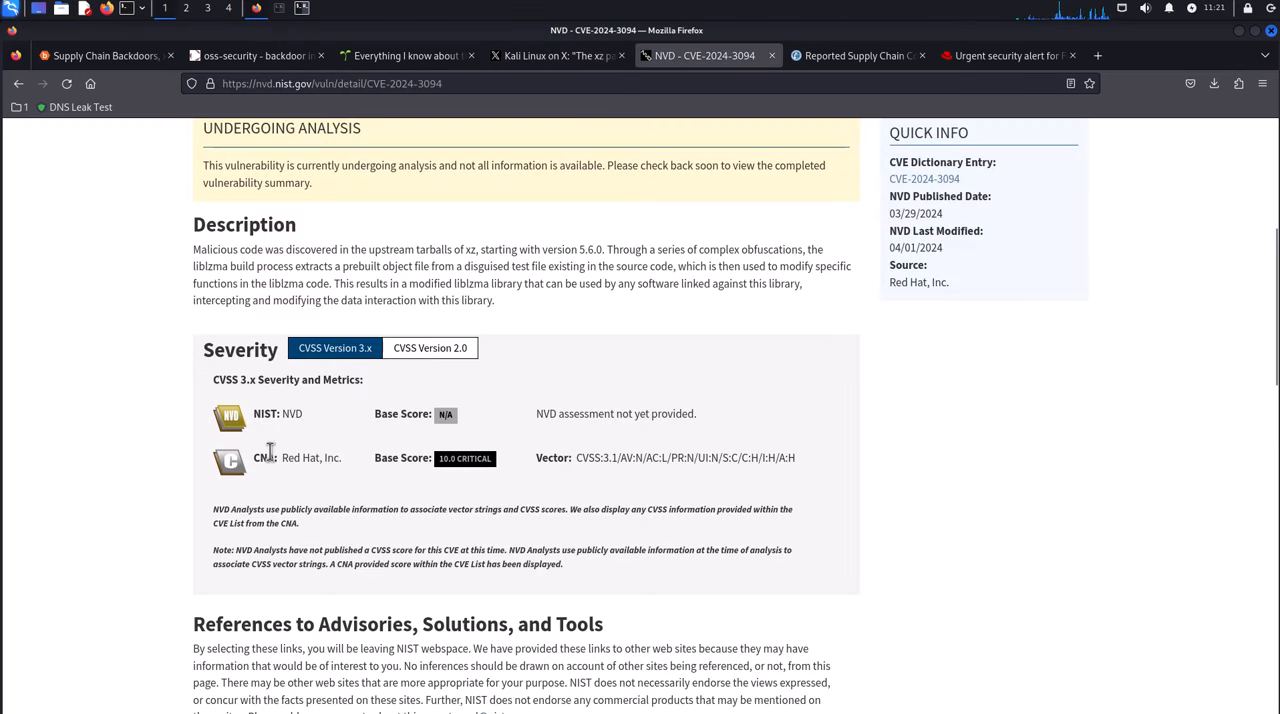
- Read the CISA alert's downgrade recommendation for CVE-2024-3094, then return to the Bugcrowd article
{"action": "left_click", "coordinate": [856, 56]}
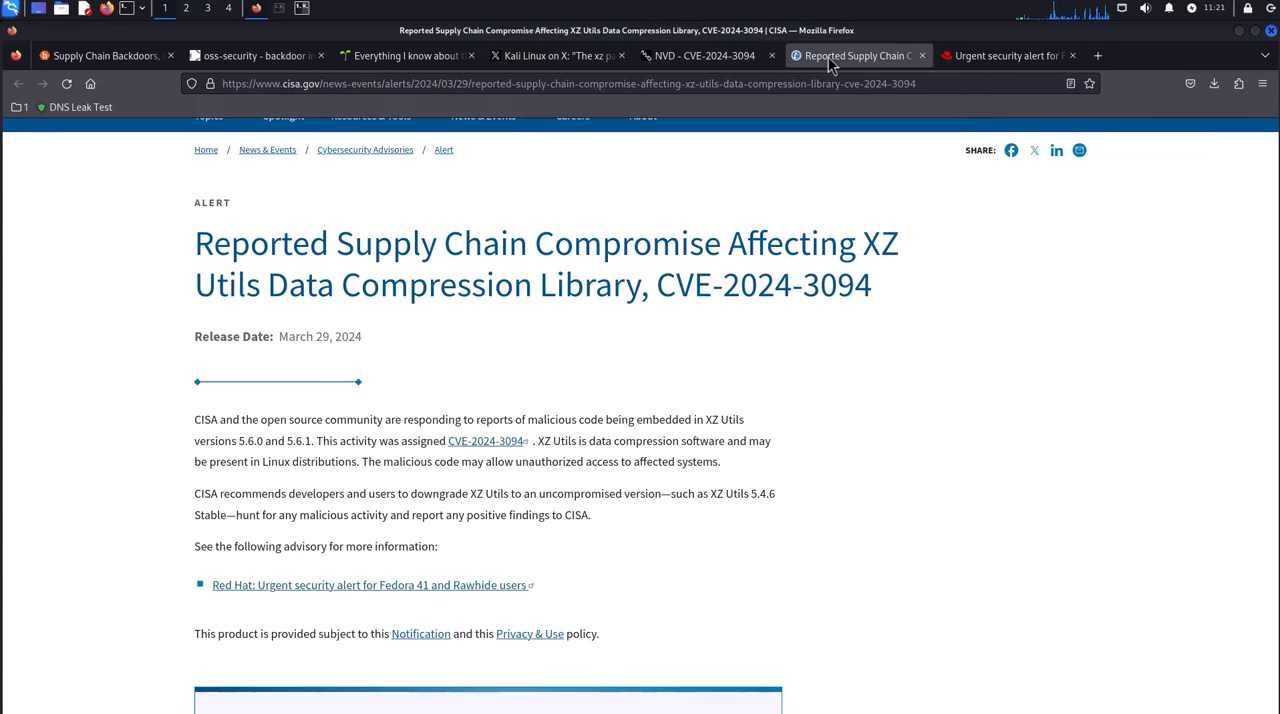
{"action": "mouse_move", "coordinate": [556, 428]}
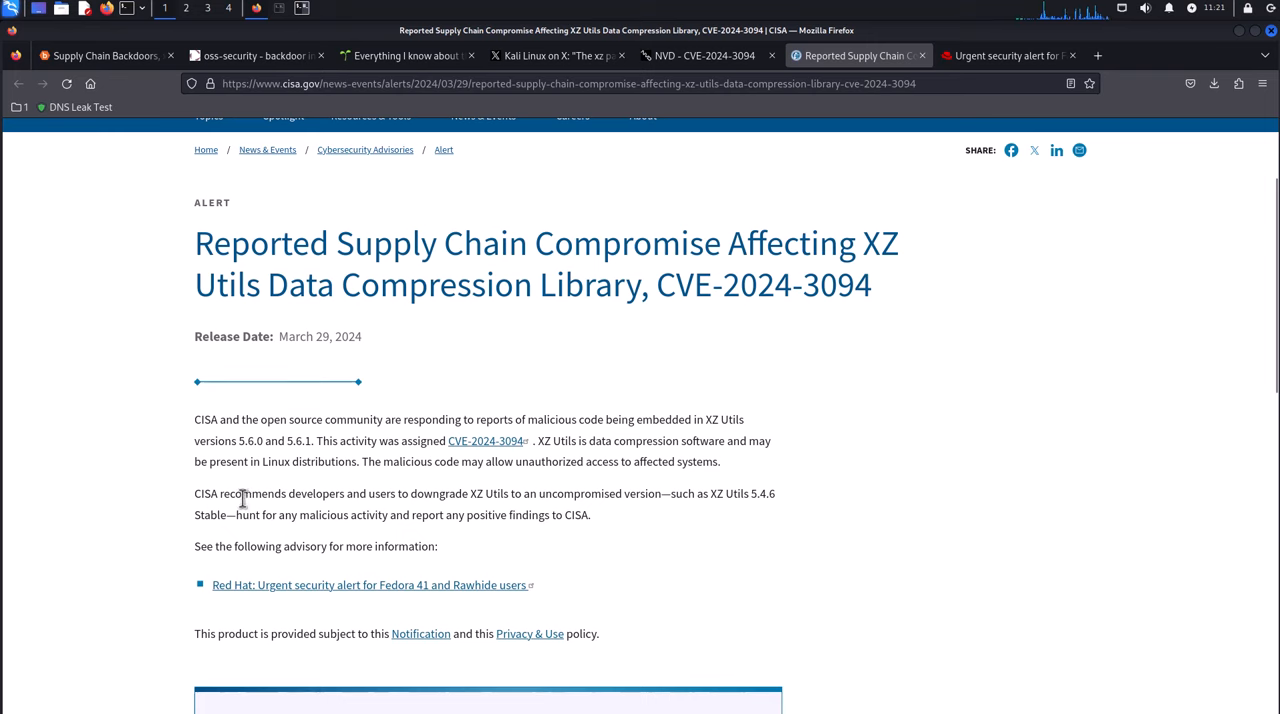
{"action": "mouse_move", "coordinate": [240, 496]}
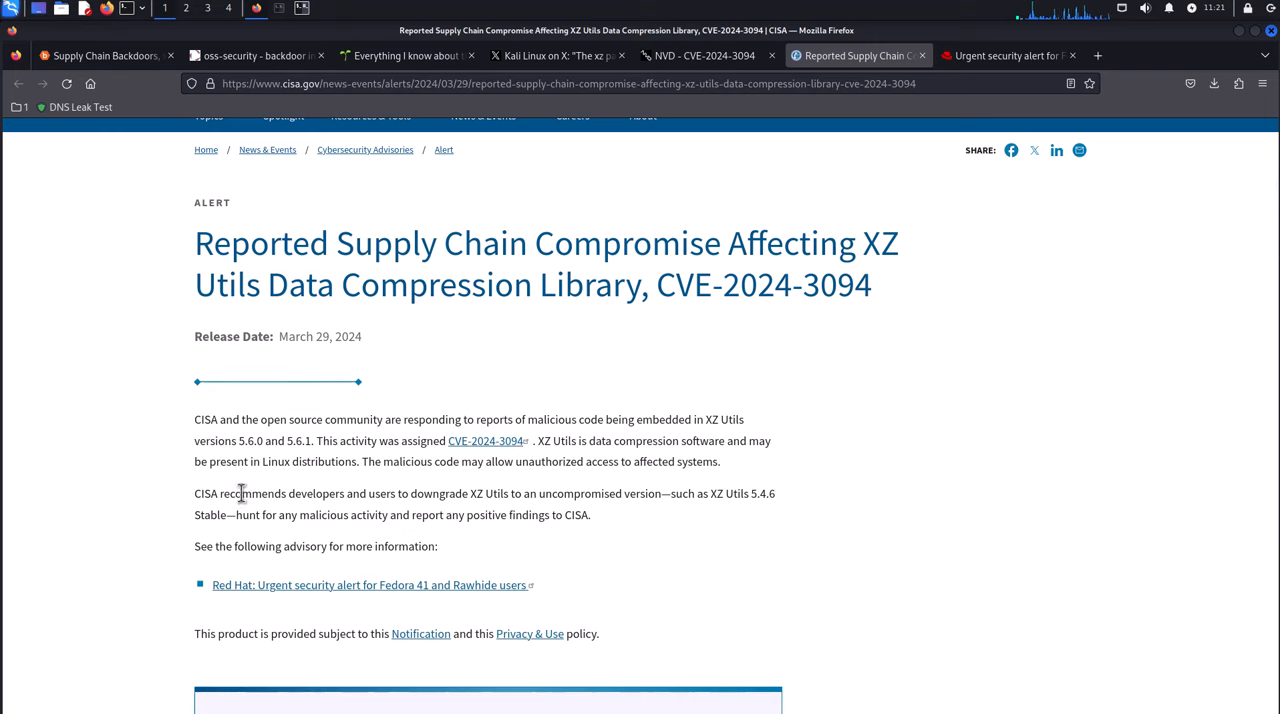
{"action": "mouse_move", "coordinate": [196, 496]}
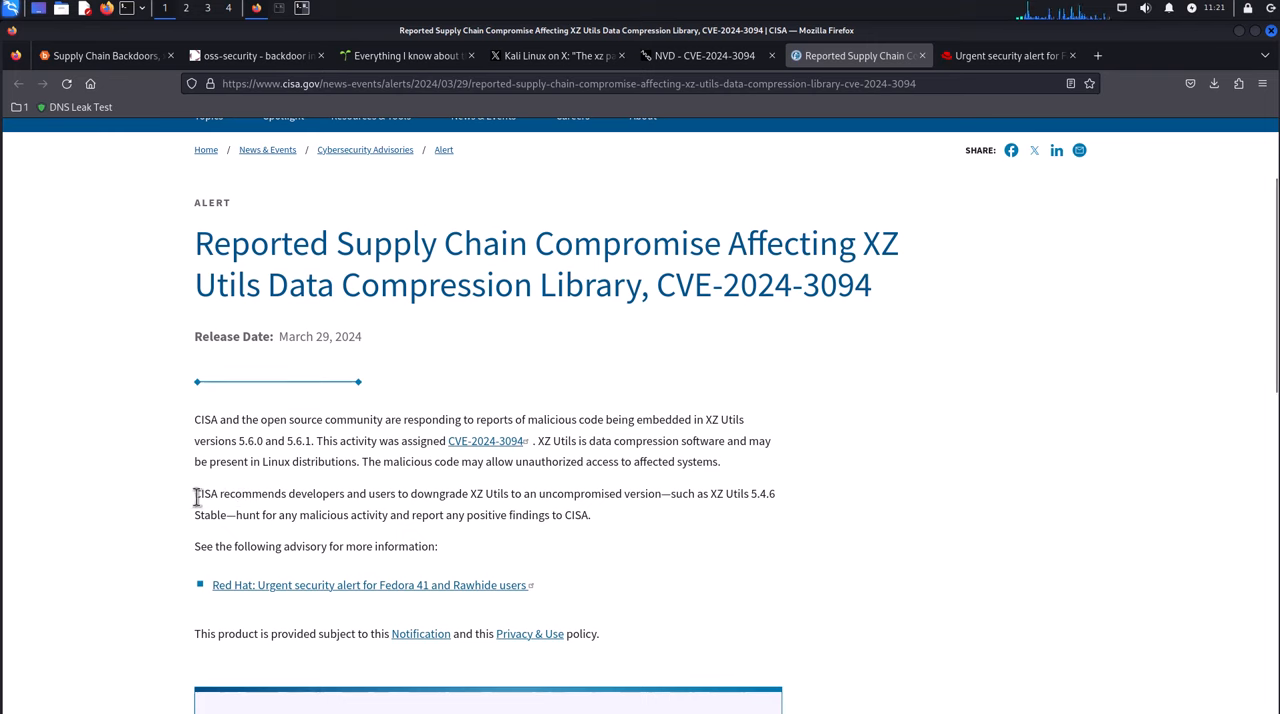
{"action": "left_click_drag", "start_coordinate": [194, 492], "coordinate": [510, 492]}
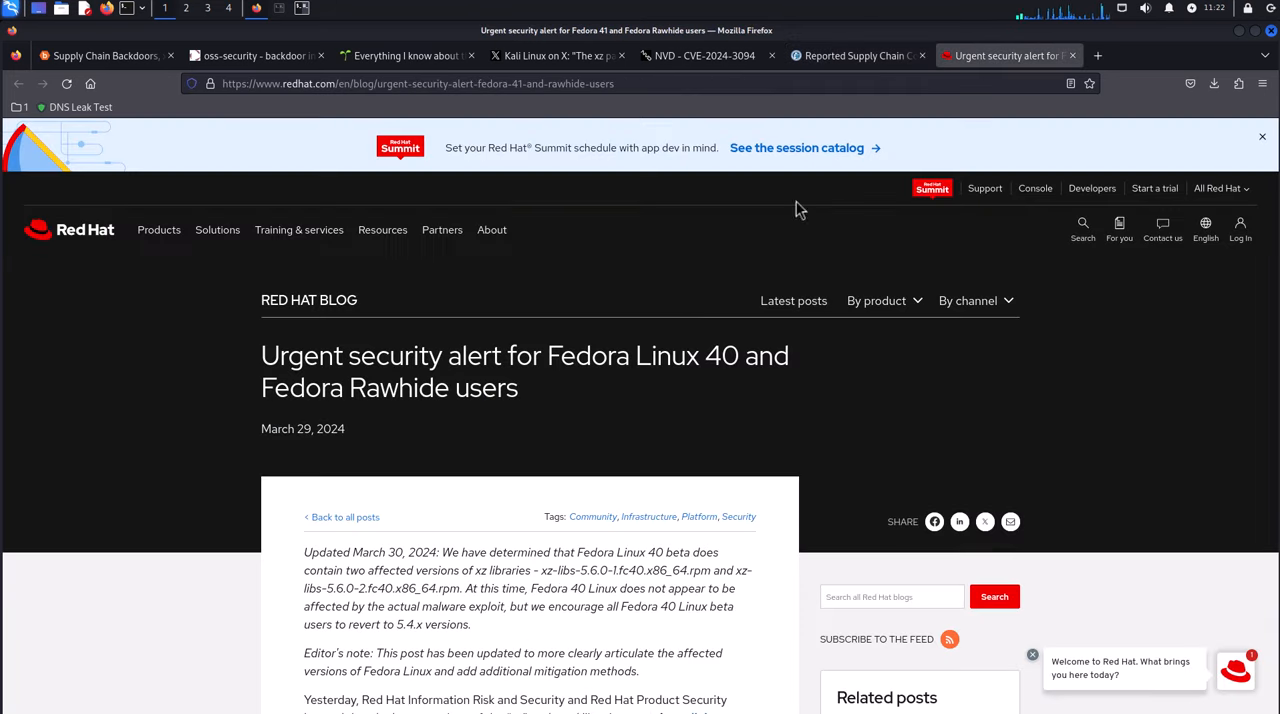
{"action": "left_click", "coordinate": [1262, 136]}
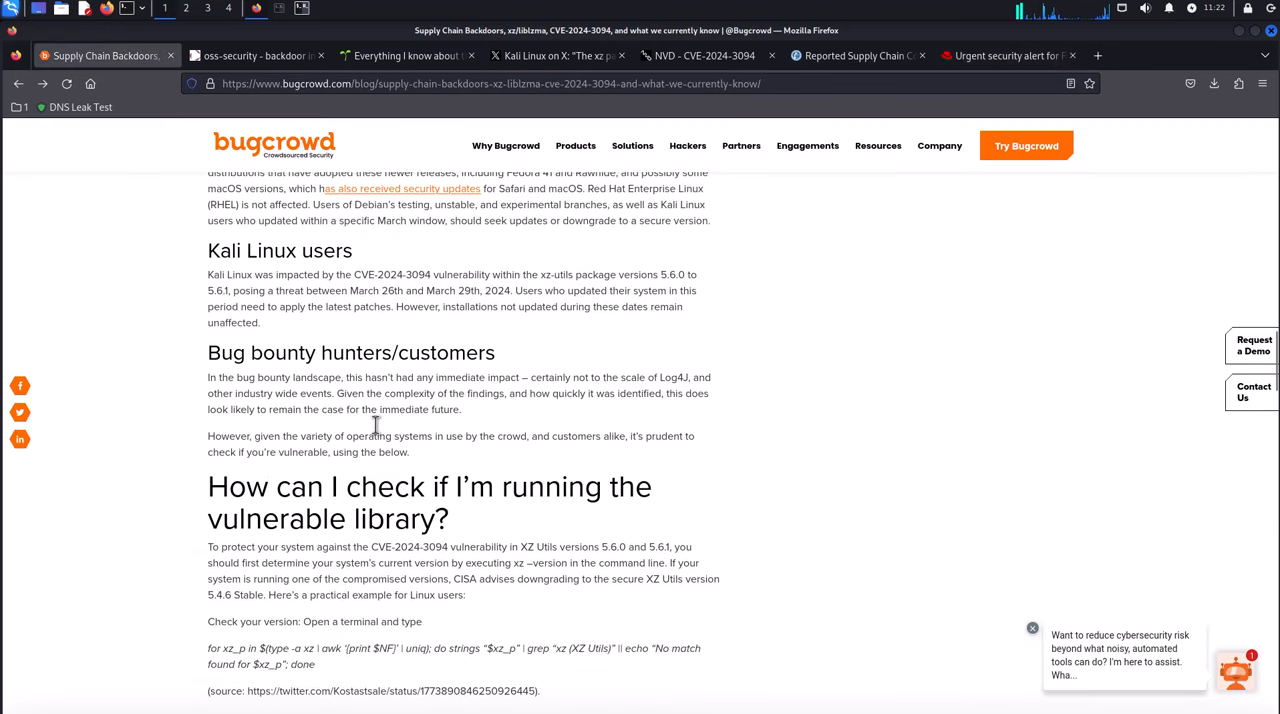
{"action": "scroll", "scroll_direction": "down", "scroll_amount": 3}
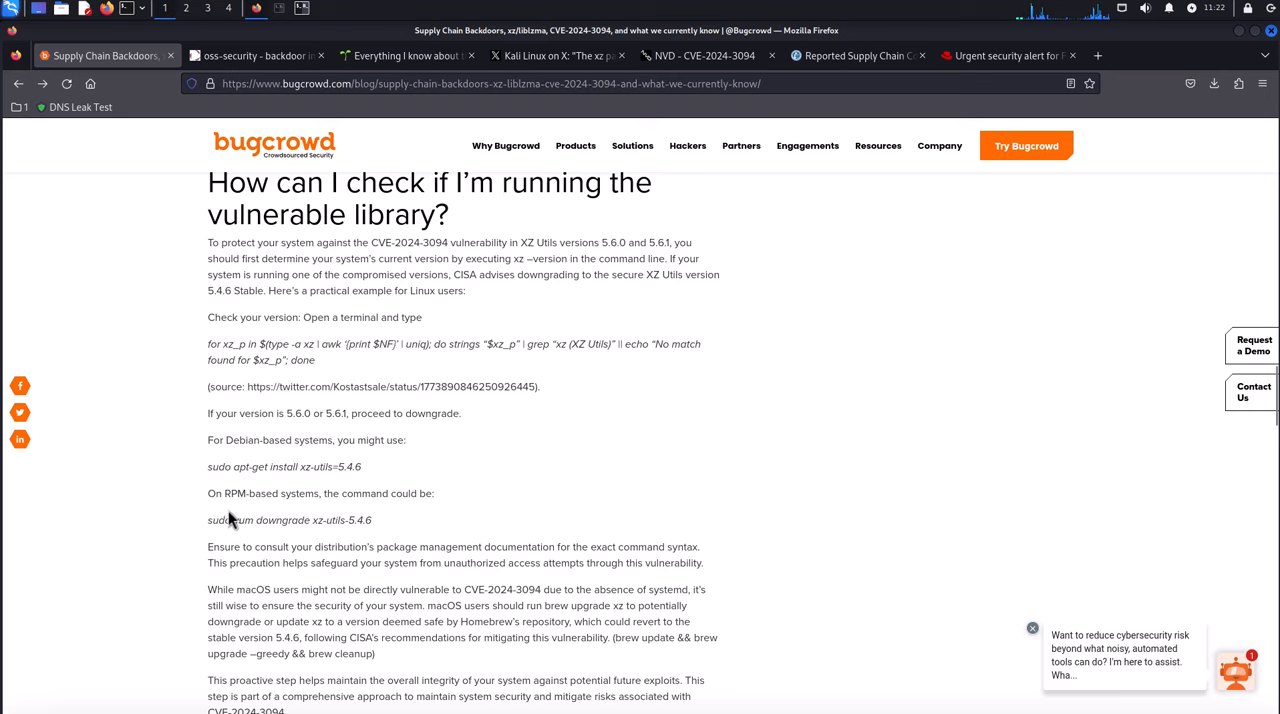
{"action": "scroll", "scroll_direction": "down", "scroll_amount": 3}
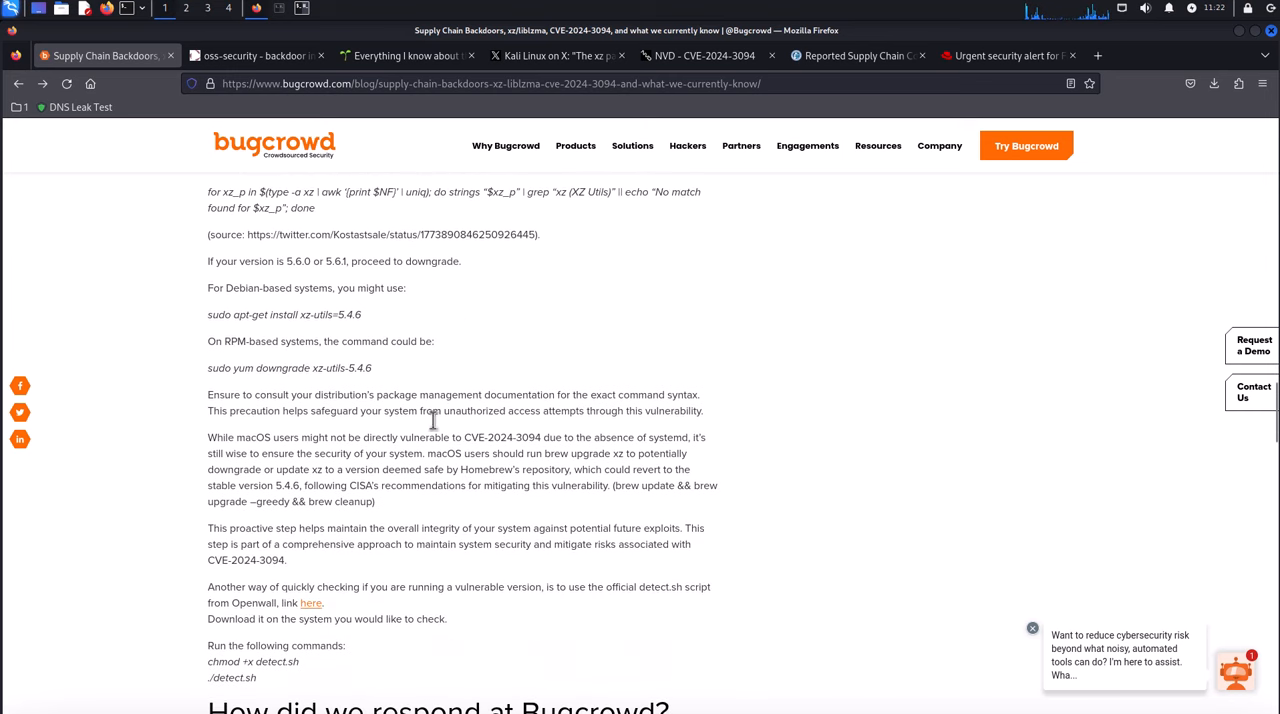
{"action": "scroll", "scroll_direction": "down", "scroll_amount": 3}
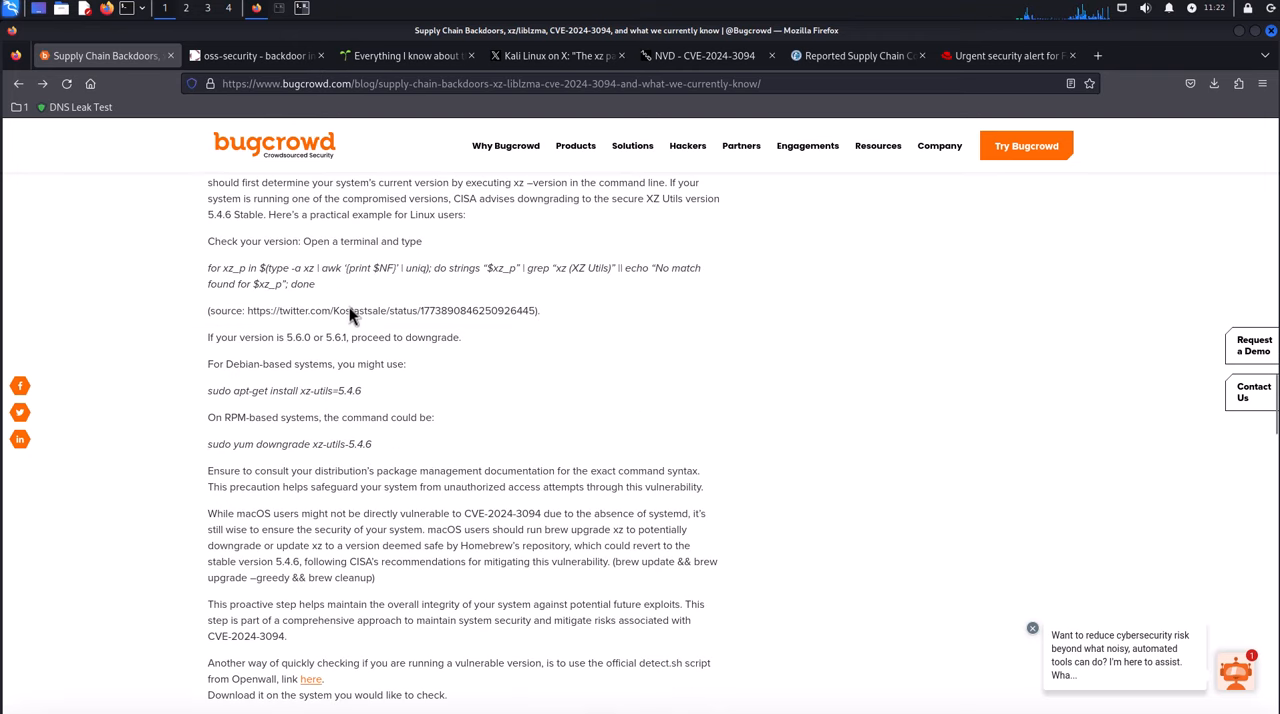
{"action": "scroll", "scroll_direction": "down", "scroll_amount": 3}
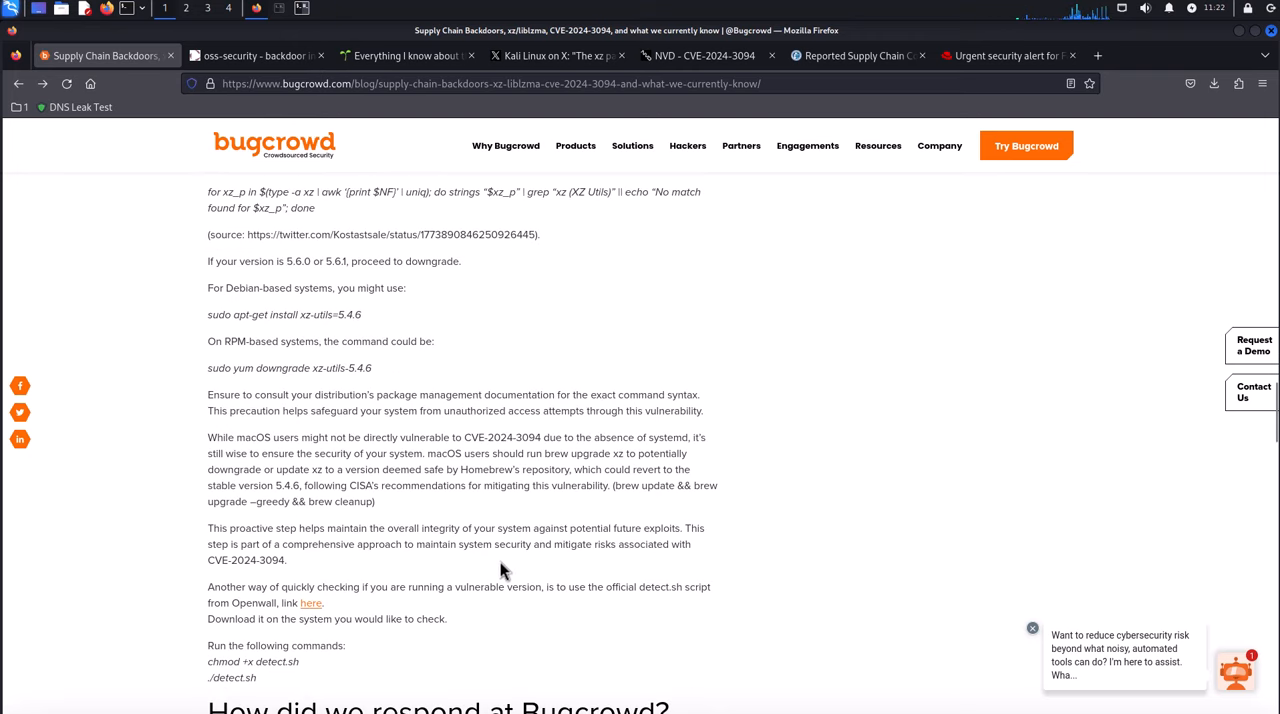
{"action": "mouse_move", "coordinate": [312, 604]}
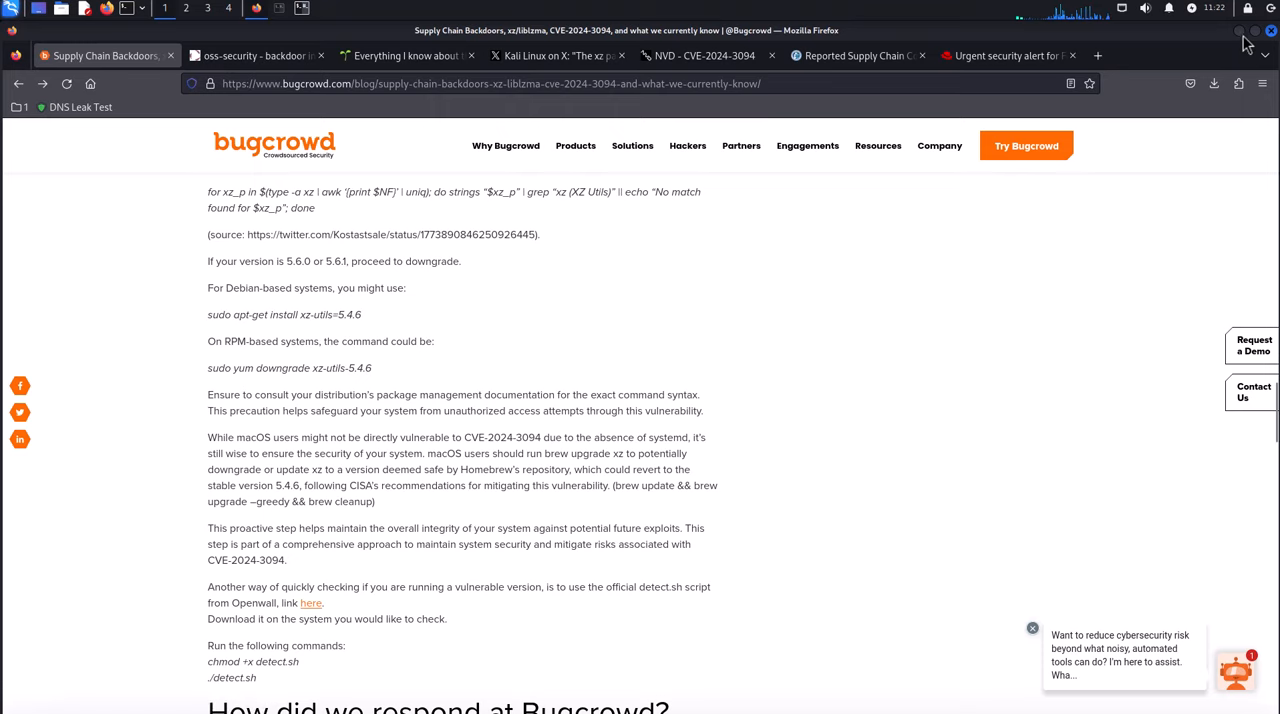
- In Terminal, print detect_sh.bin, list files and run it, reporting 'probably not vulnerable'
{"action": "left_click", "coordinate": [1238, 30]}
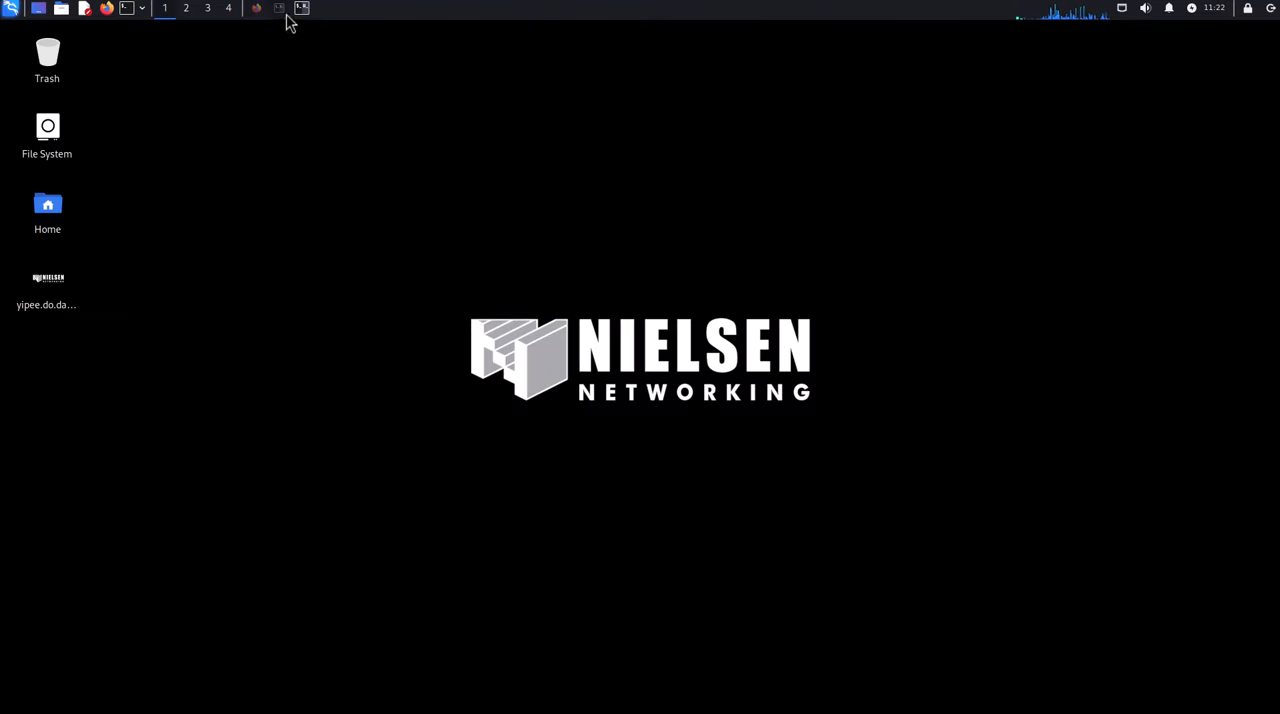
{"action": "left_click", "coordinate": [278, 8]}
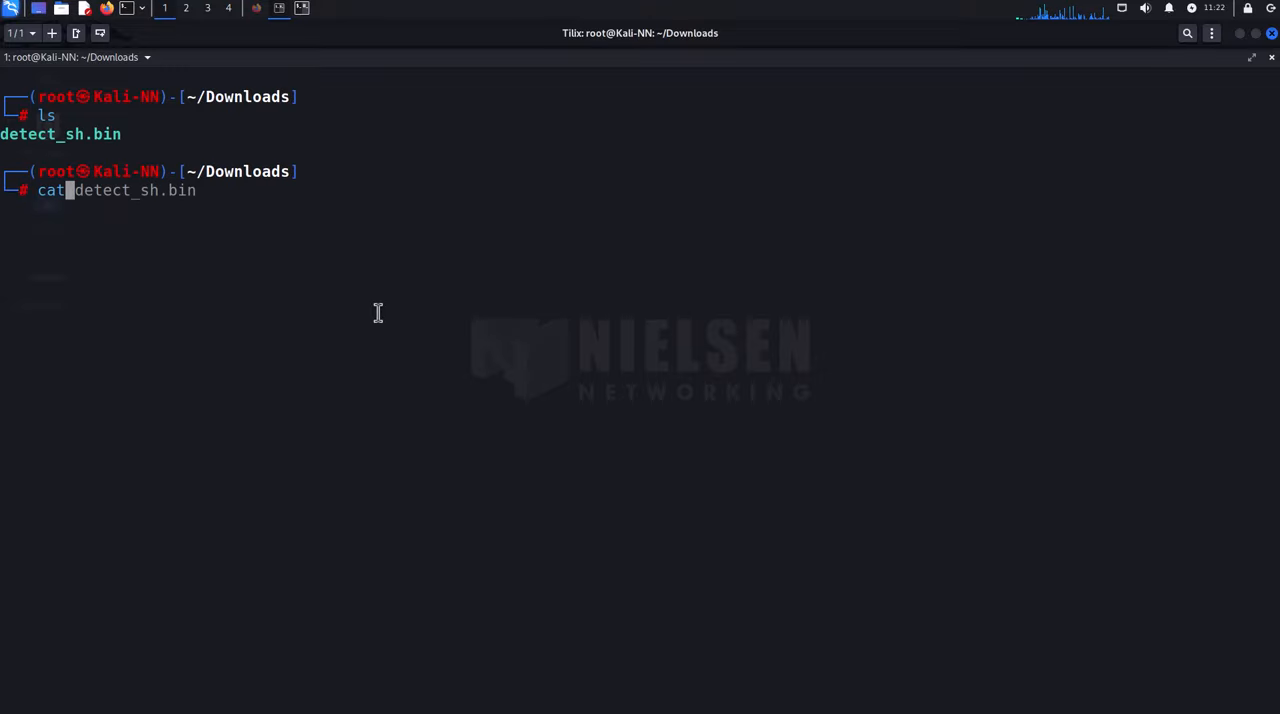
{"action": "key", "text": "Tab"}
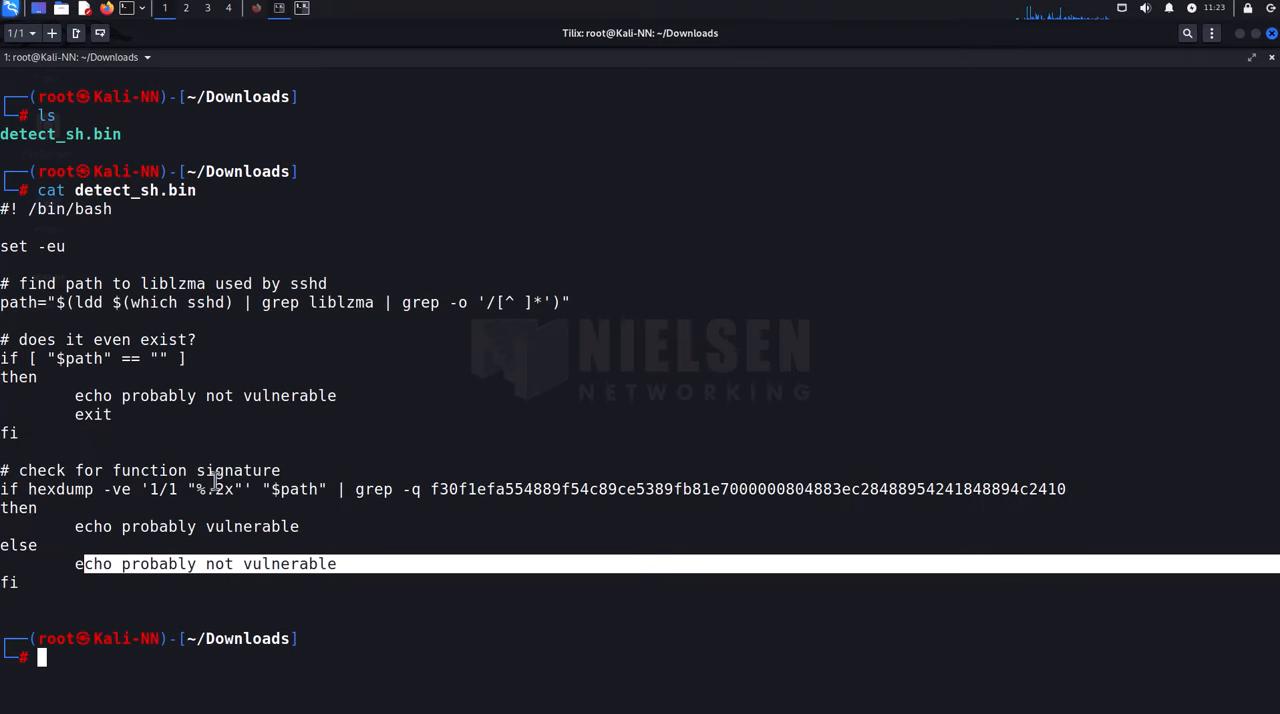
{"action": "type", "text": "ls"}
{"action": "type", "text": "./detect_sh.bin"}
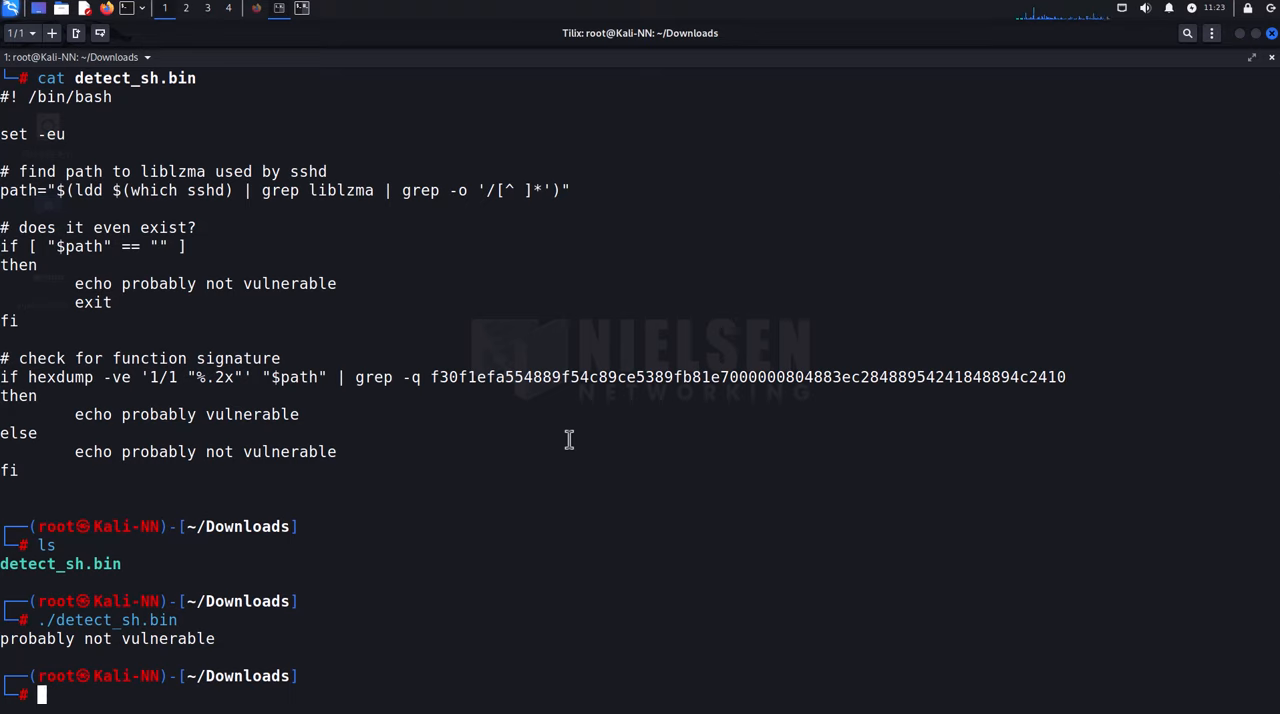
{"action": "mouse_move", "coordinate": [600, 458]}
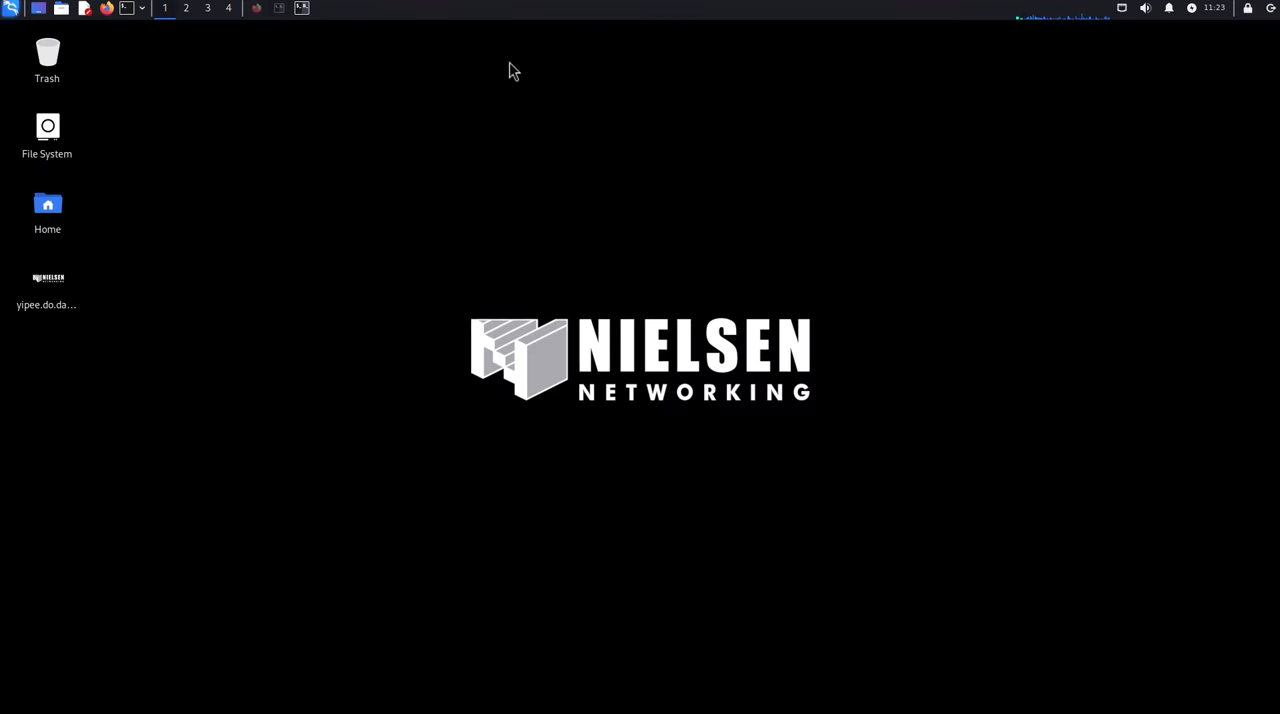
- Restore Firefox to the Bugcrowd article's xz version-check and downgrade commands section
{"action": "left_click", "coordinate": [106, 8]}
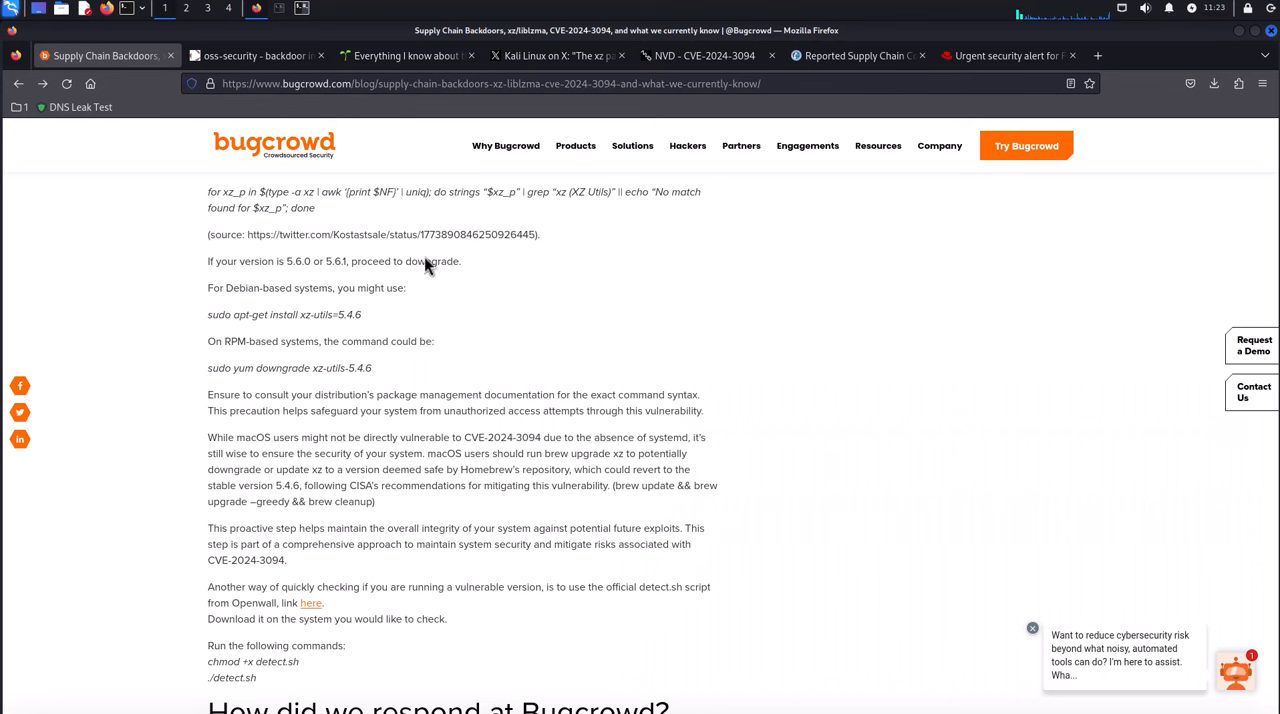
{"action": "mouse_move", "coordinate": [456, 488]}
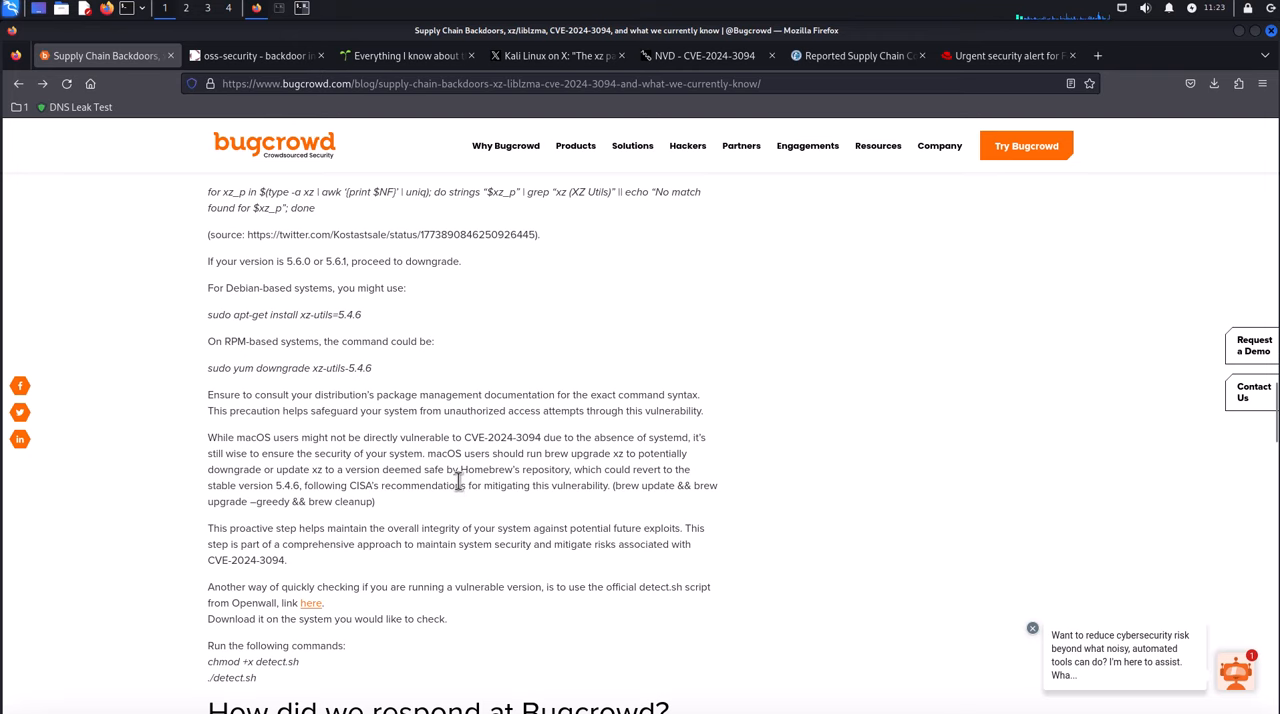
{"action": "scroll", "scroll_direction": "up", "scroll_amount": 3}
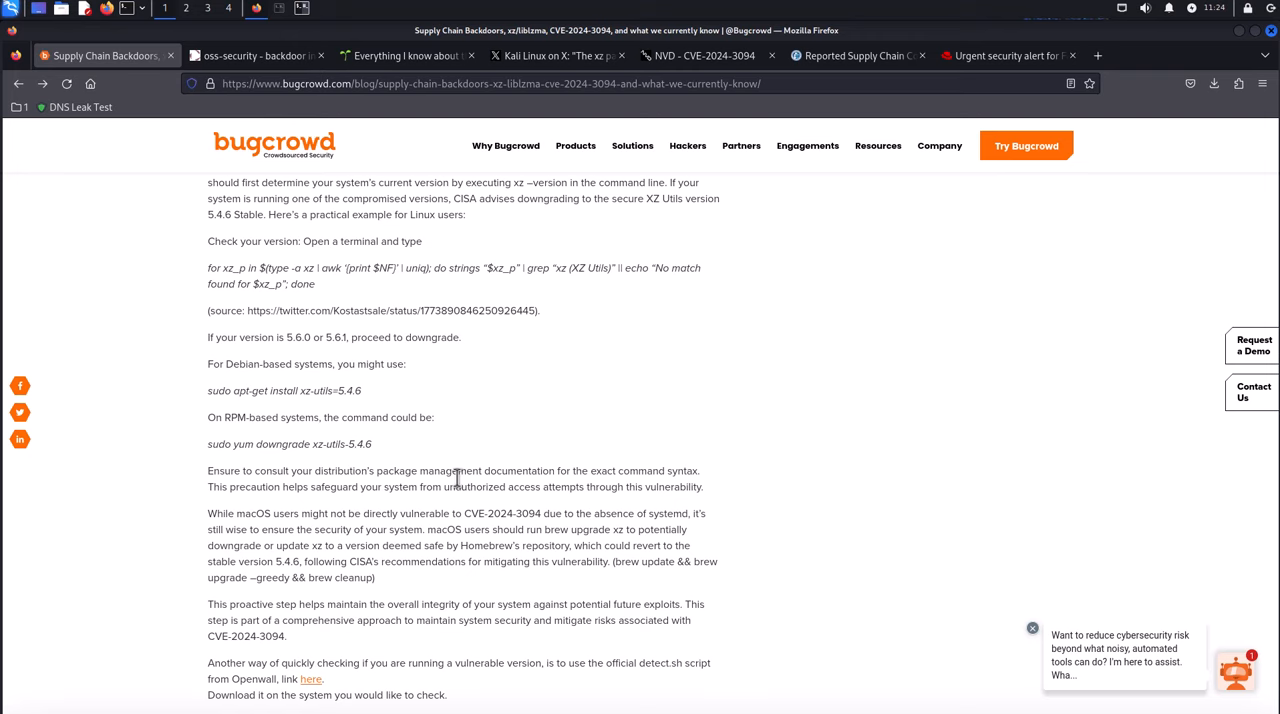
{"action": "mouse_move", "coordinate": [404, 280]}
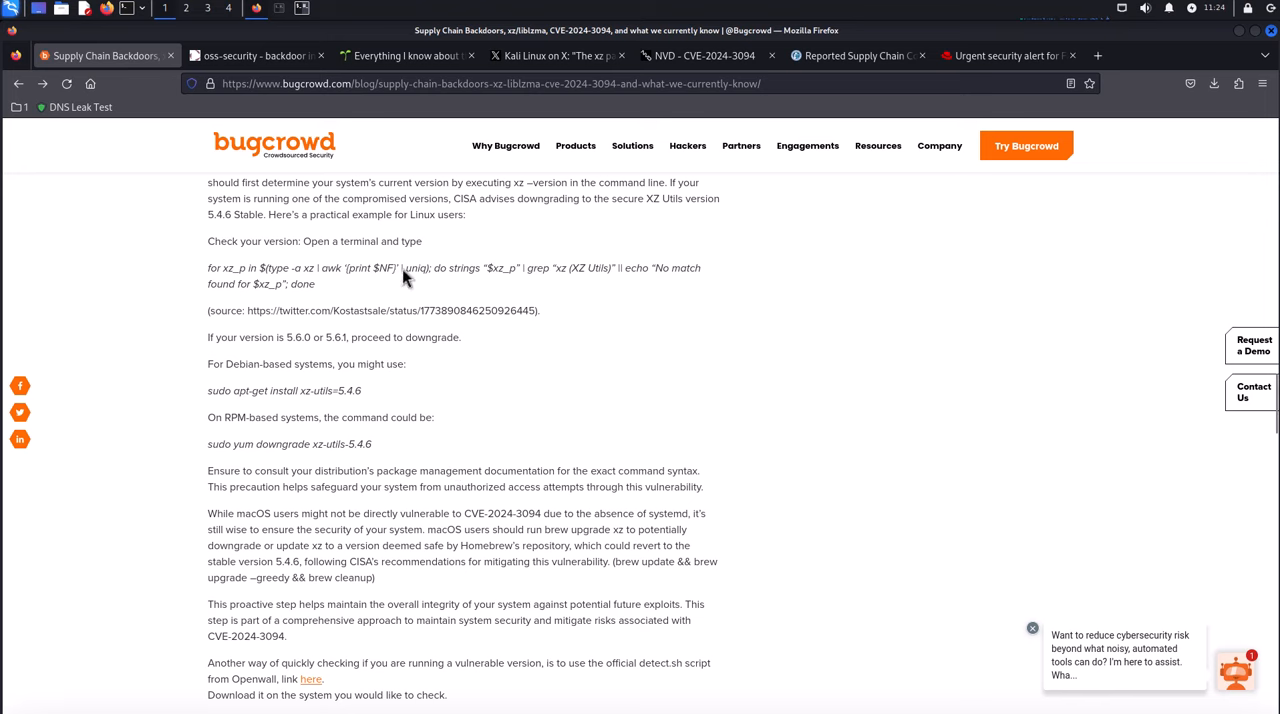